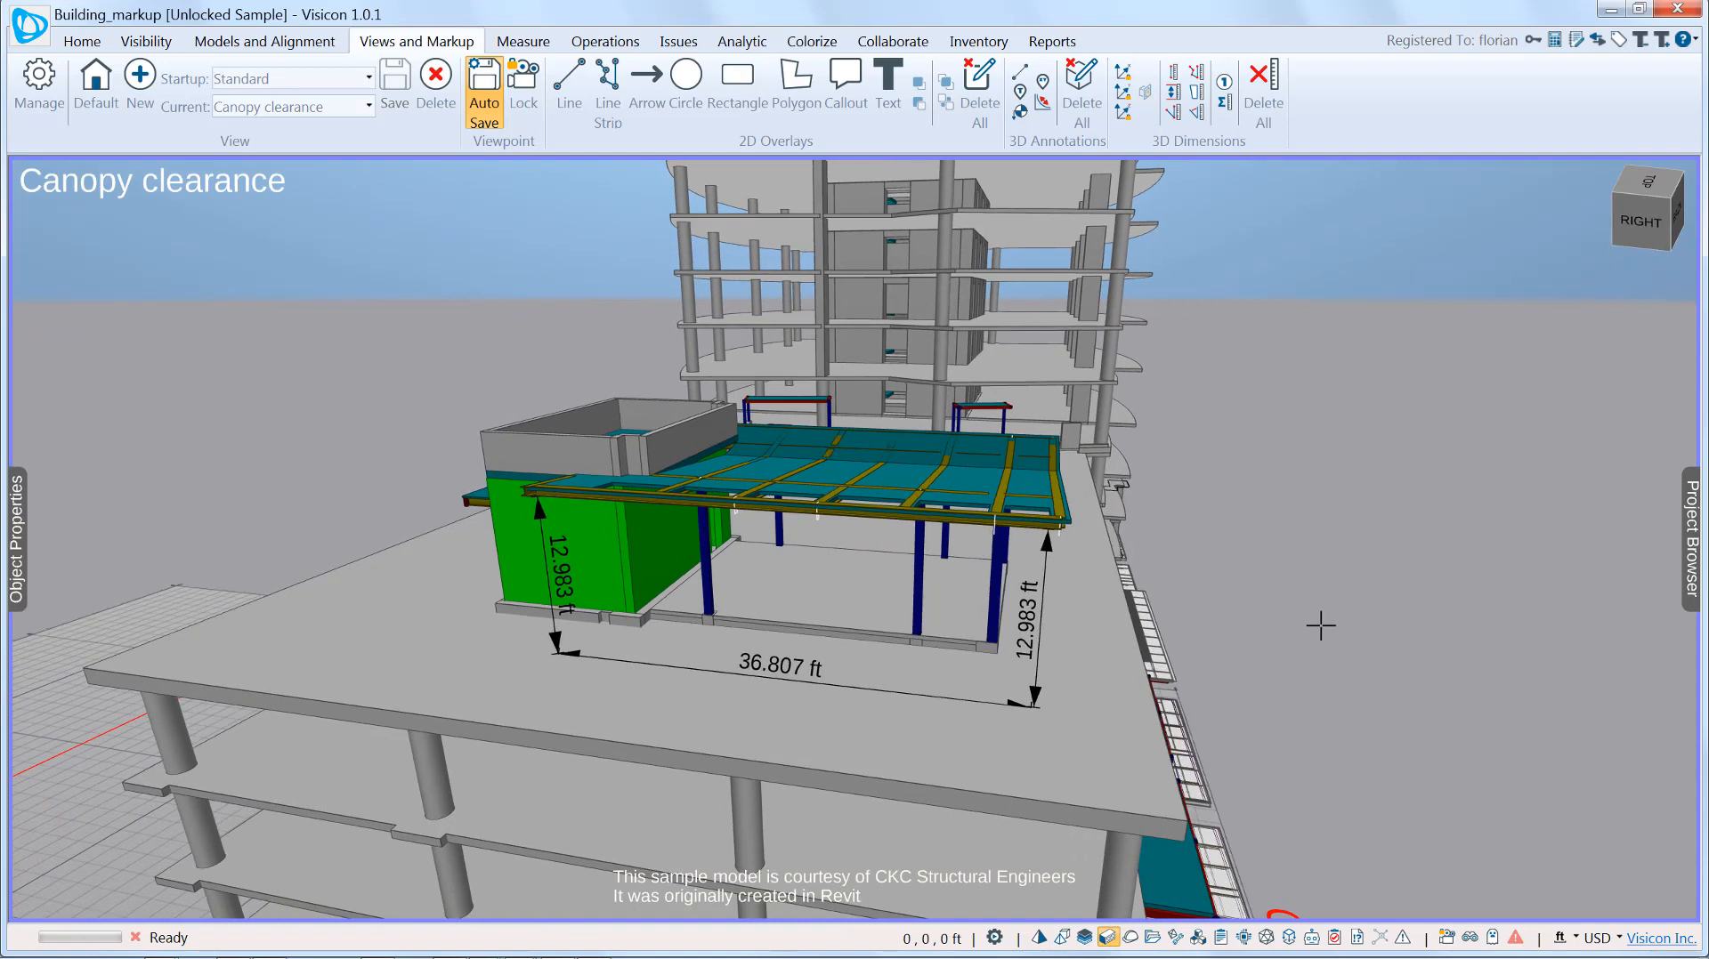
mouse_move(1178, 665)
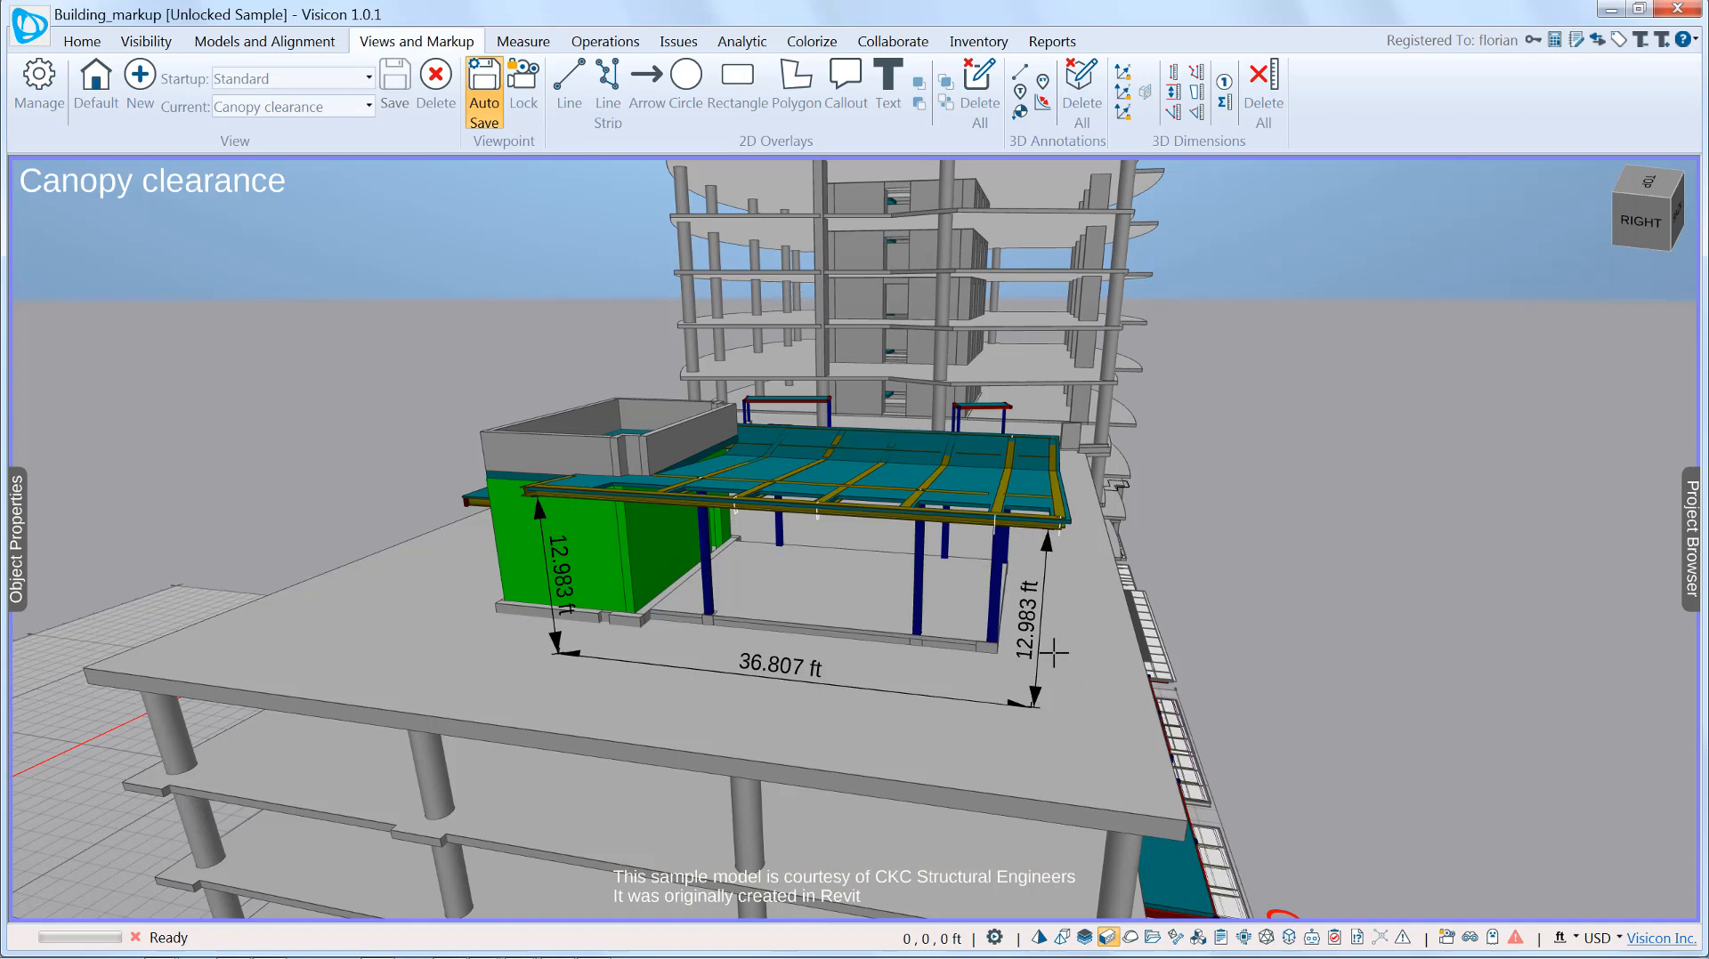
mouse_move(1063, 624)
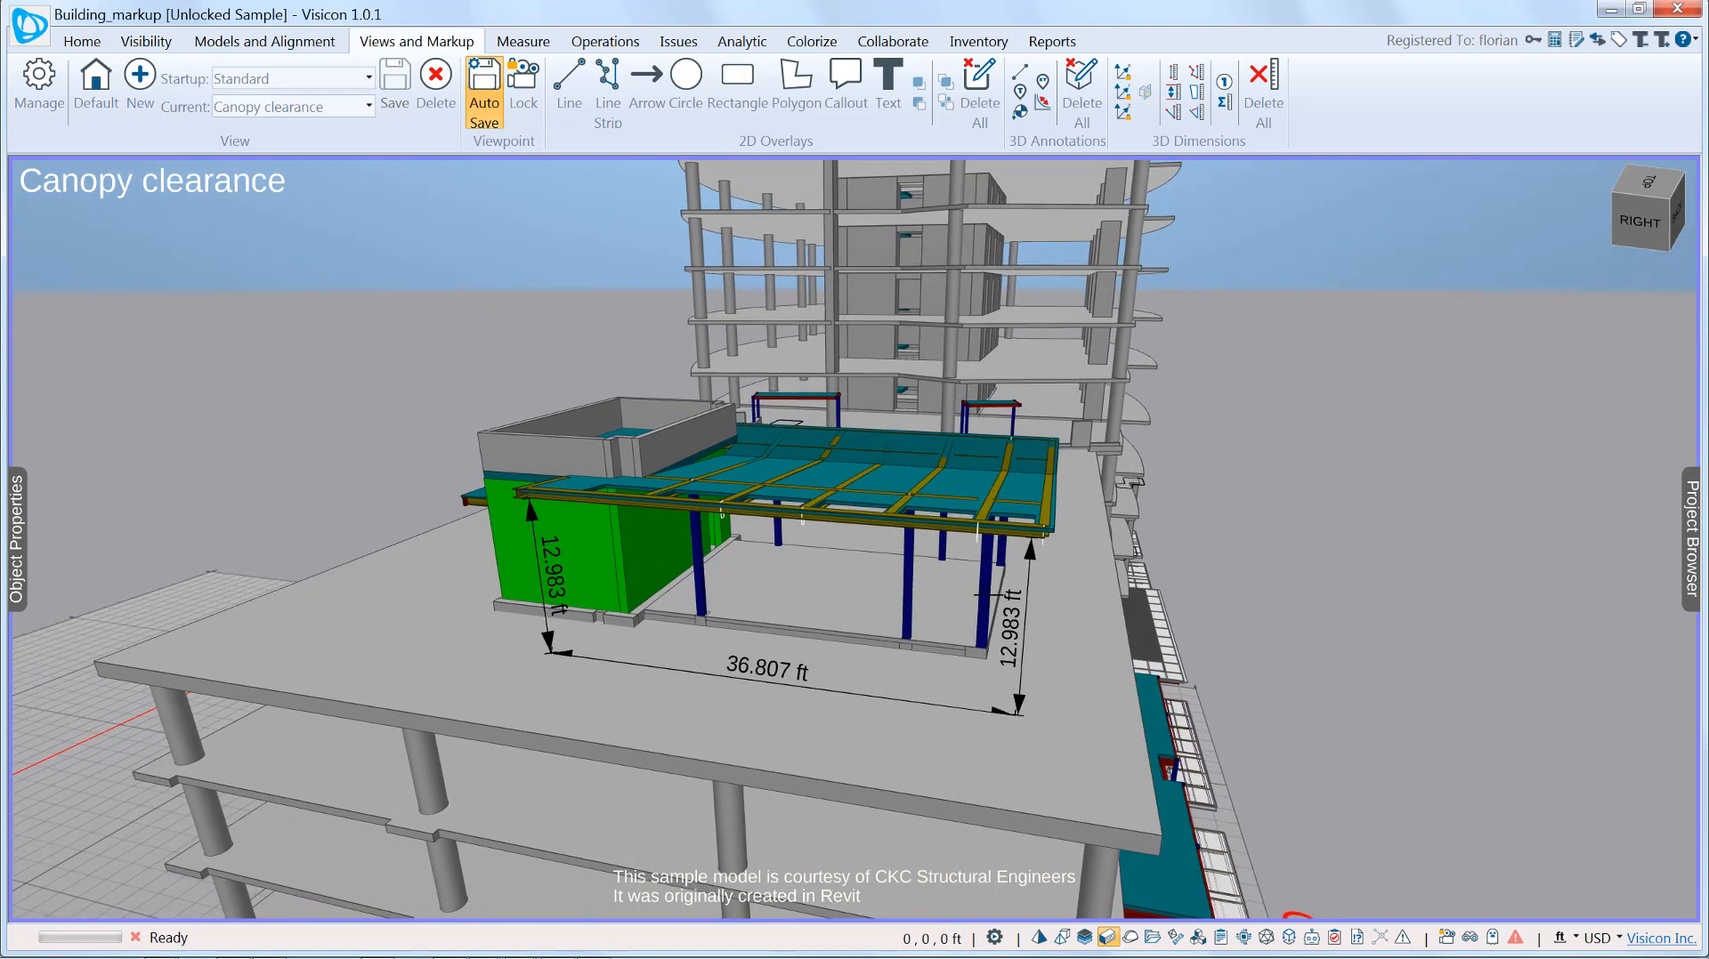
mouse_move(253, 207)
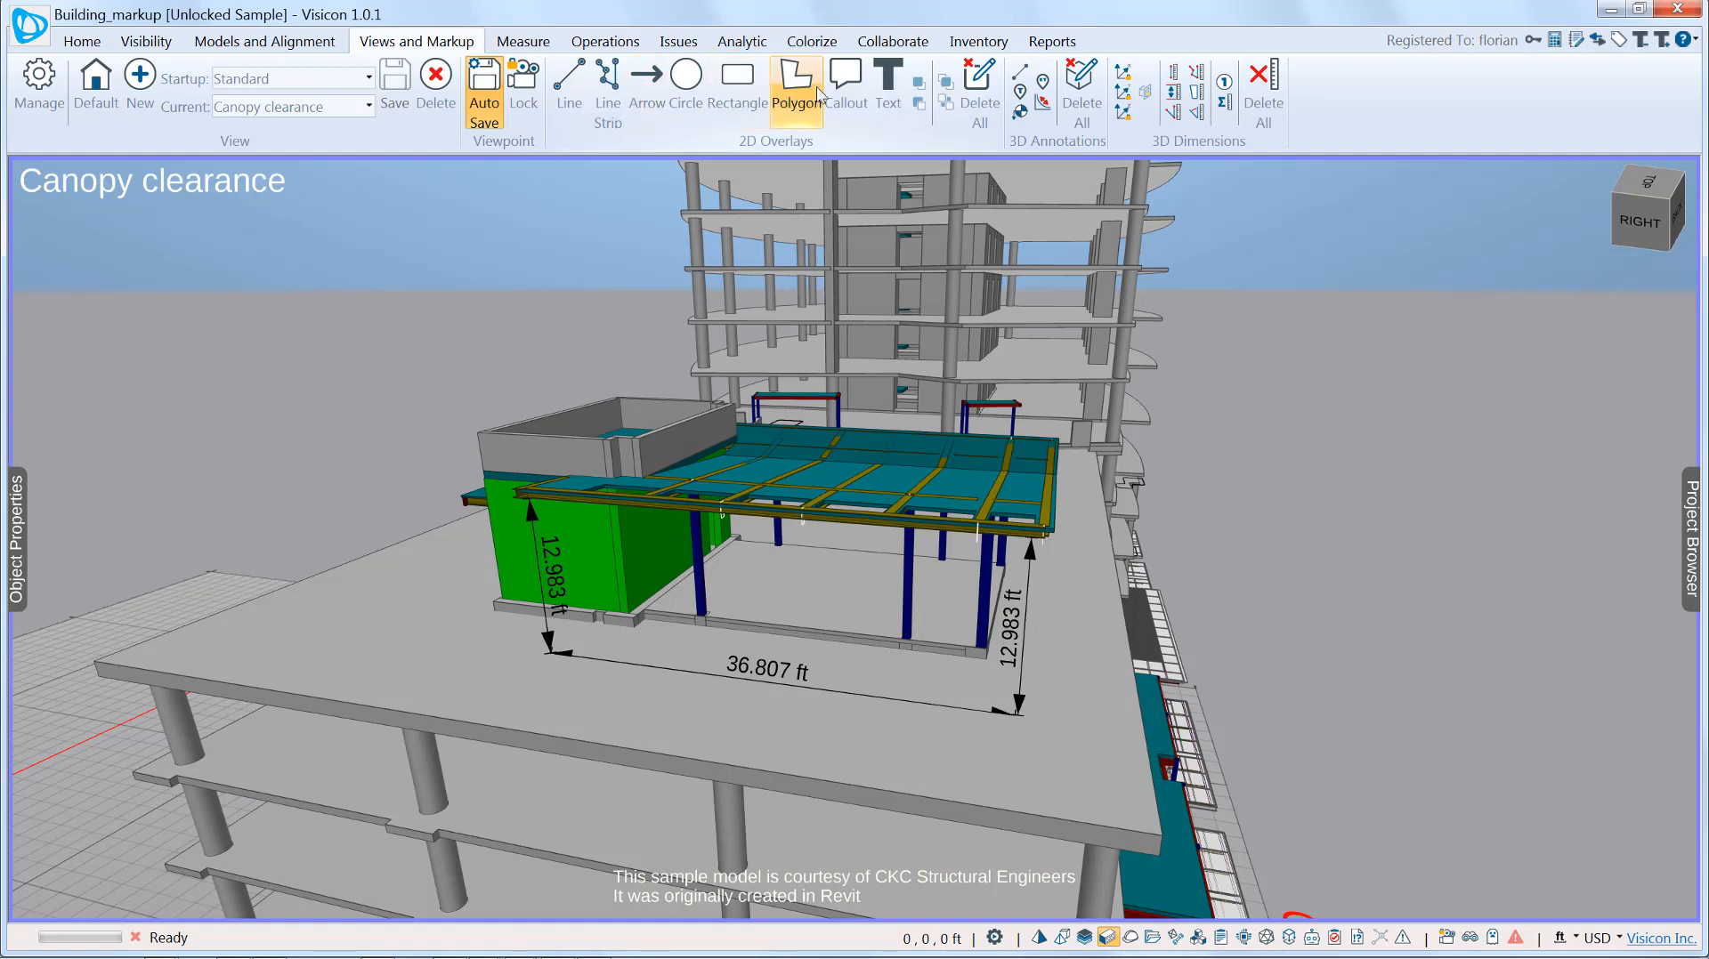
- Add a callout reading 'Increase clearance to 13ft' at the right-hand 12.983 ft dimension
left_click(845, 77)
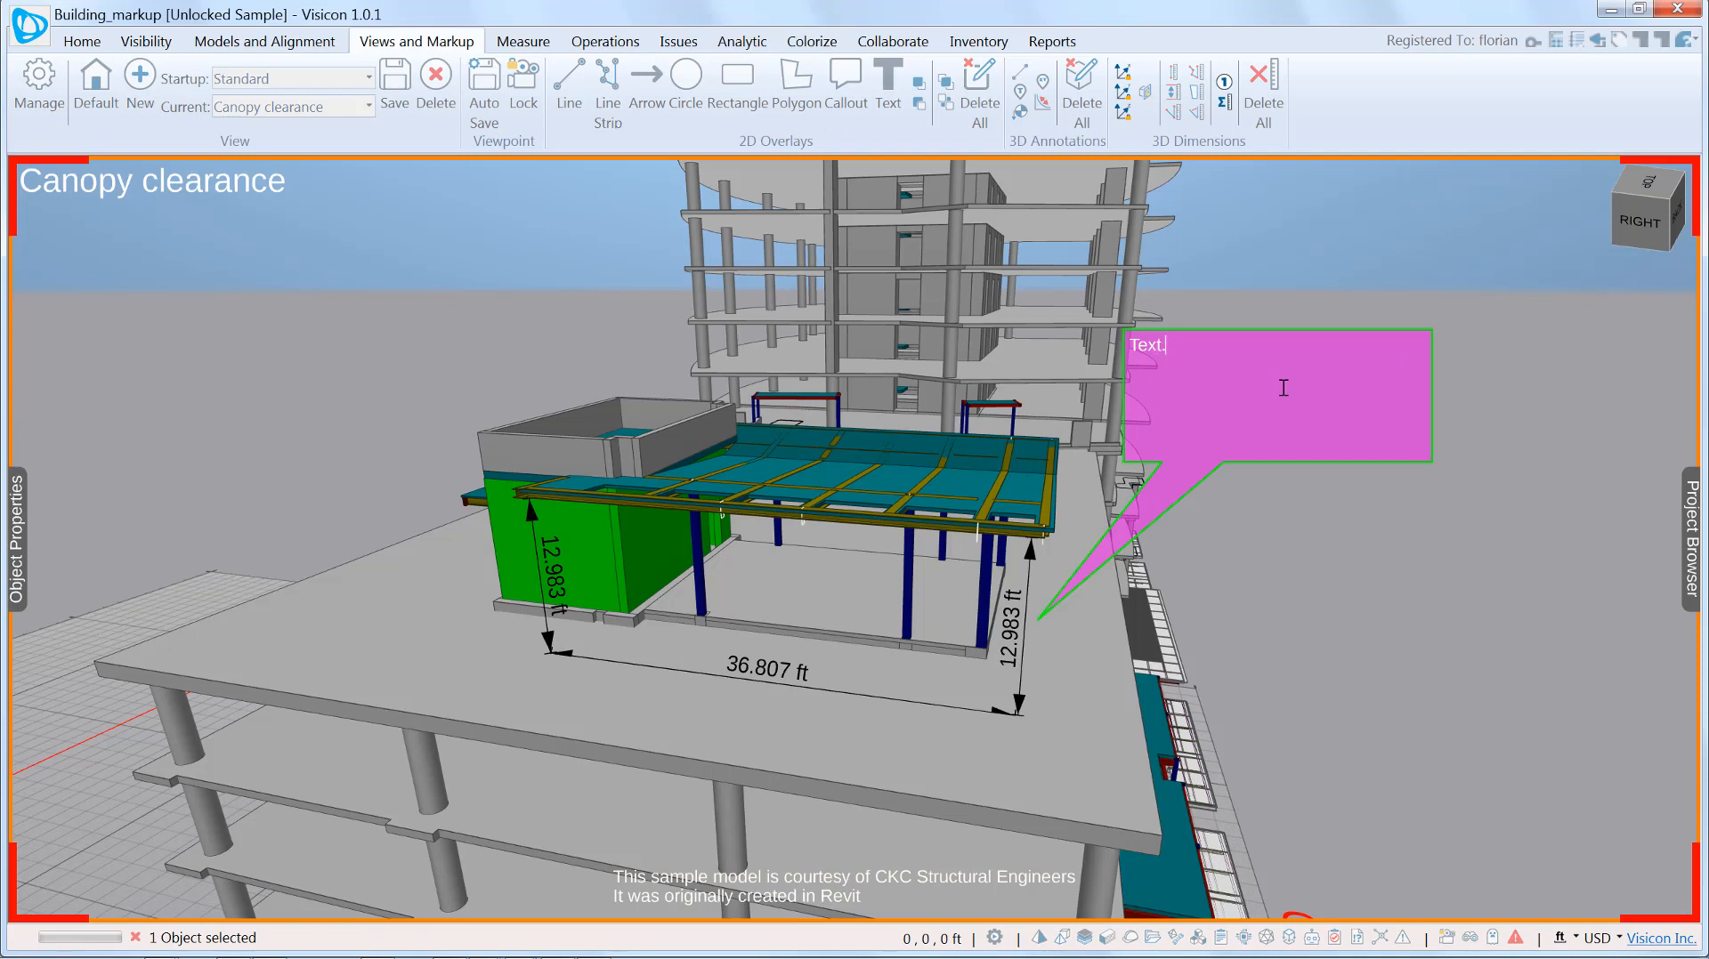
type("Increase cleara")
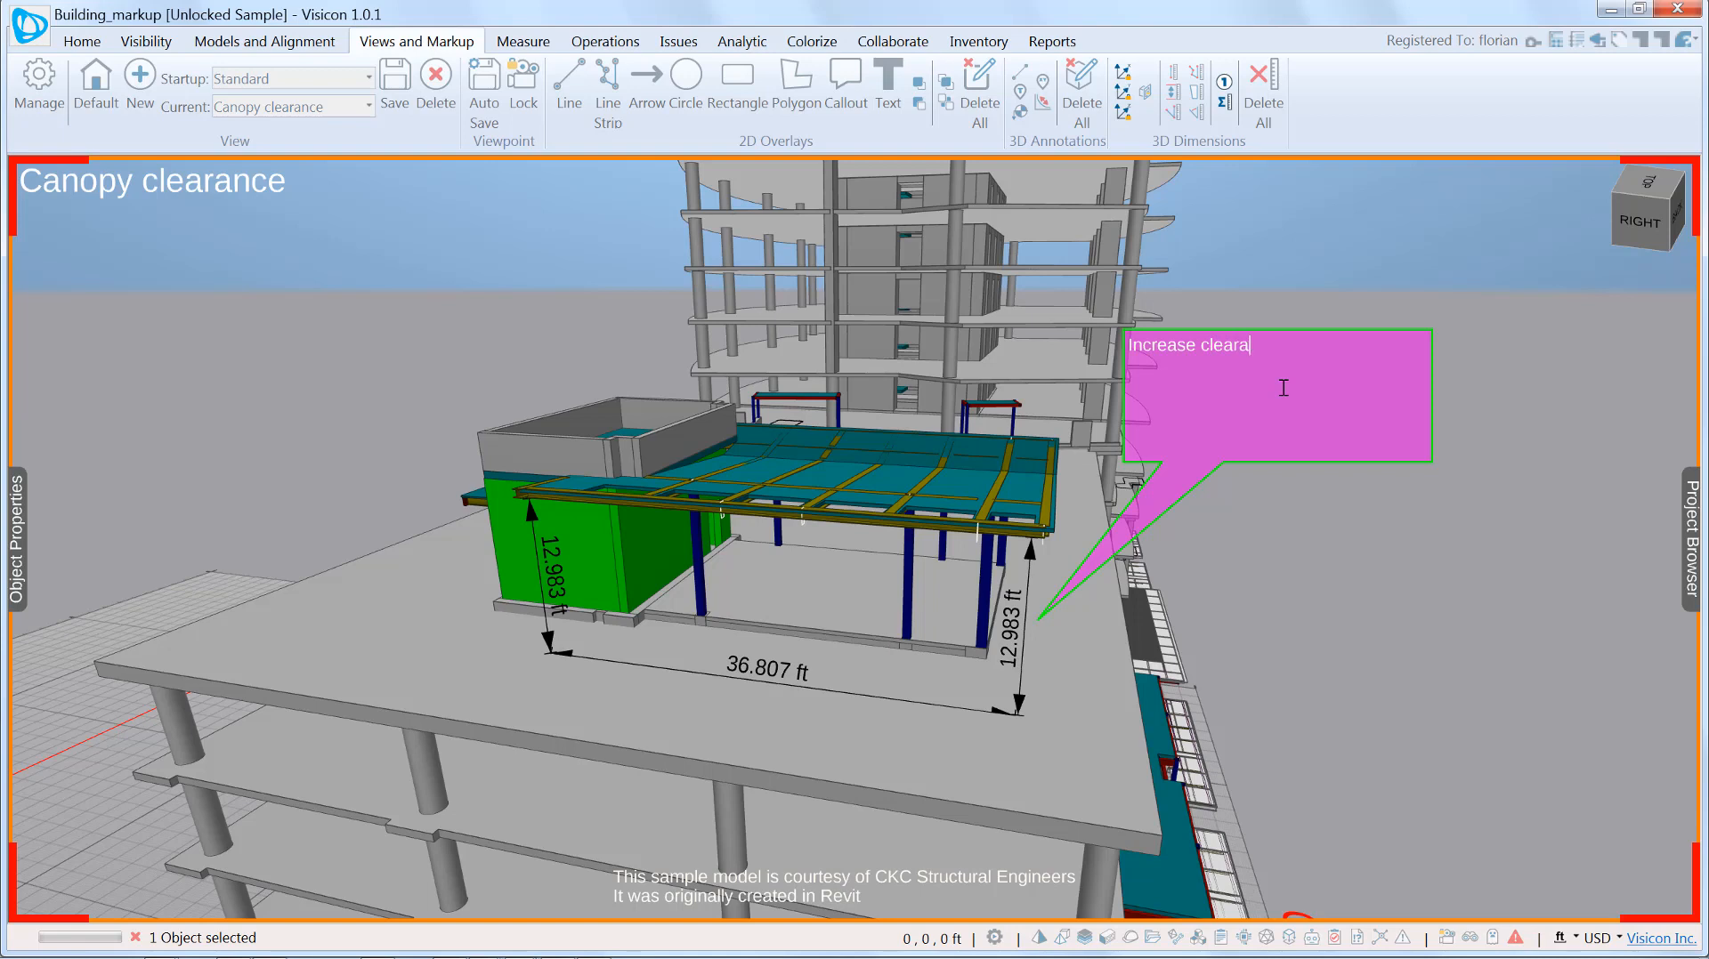
type("nce to 13ft")
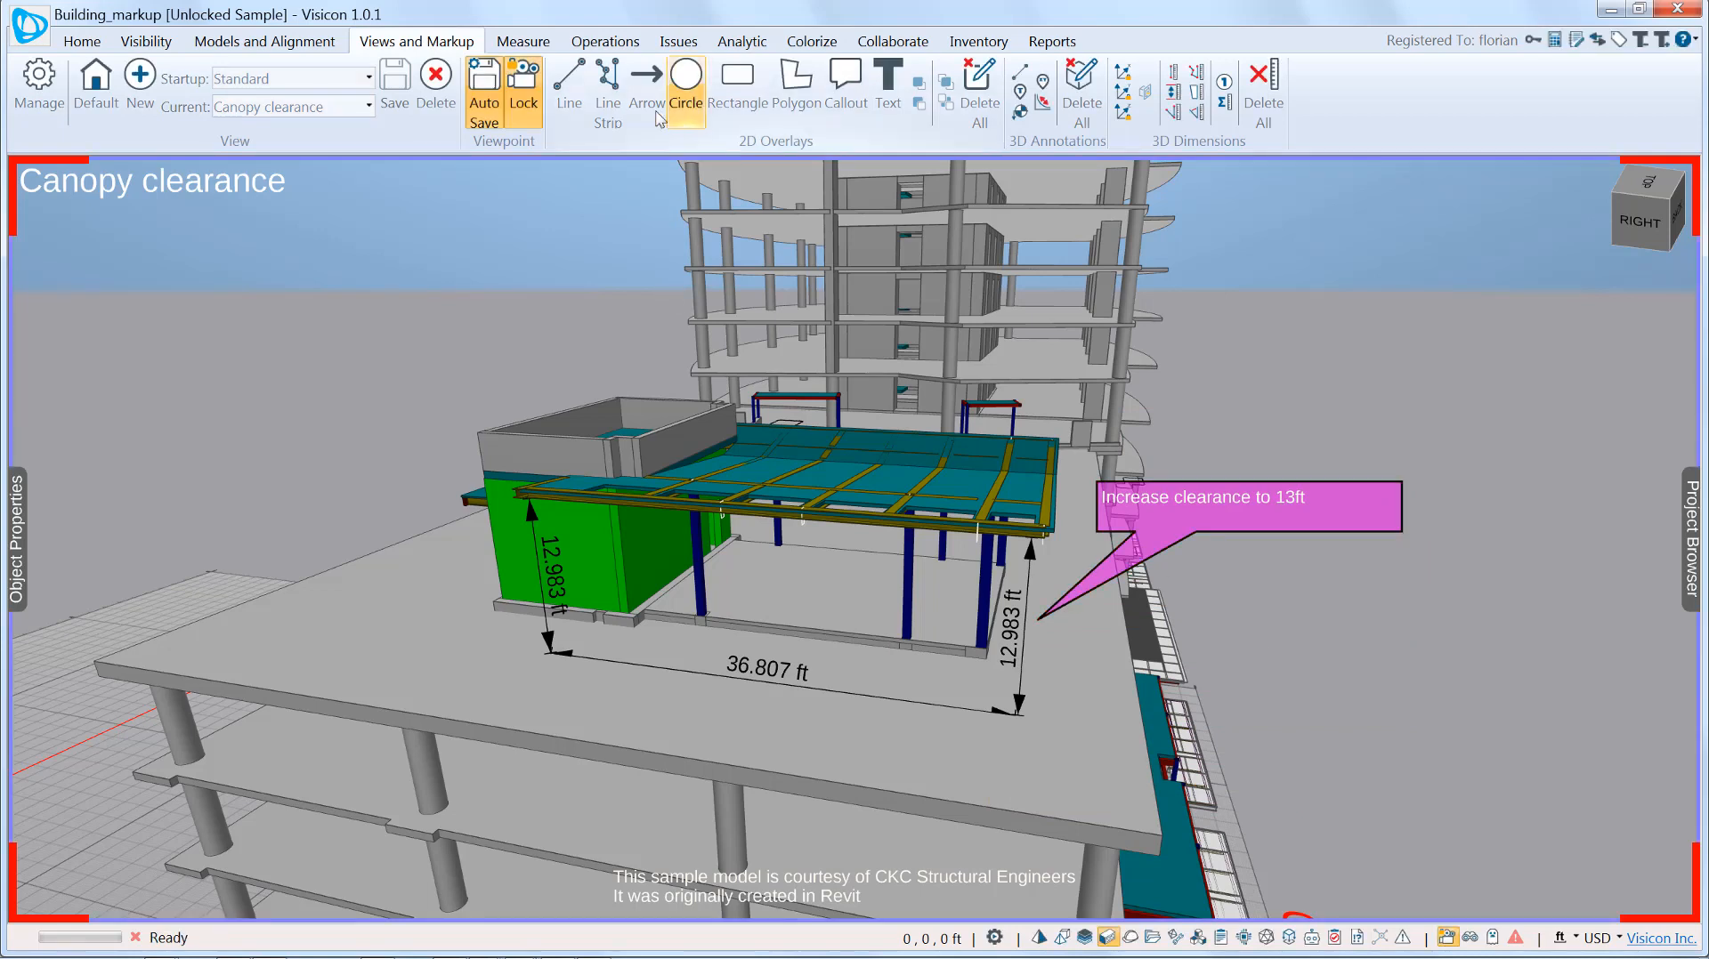
- Draw a line-strip outline around the area beneath the canopy
left_click(607, 87)
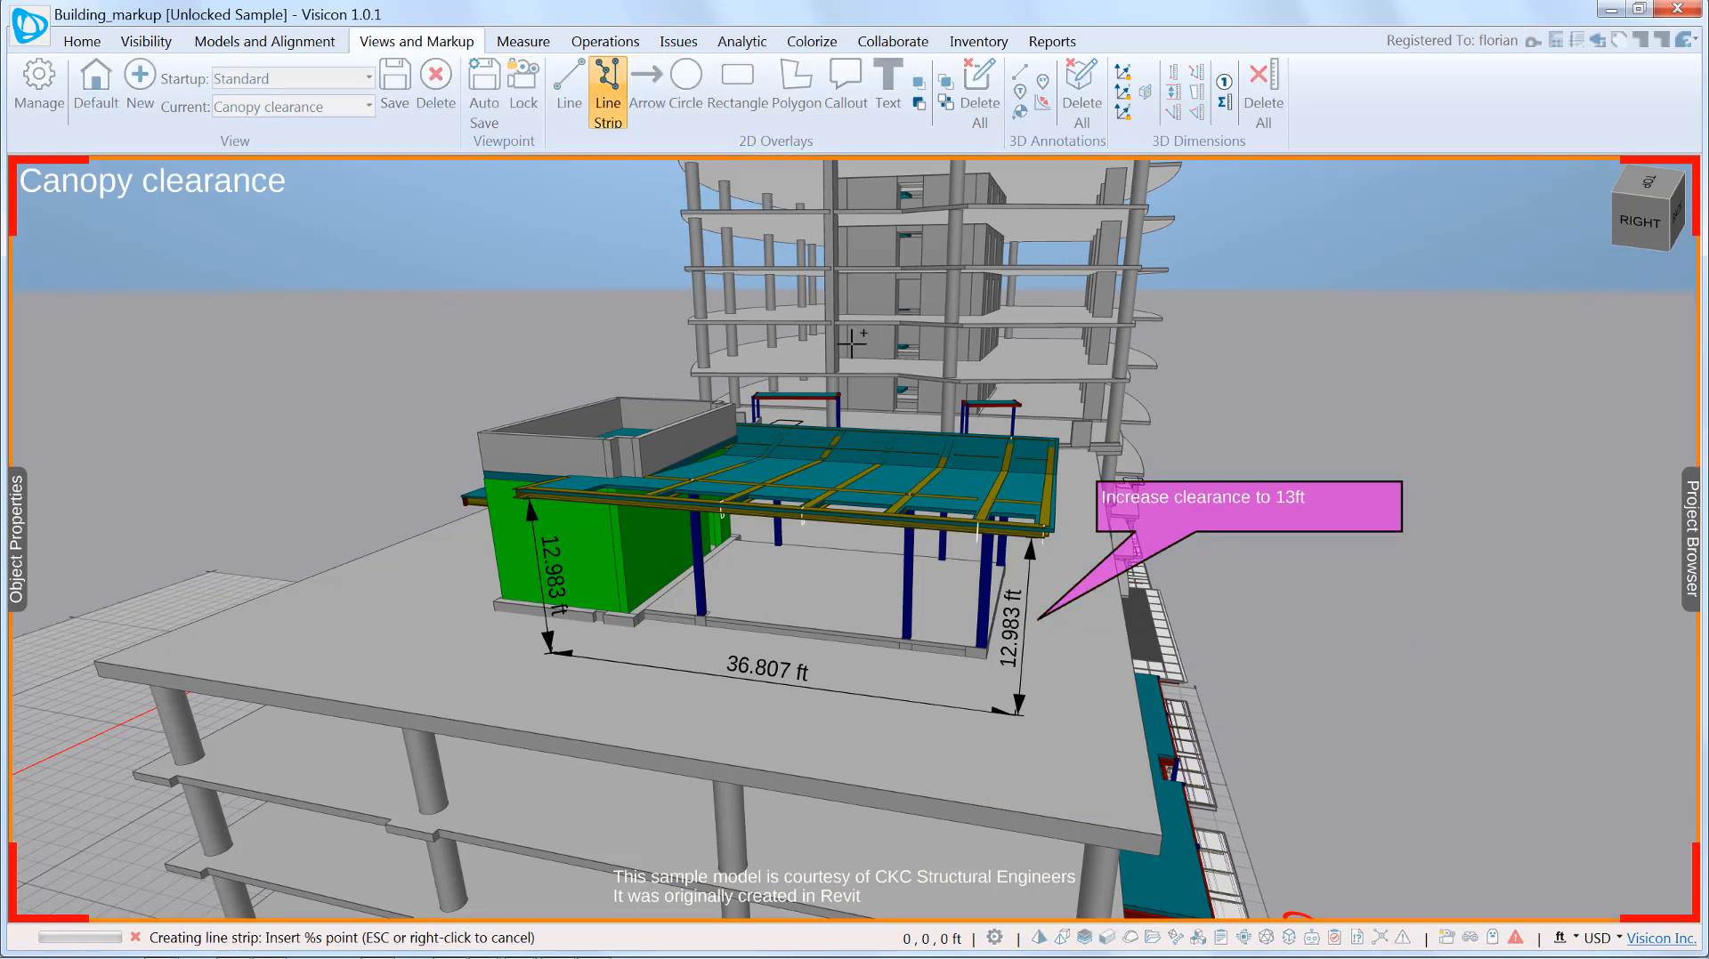
left_click(676, 561)
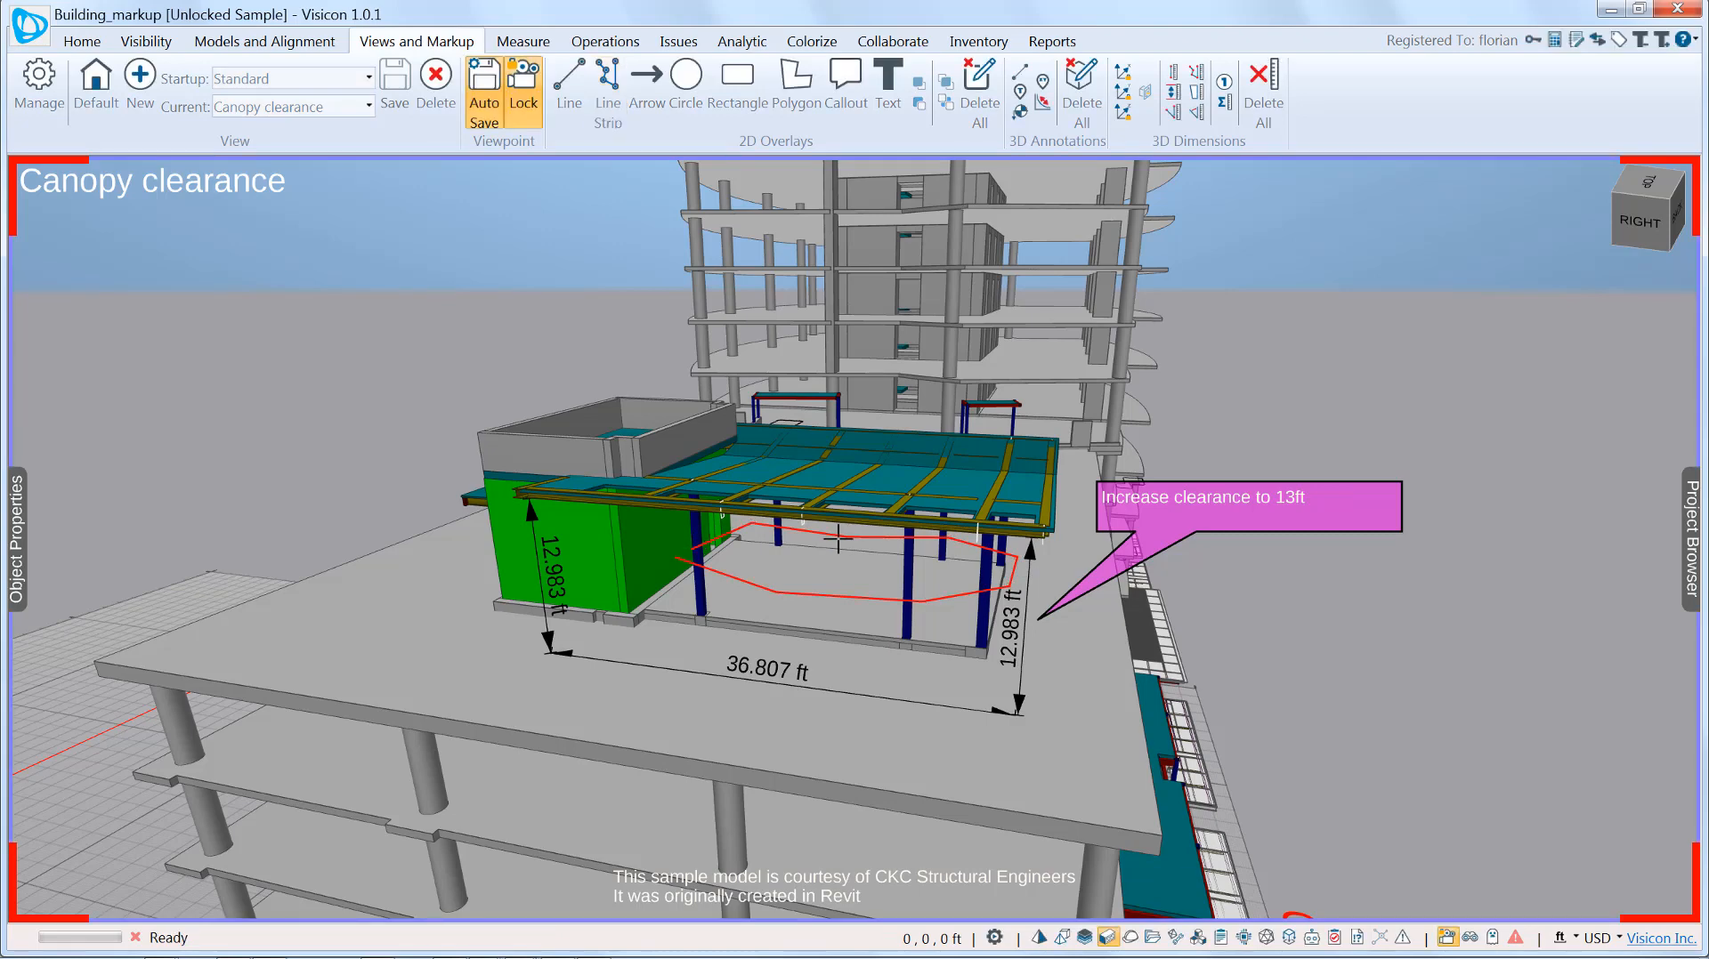
left_click(839, 545)
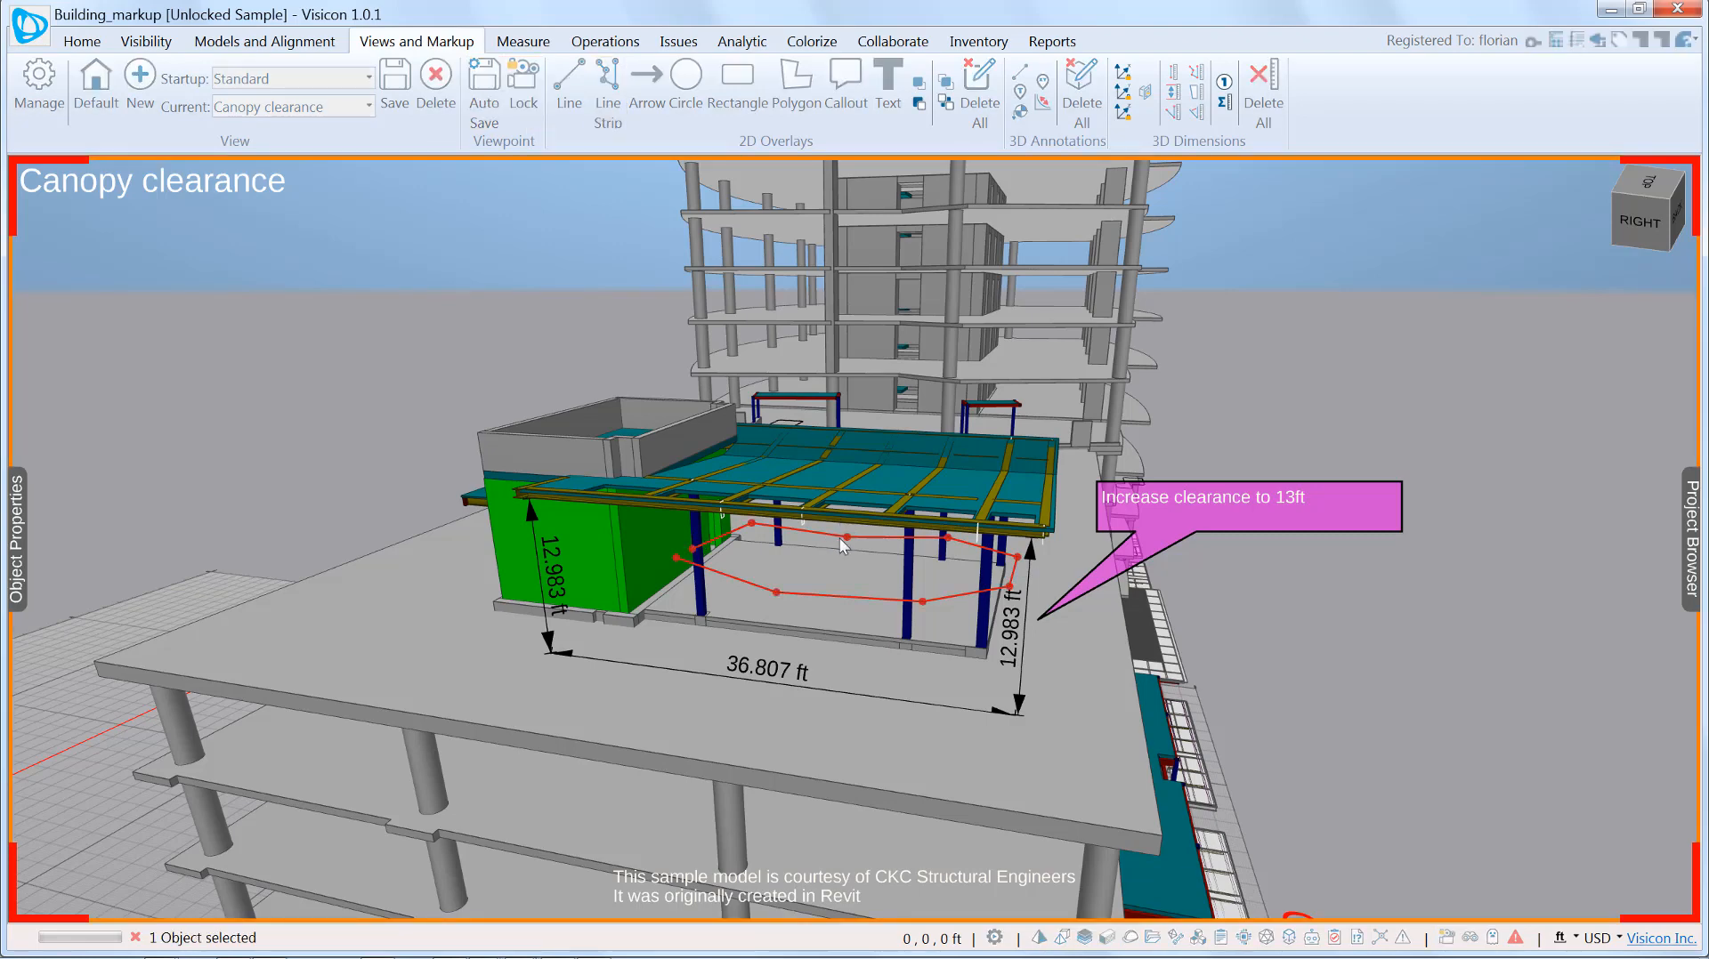
- Recolor the outline magenta in Object Properties
left_click(15, 539)
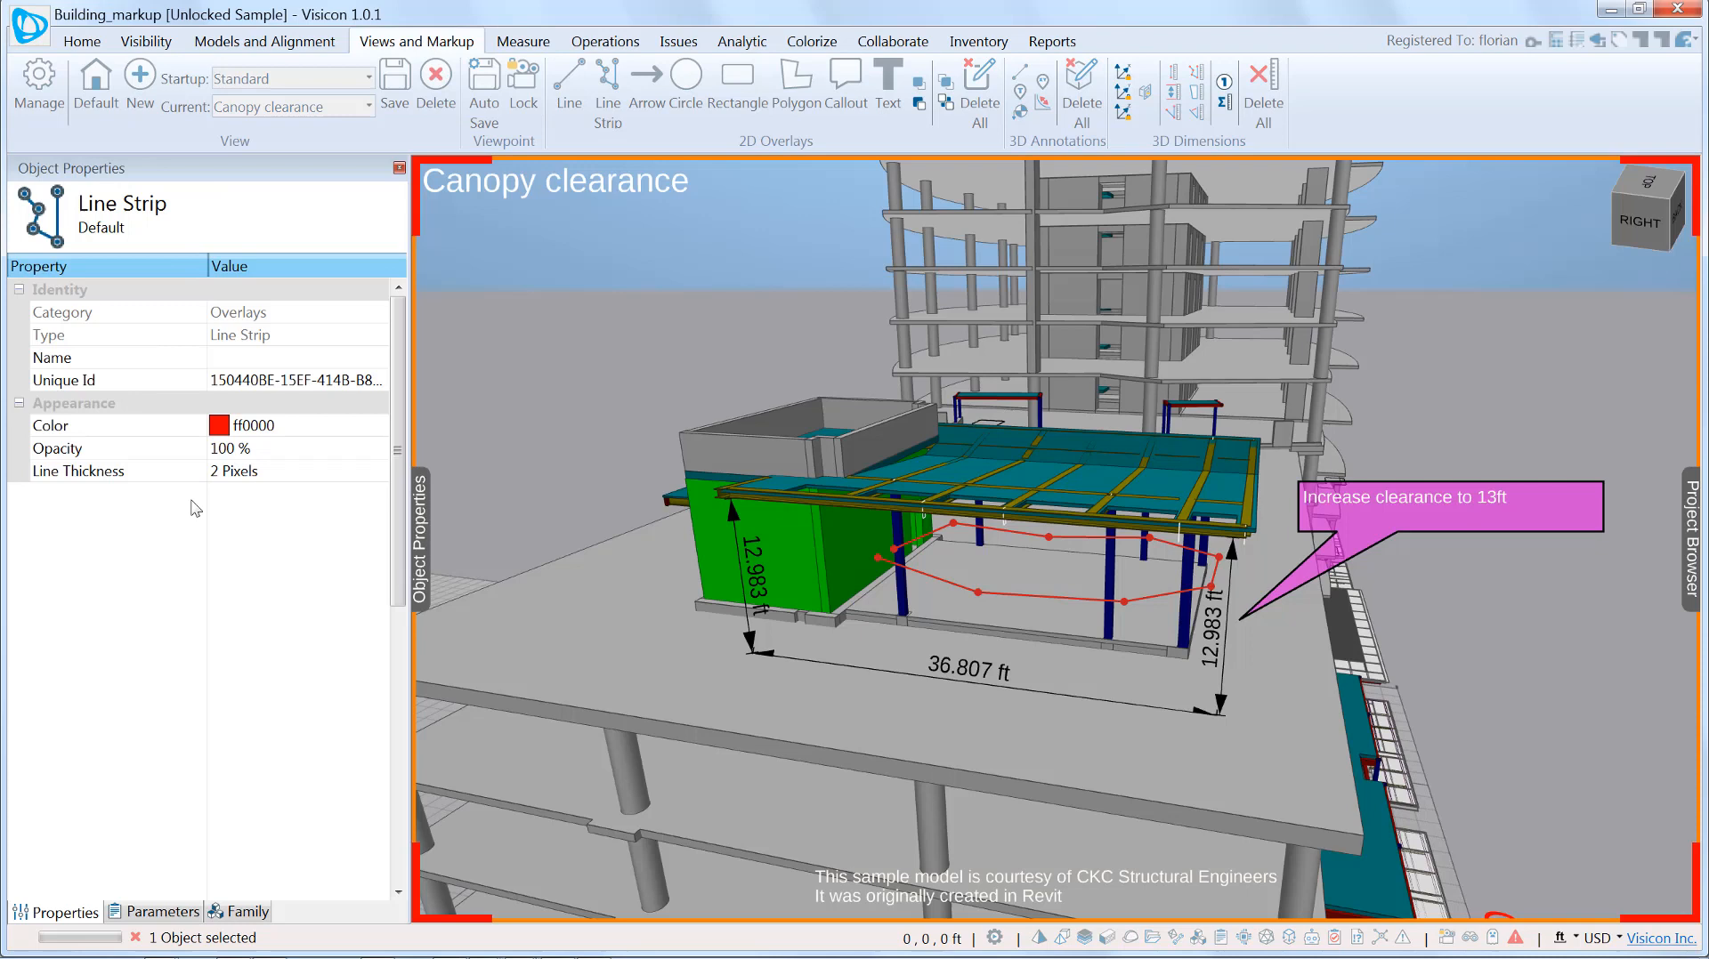
left_click(378, 426)
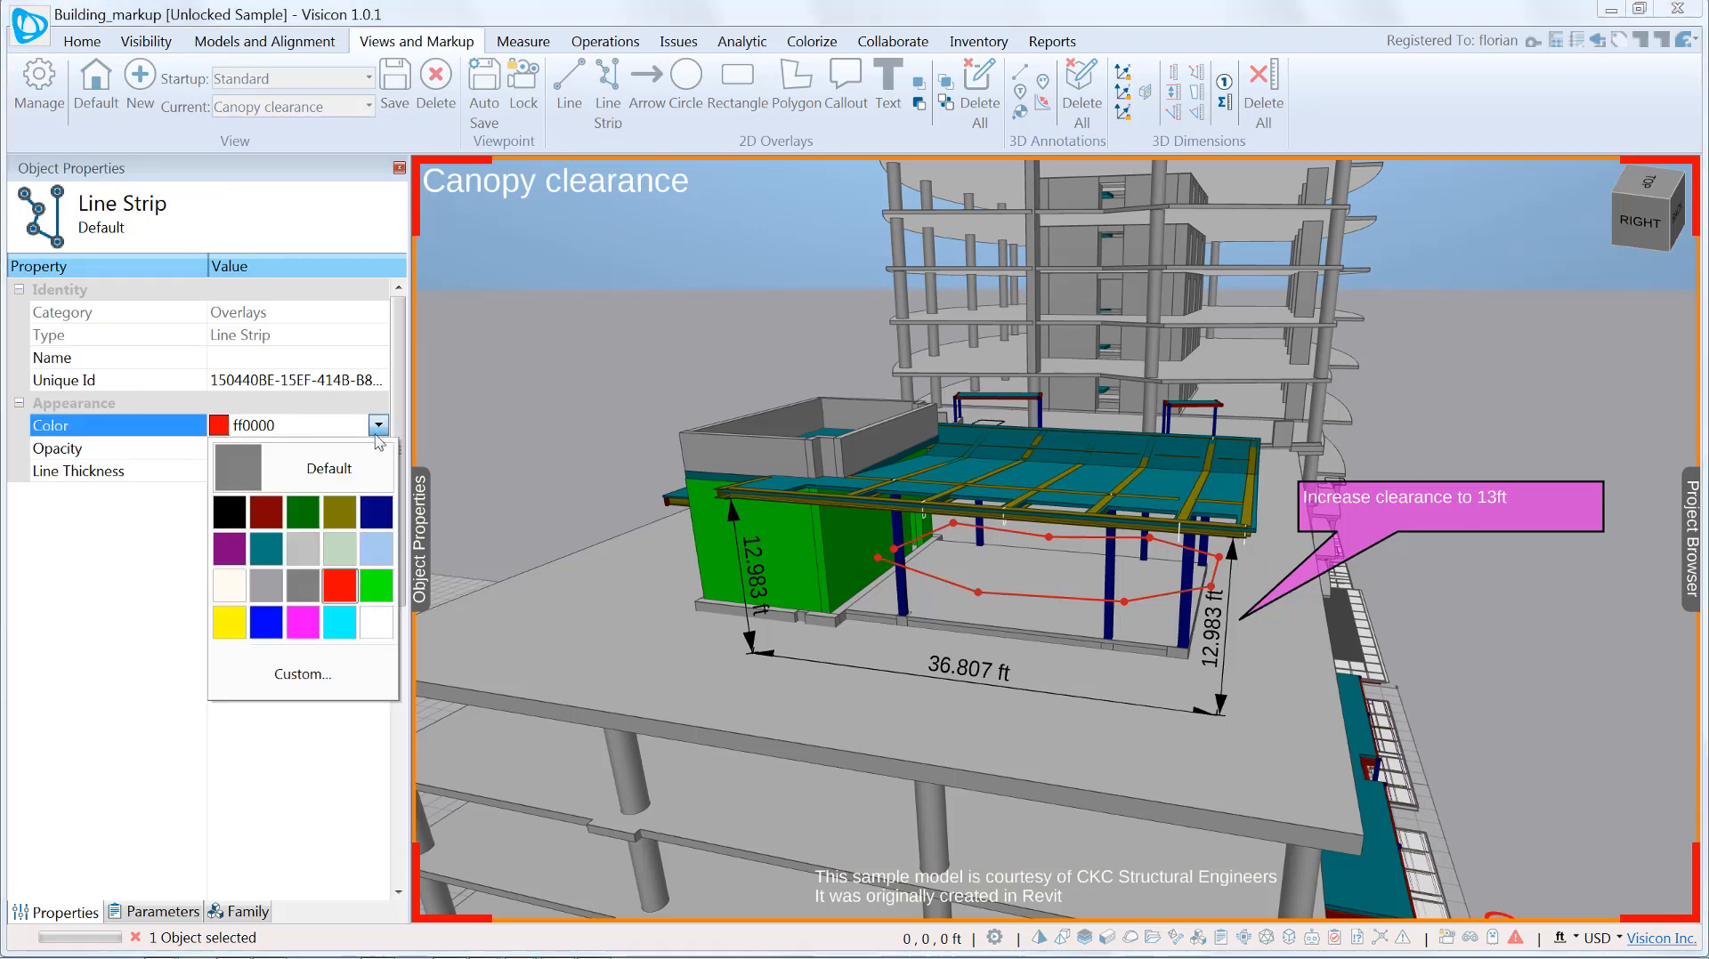
mouse_move(302, 622)
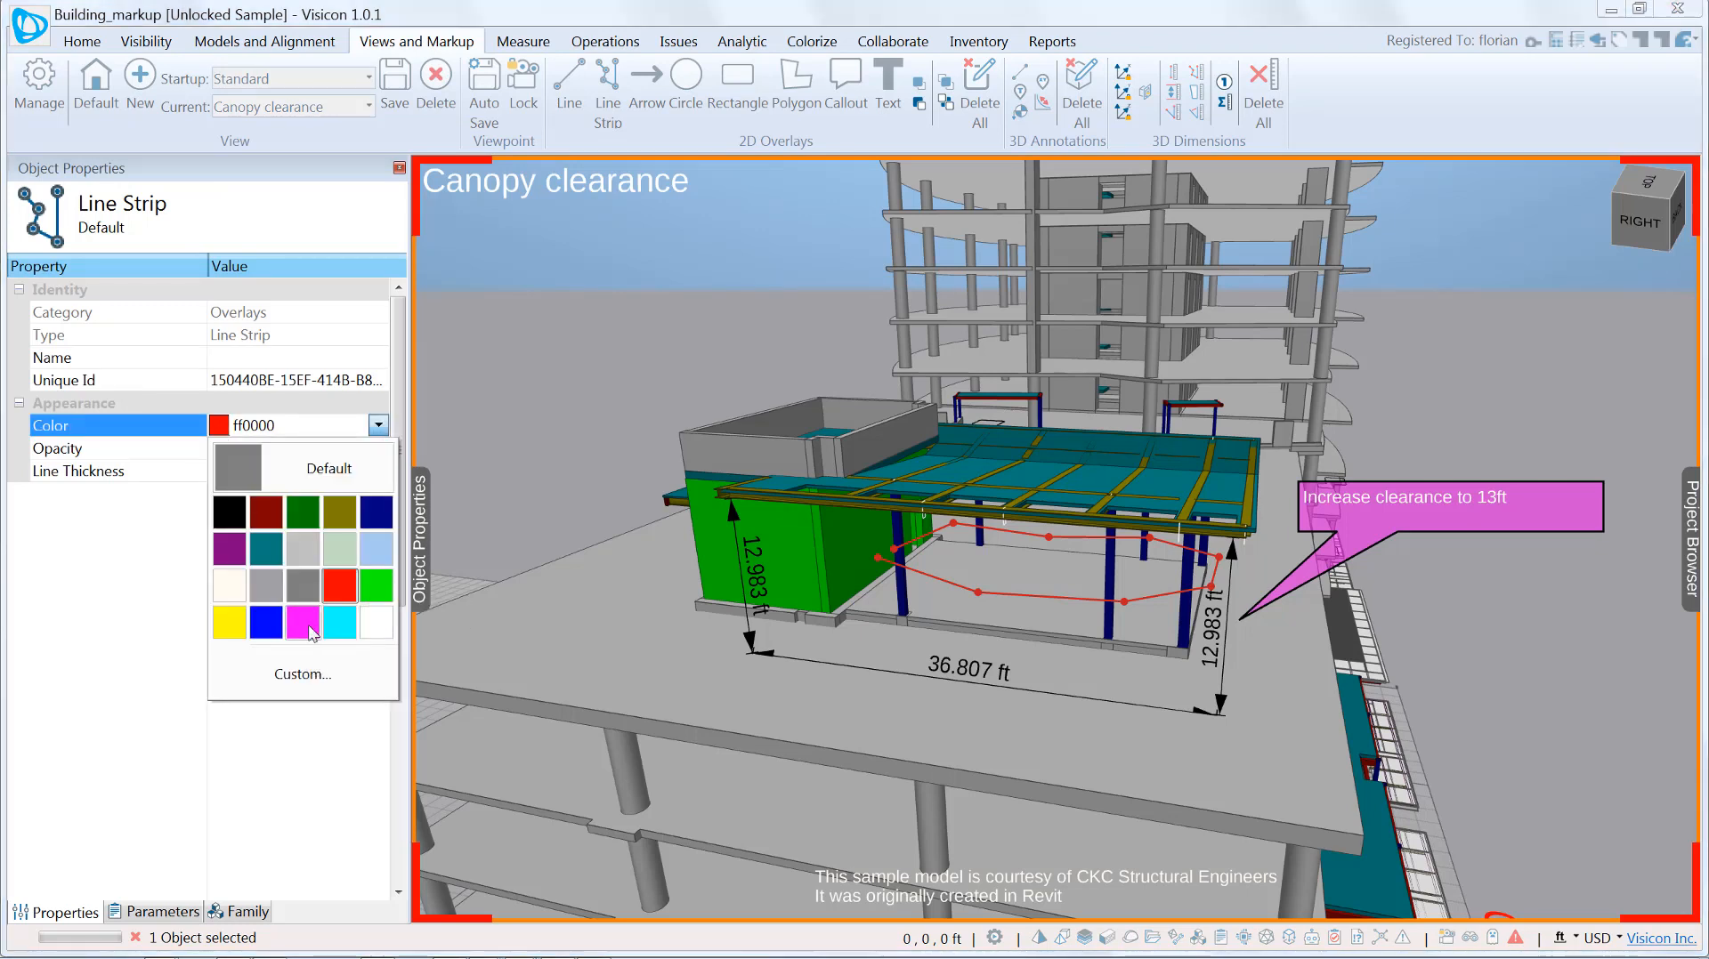
left_click(302, 621)
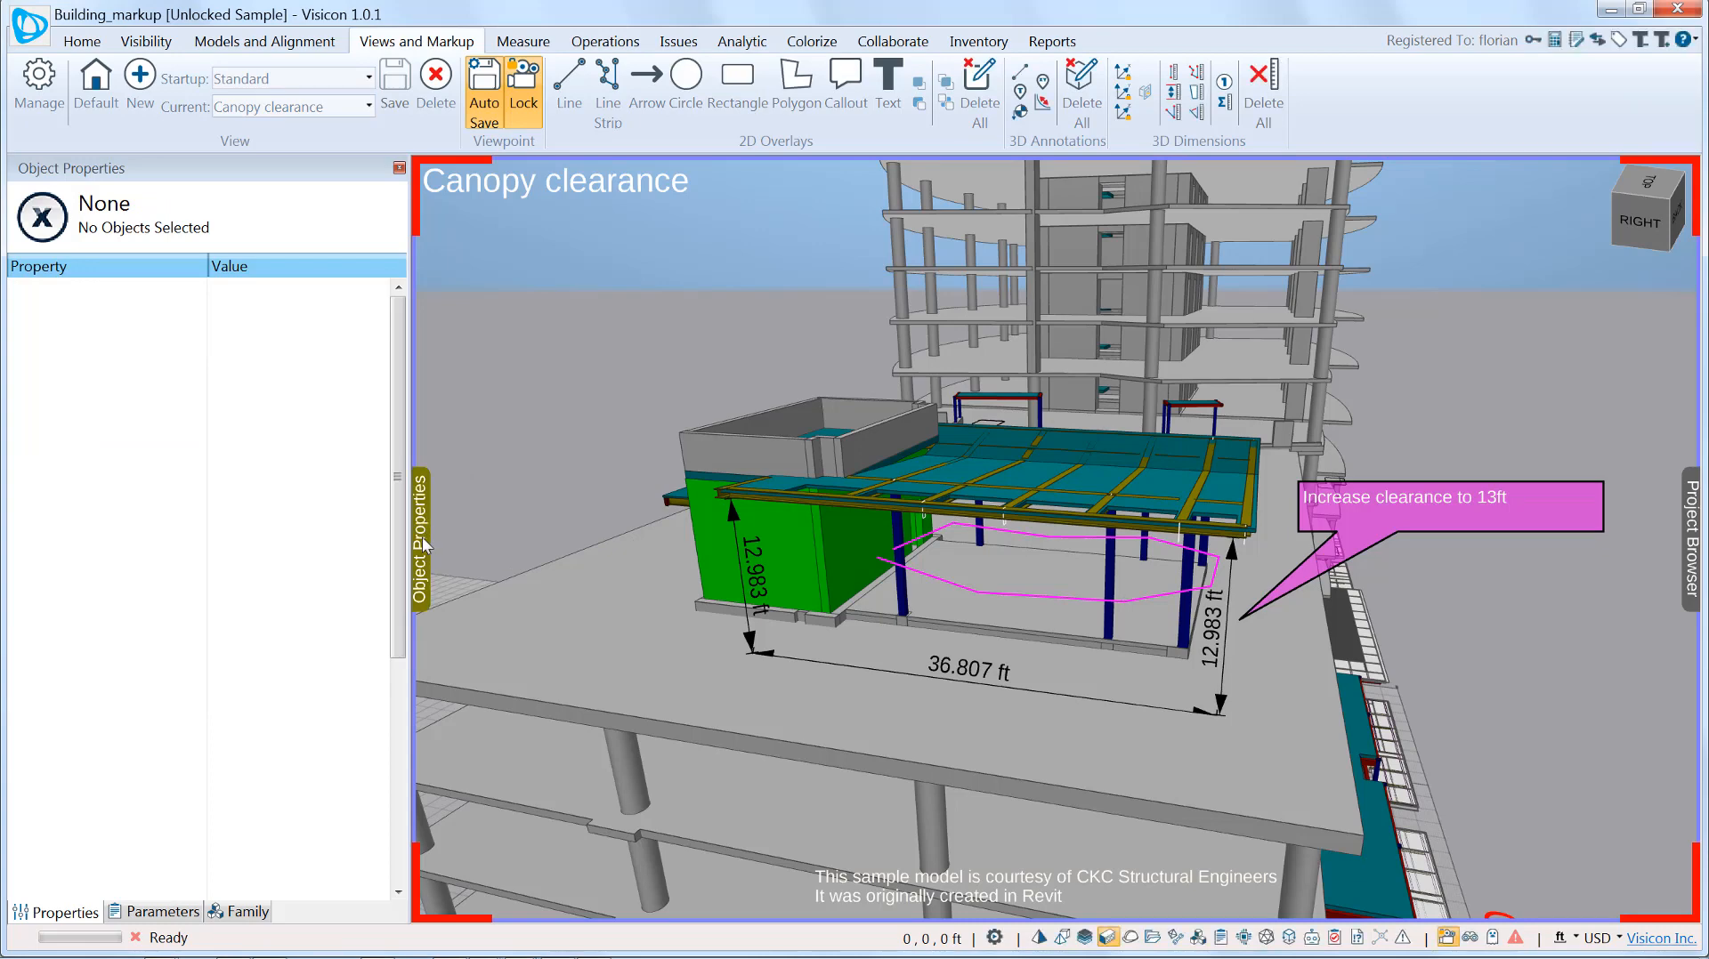
left_click(389, 166)
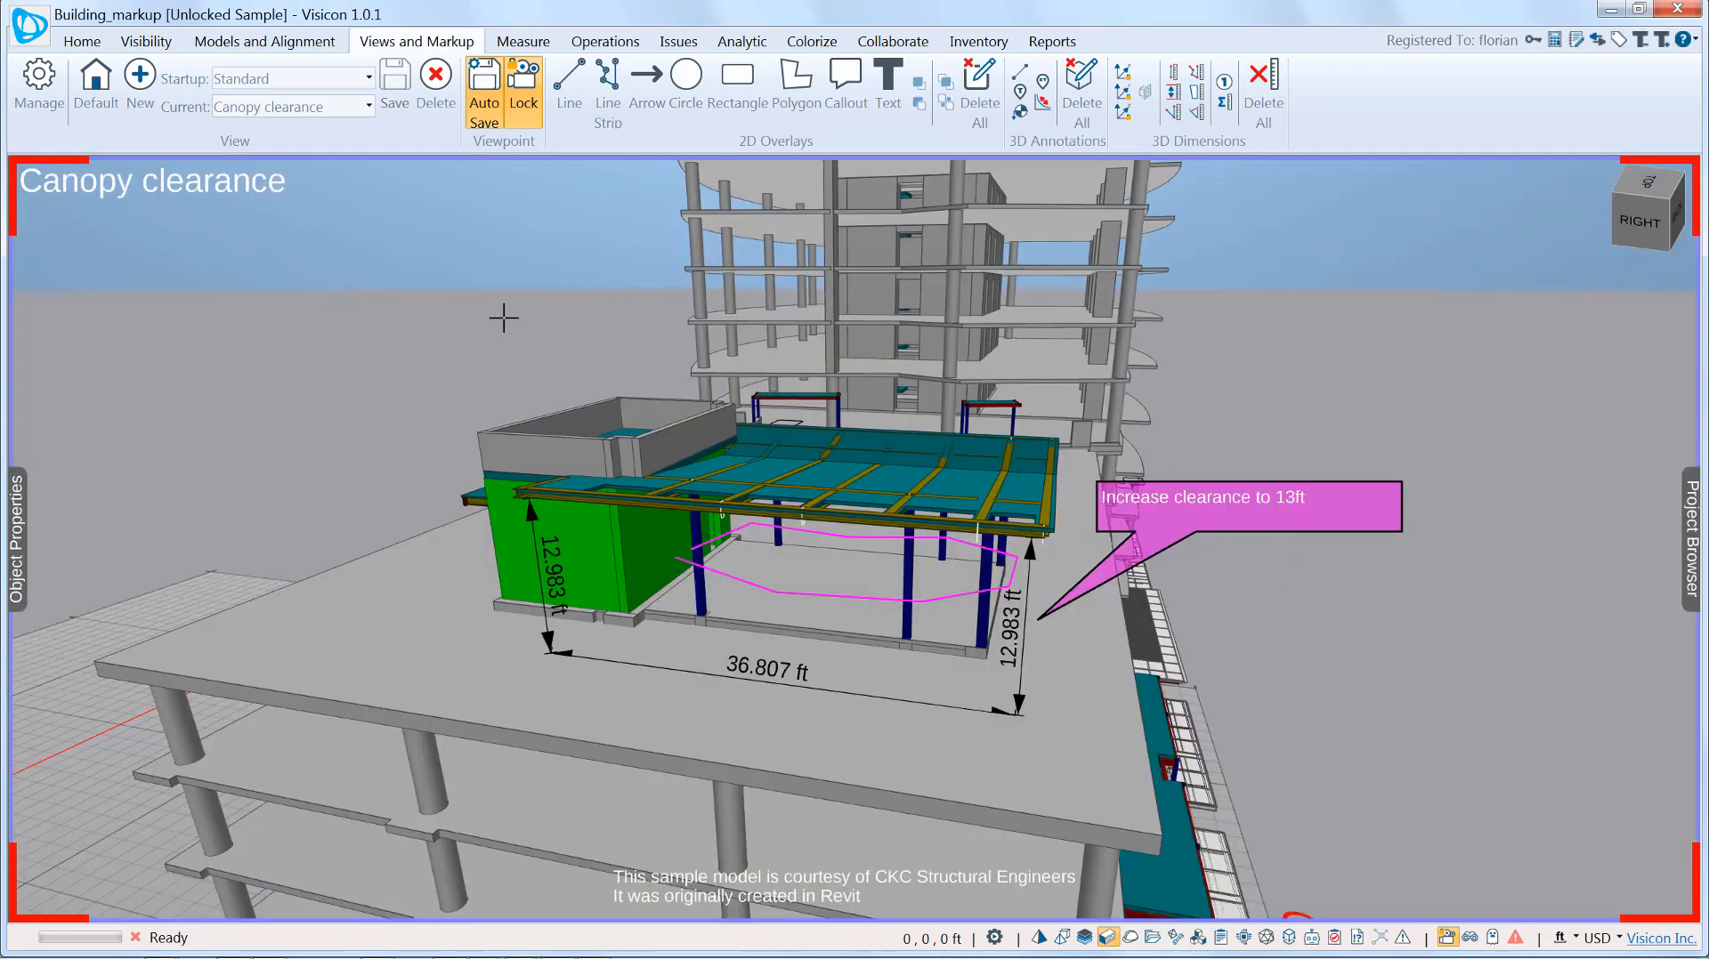
- Add yellow arrows at the canopy–wall joints and place a callout pointing at them
left_click(645, 74)
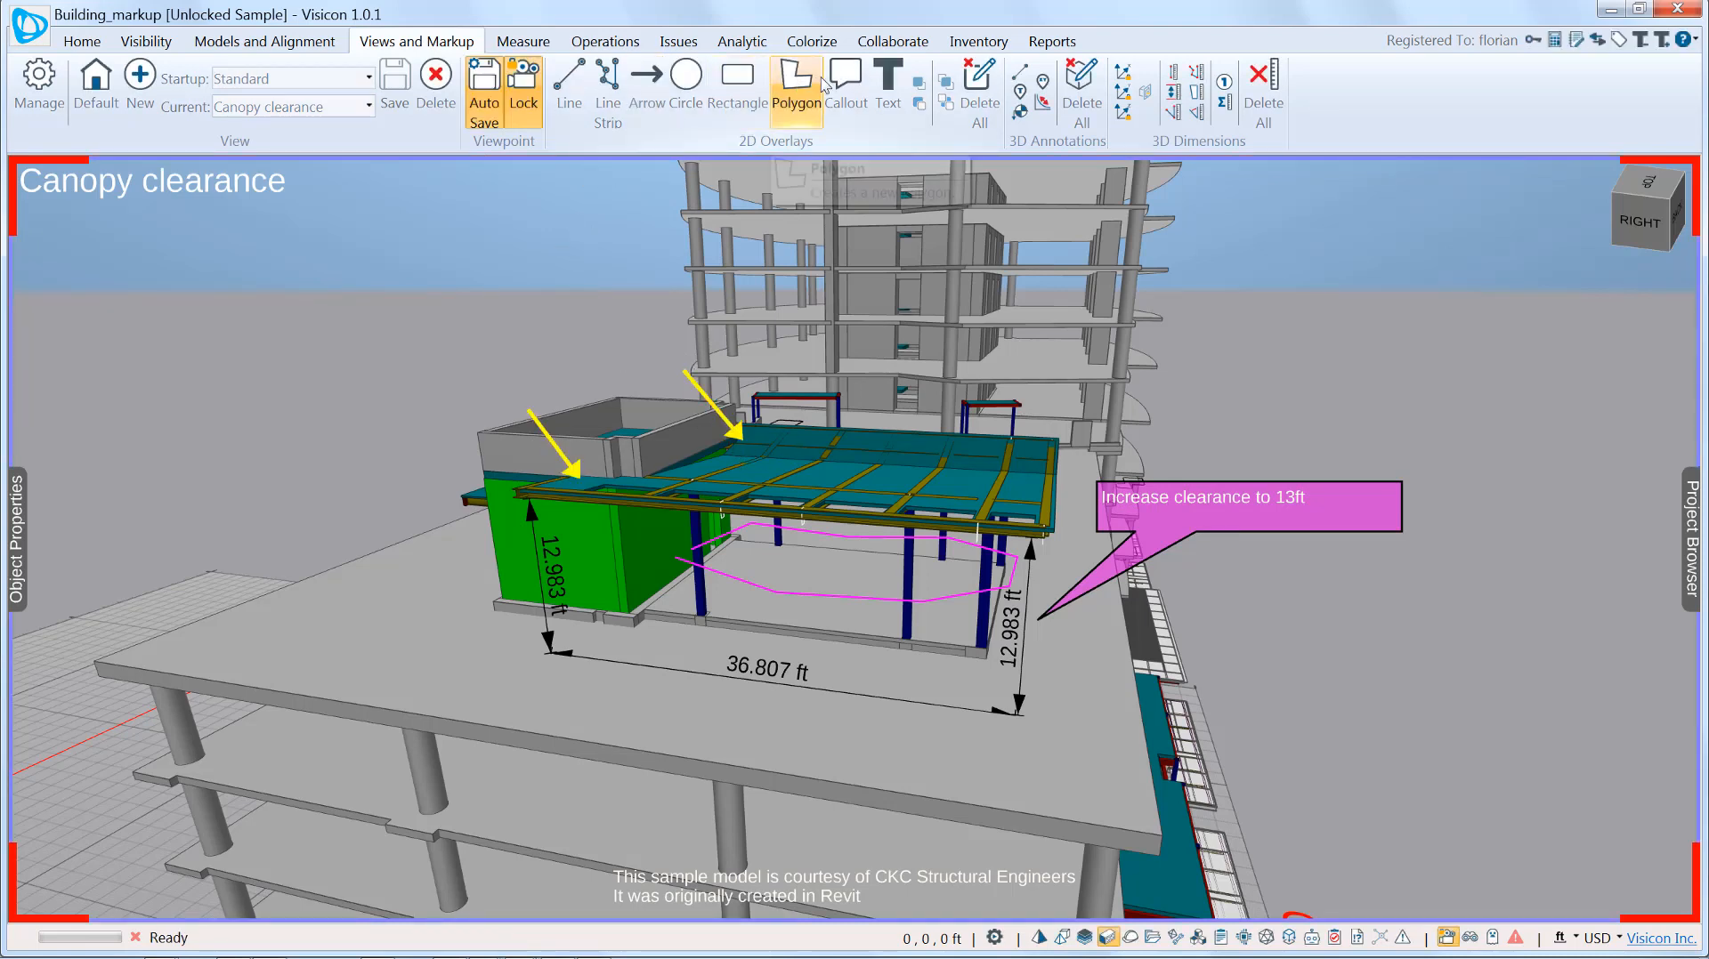
left_click(845, 89)
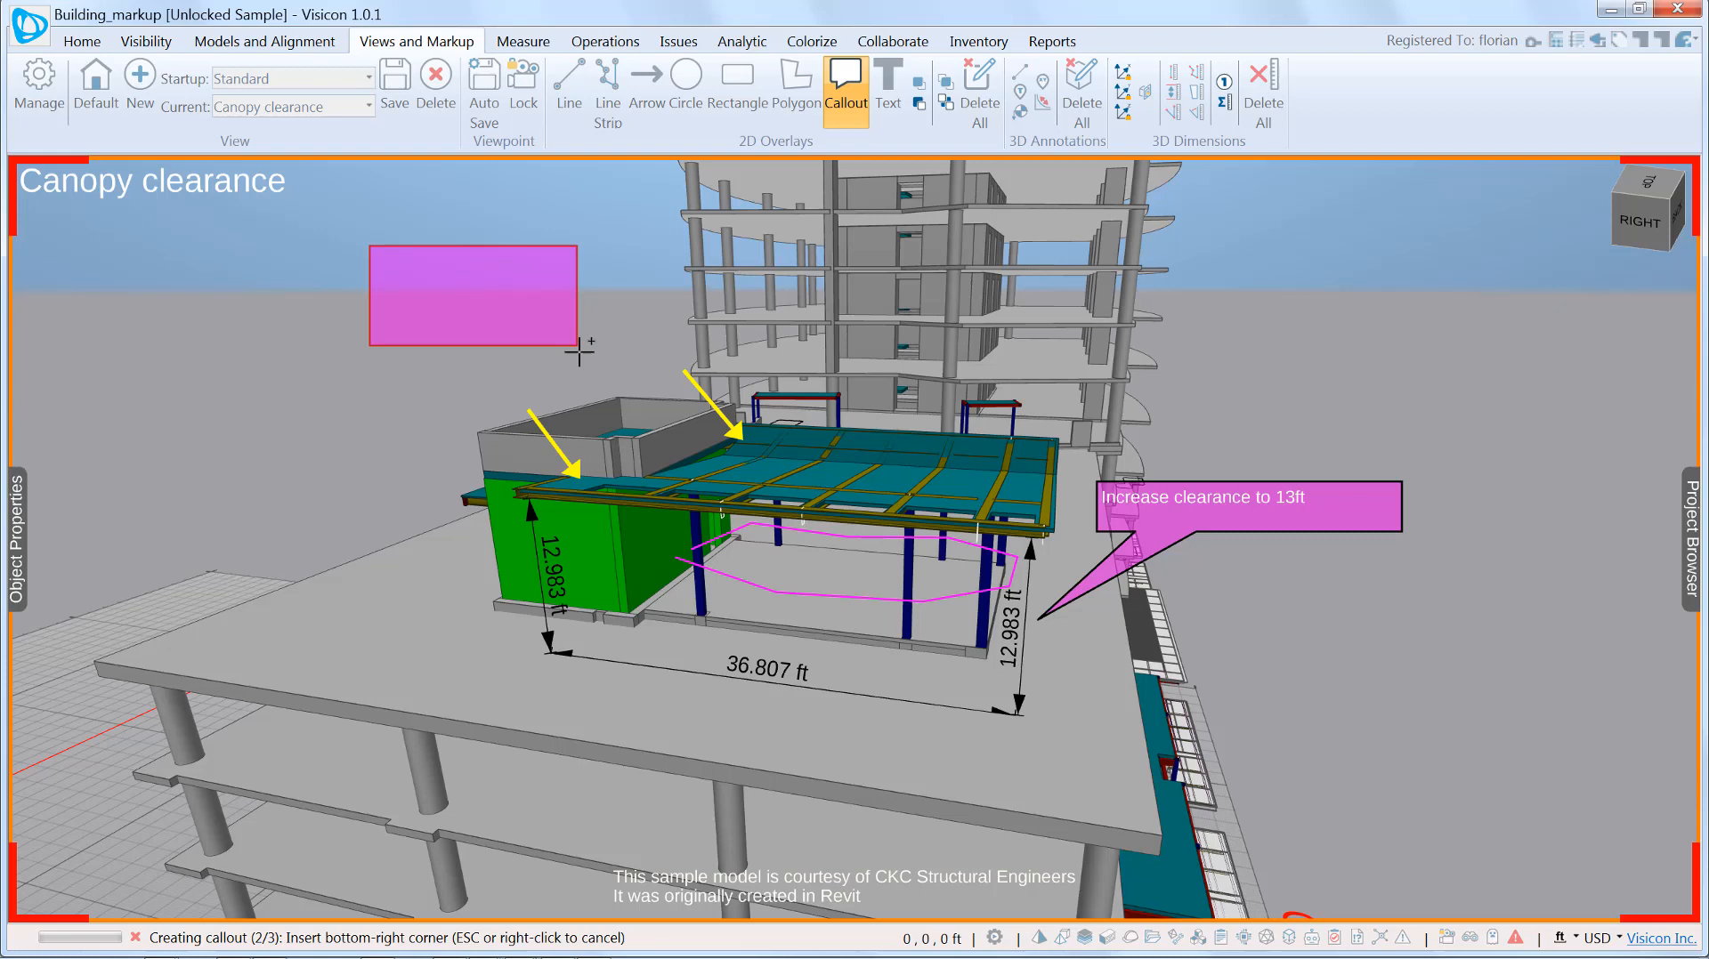
left_click(588, 341)
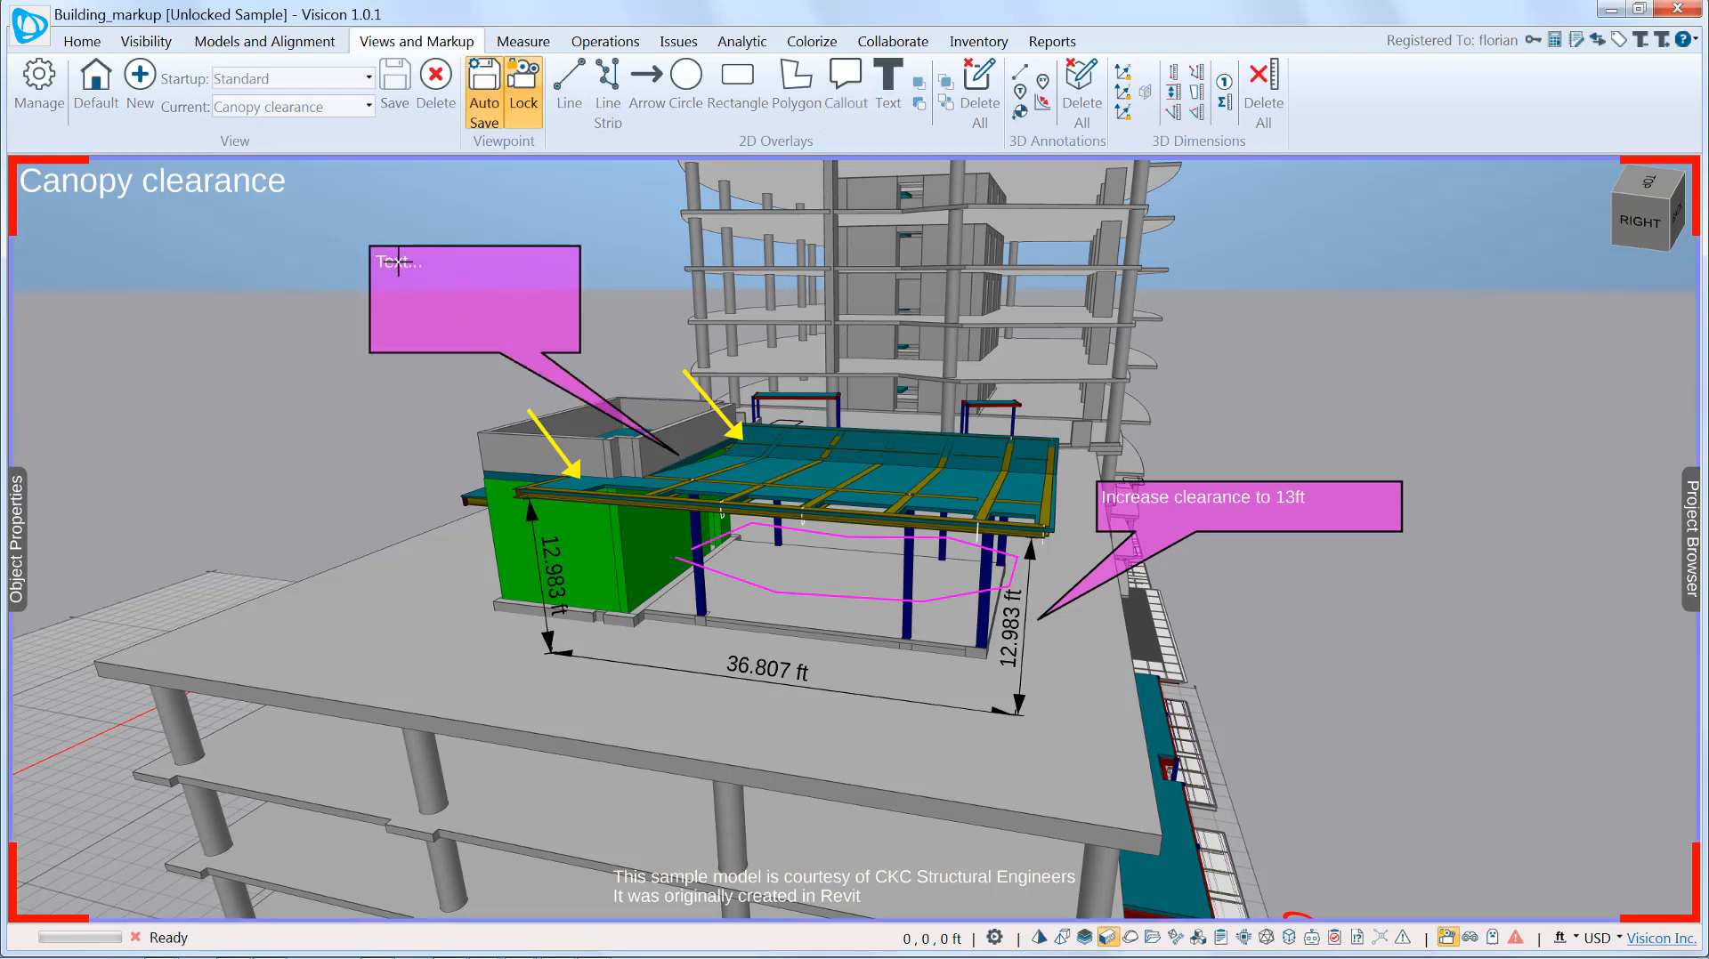
left_click(474, 300)
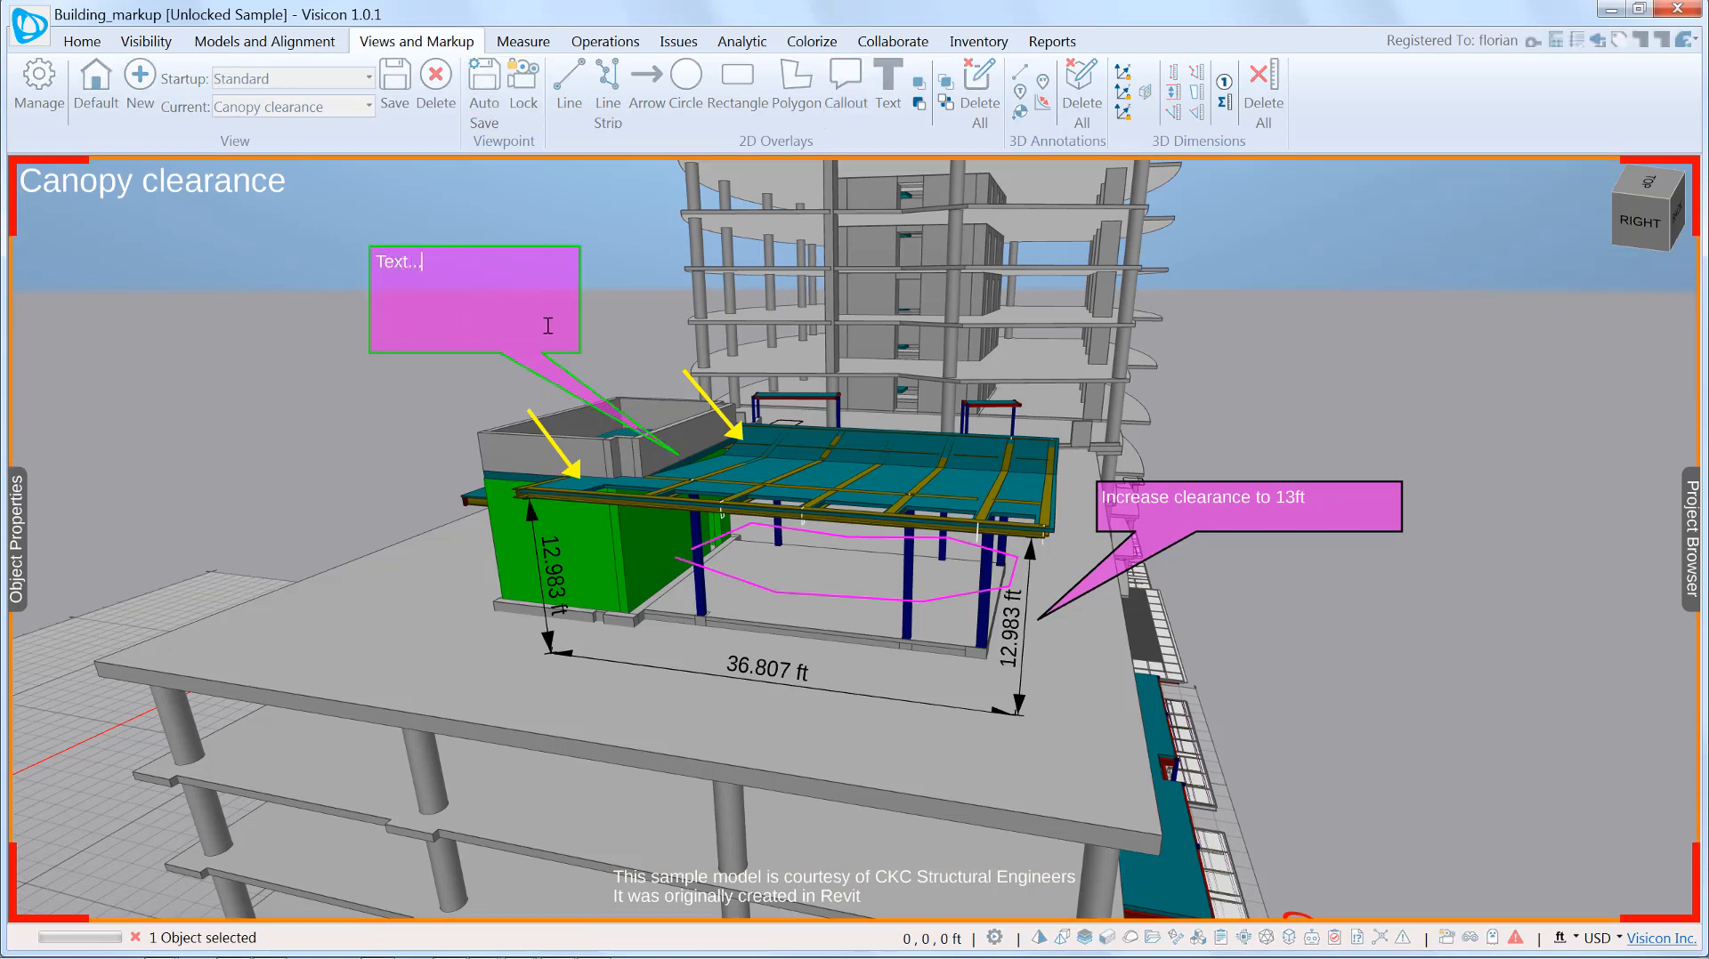
- Enter 'Verify connections between canopy and walls at these locations' and shift the callout left
type("v")
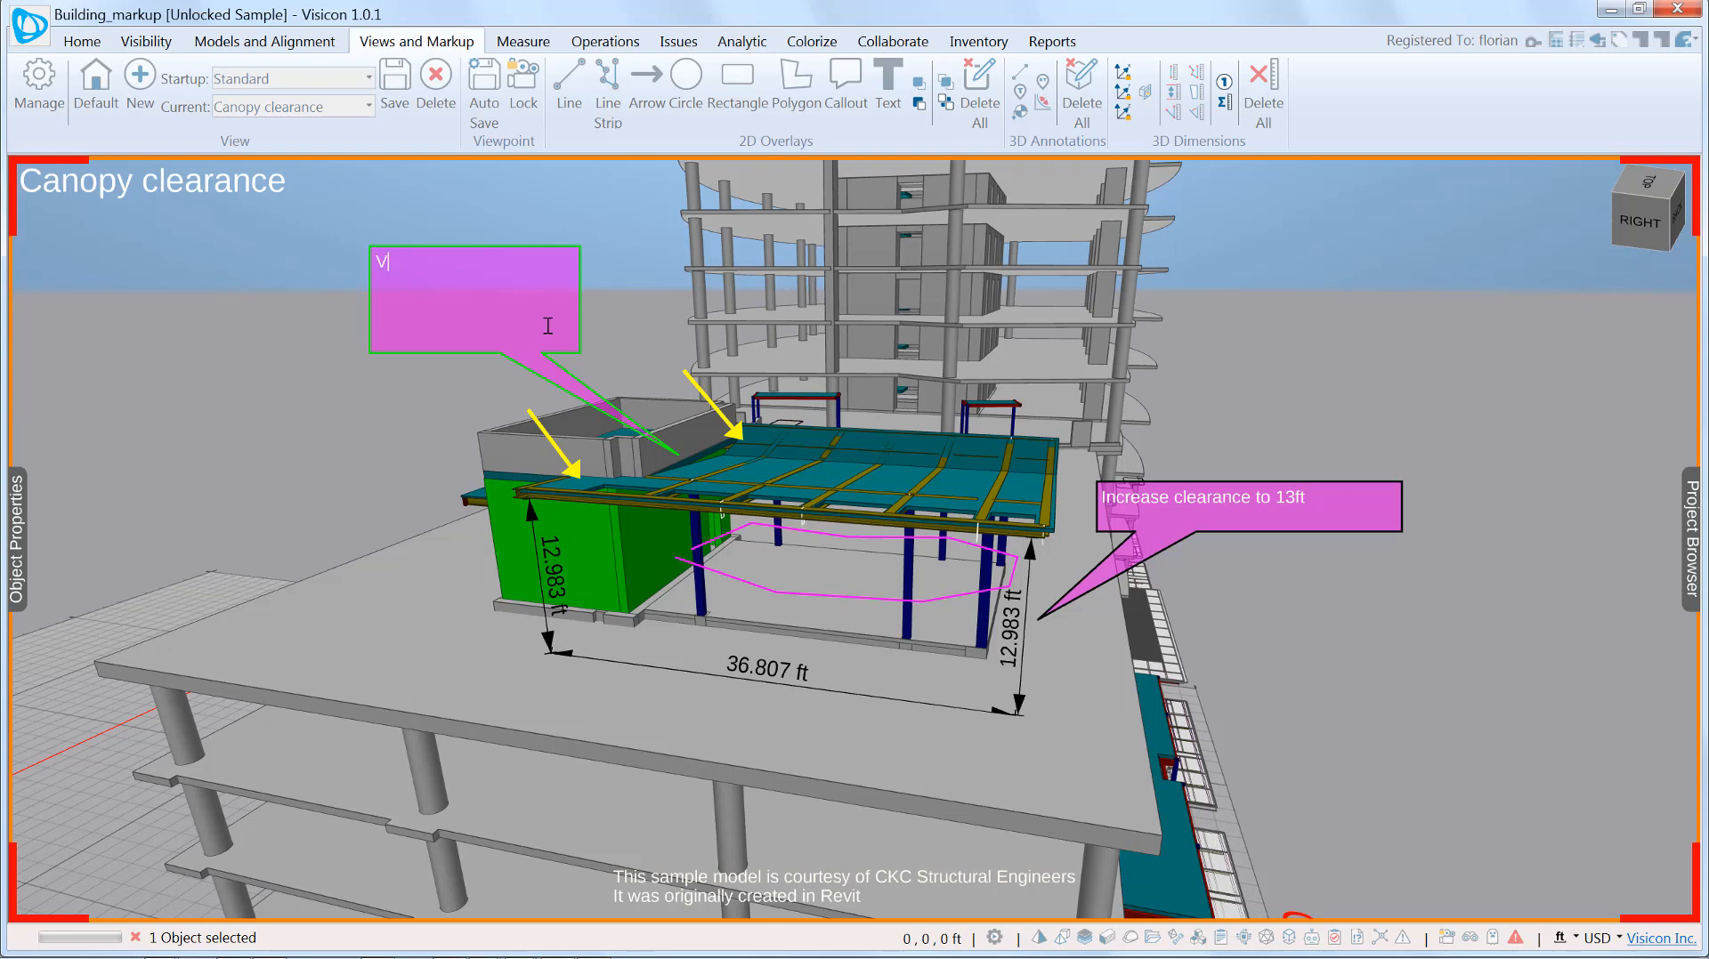
type("Verif")
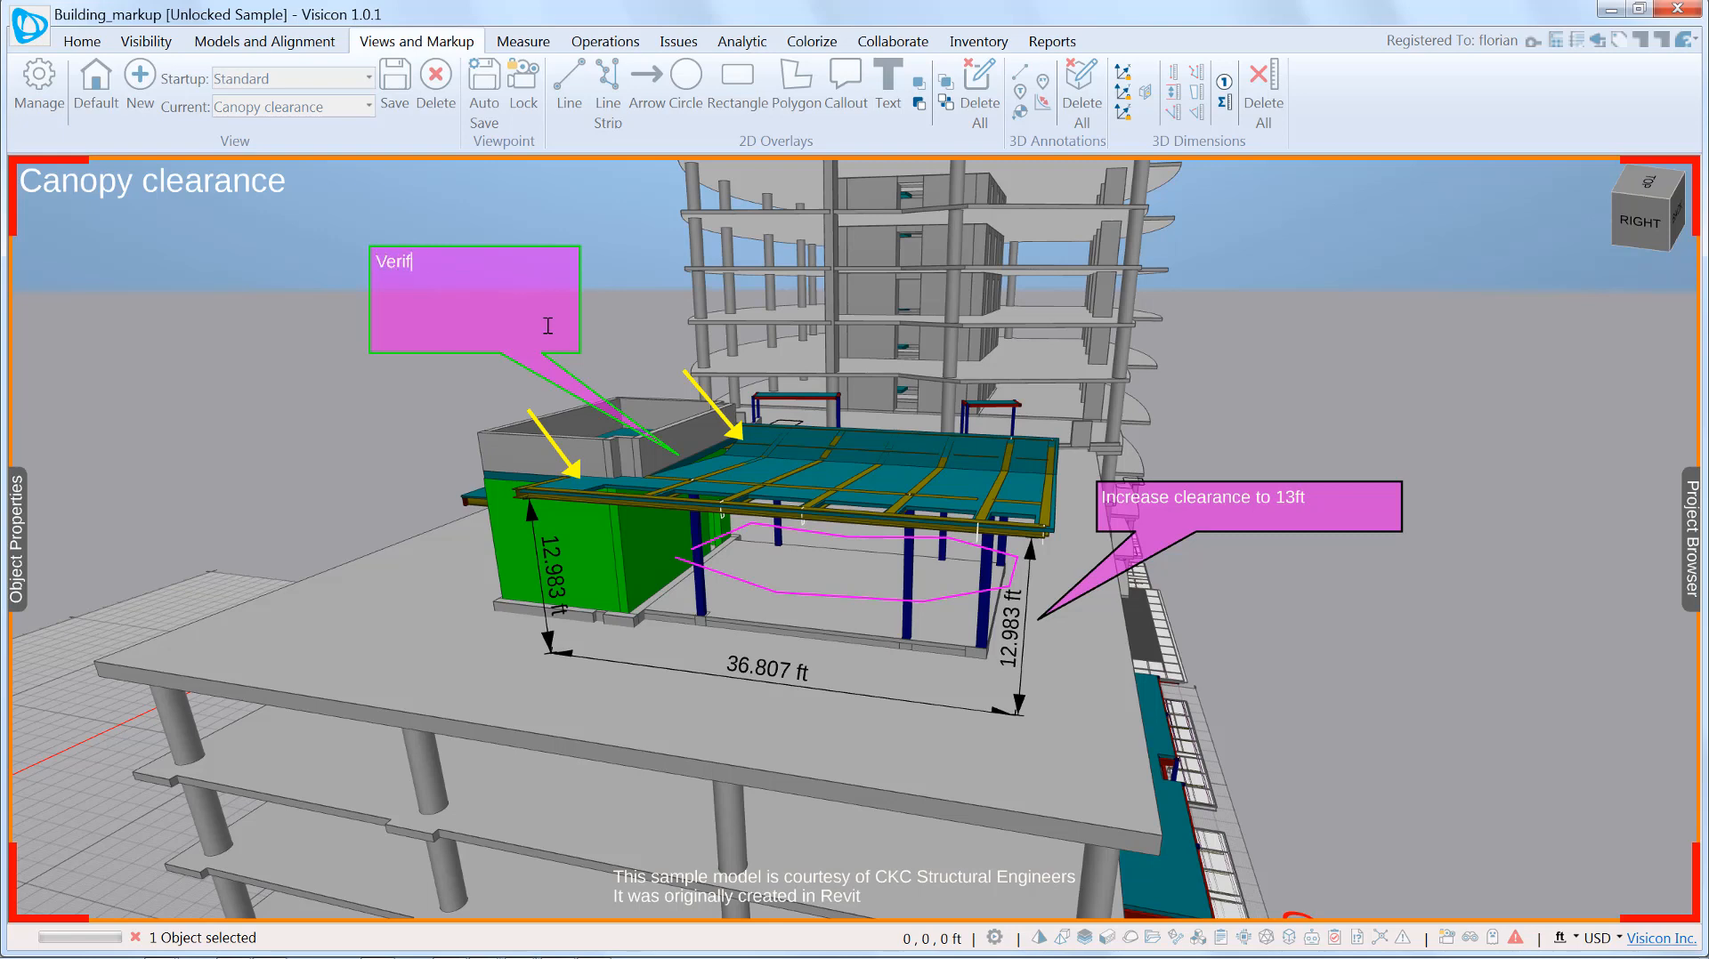
type("y connections")
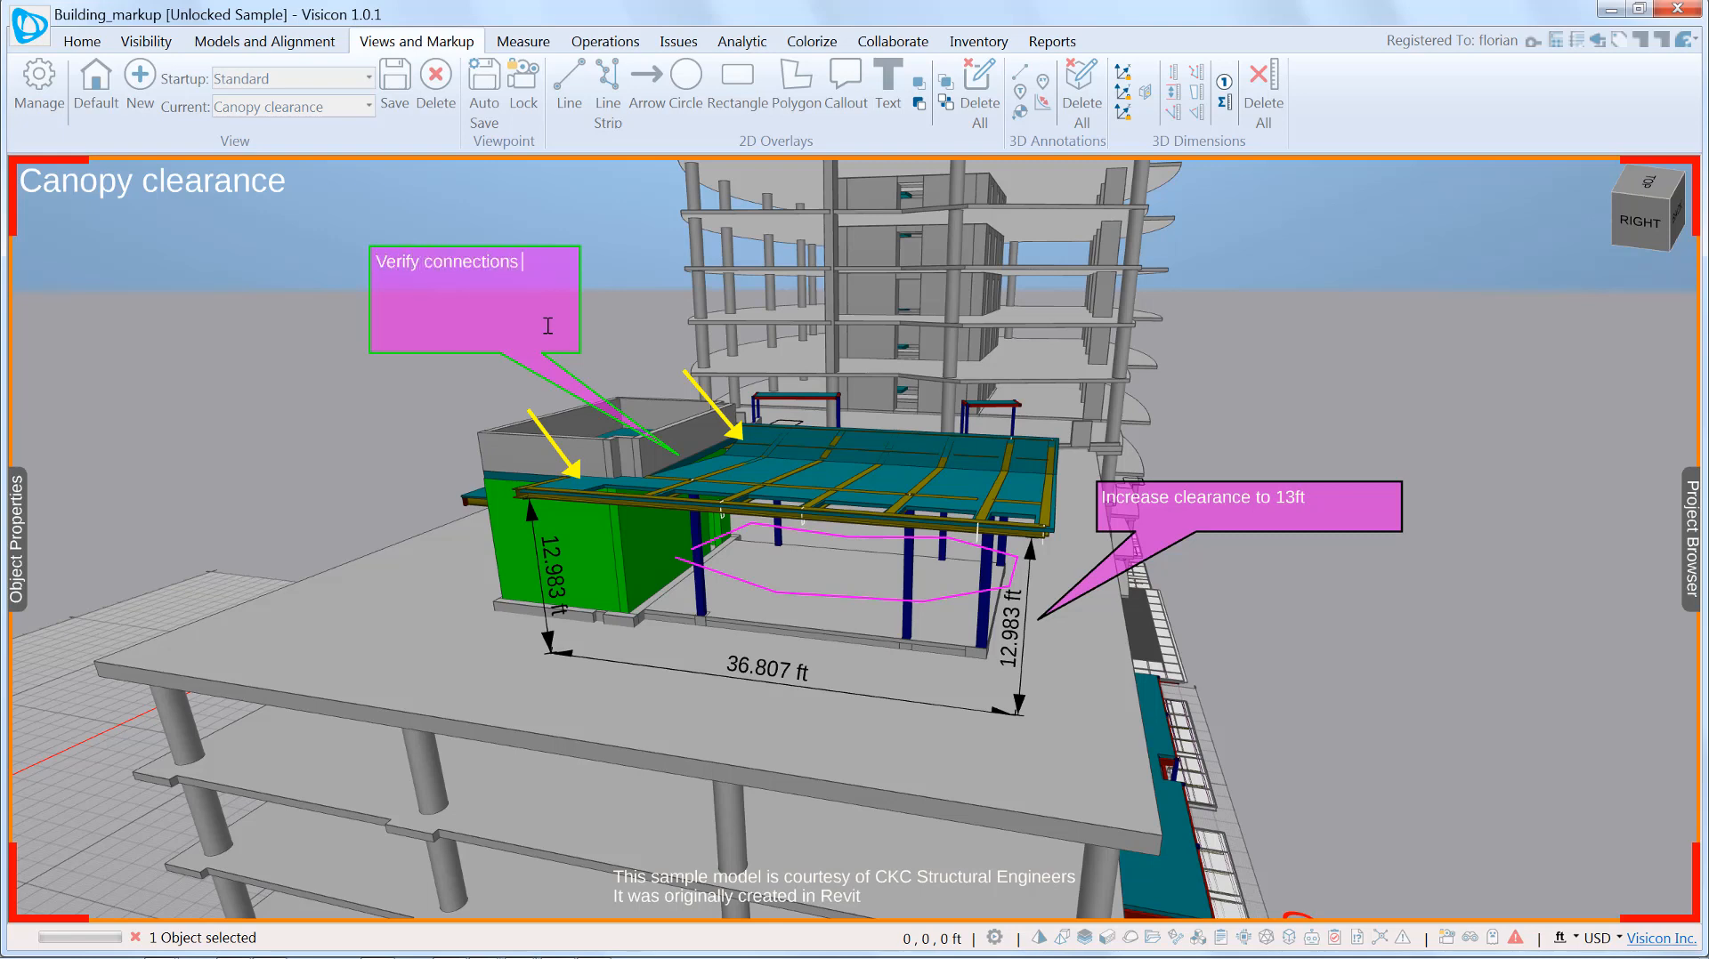
type("between")
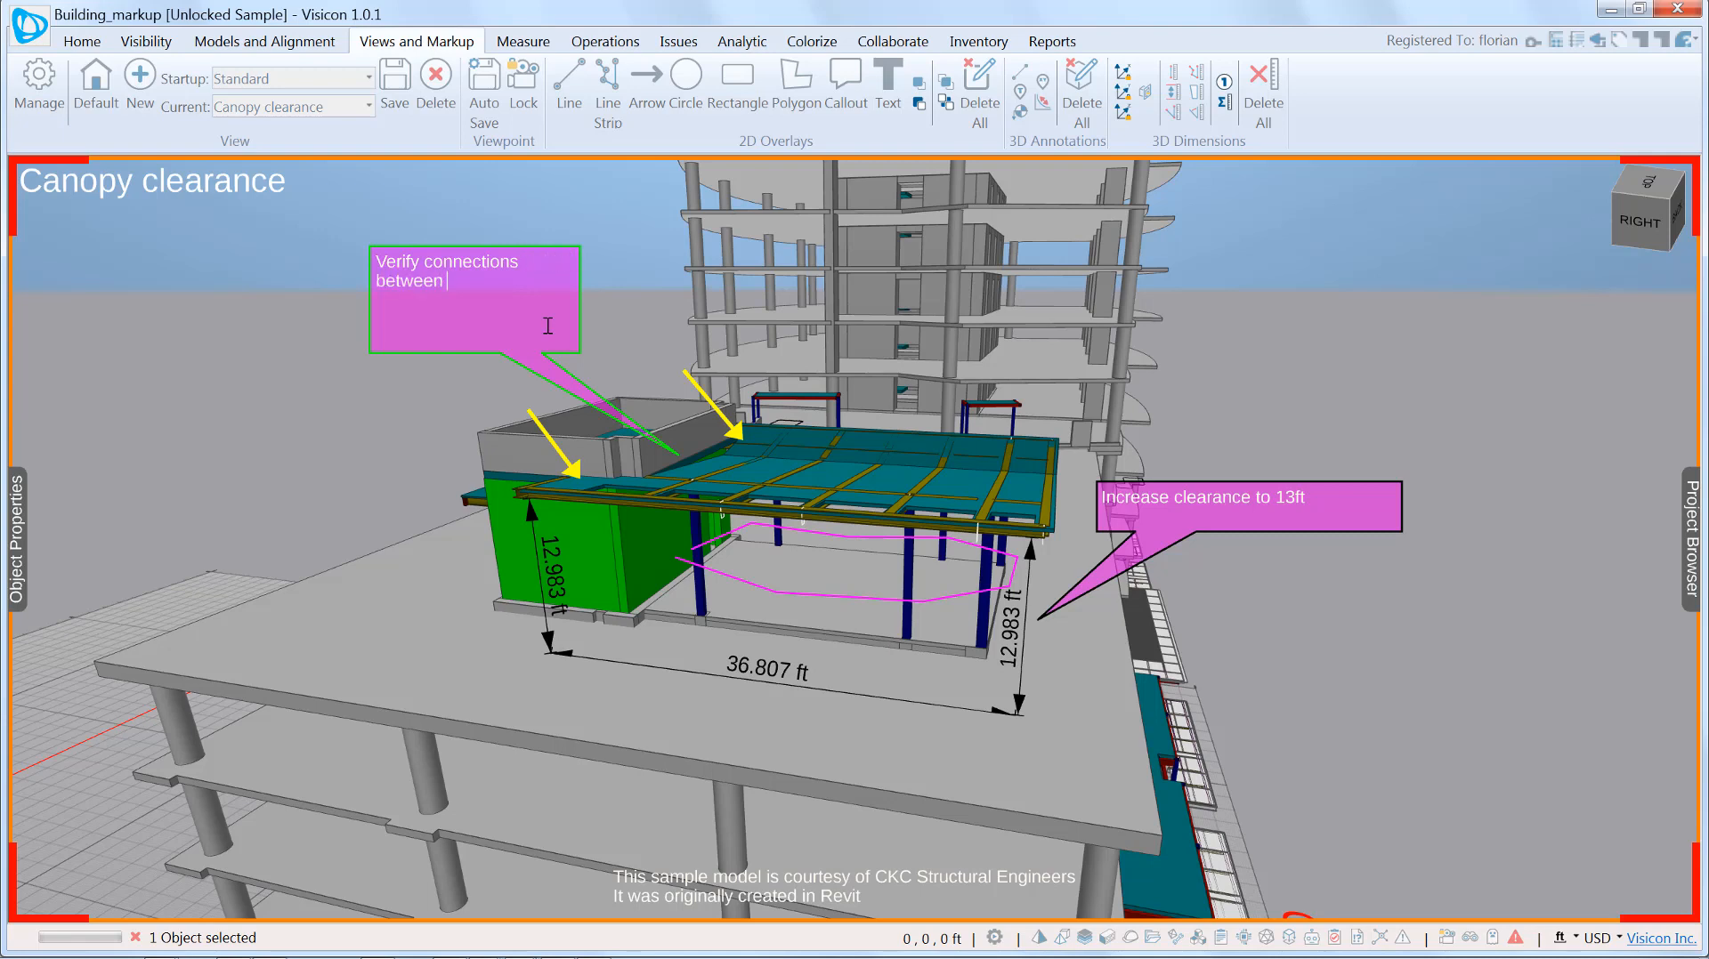
type("canopy and walls a")
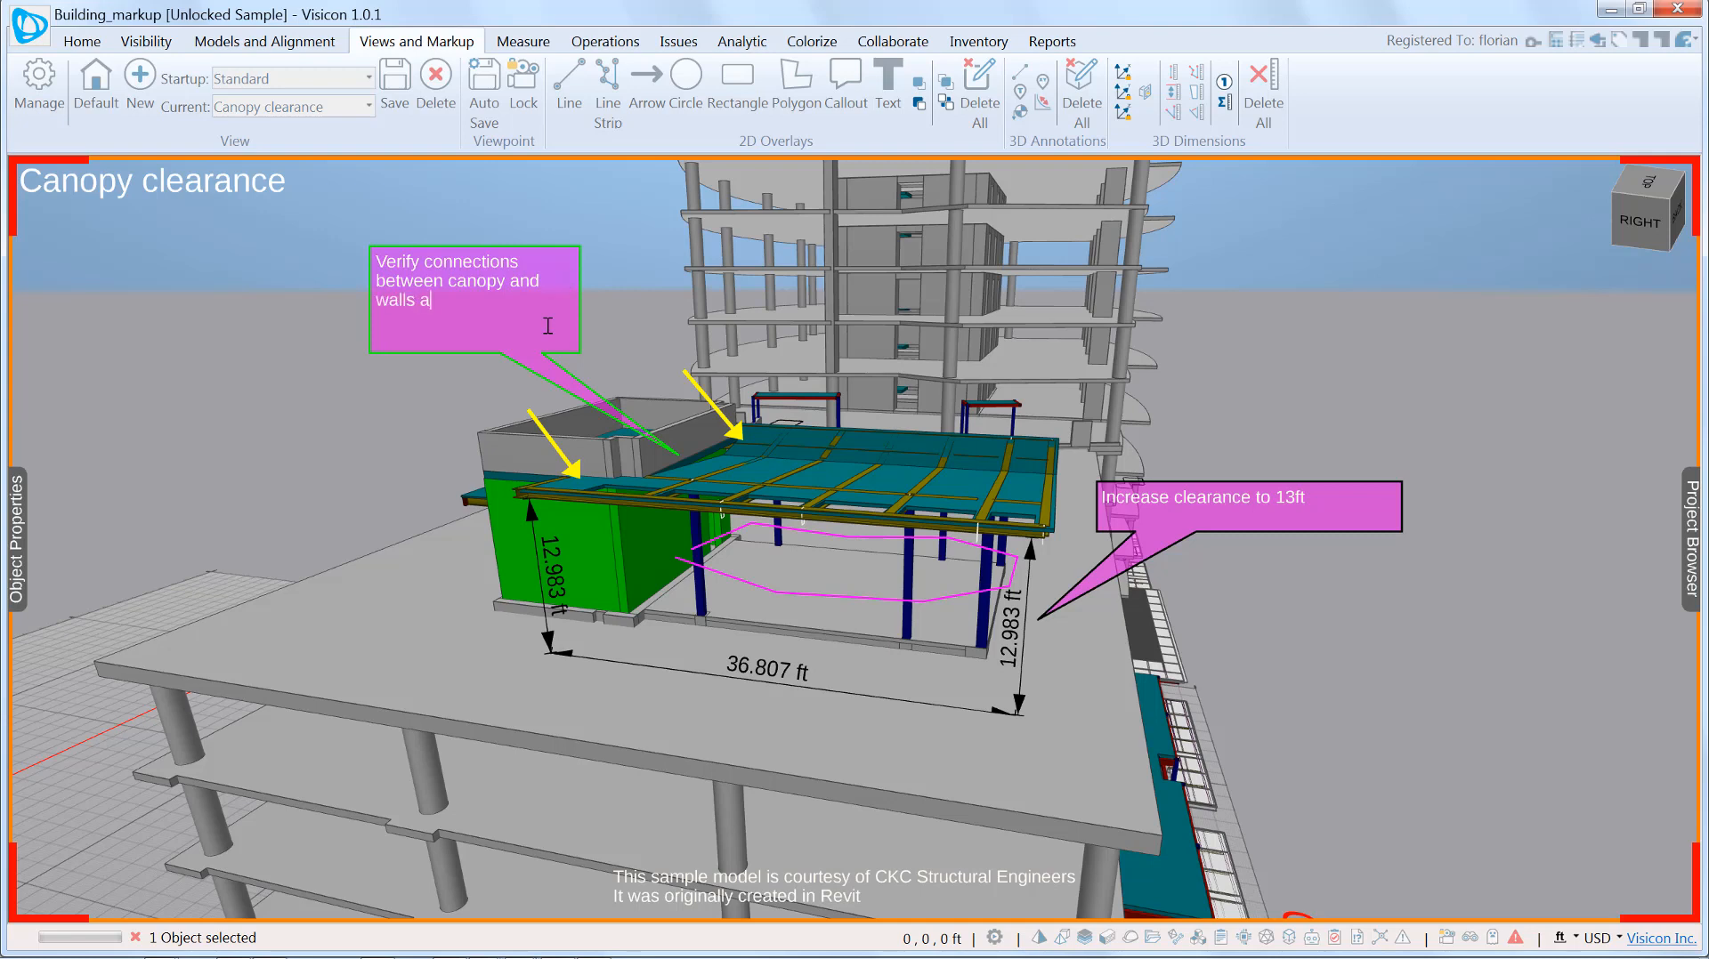
type("t these locations")
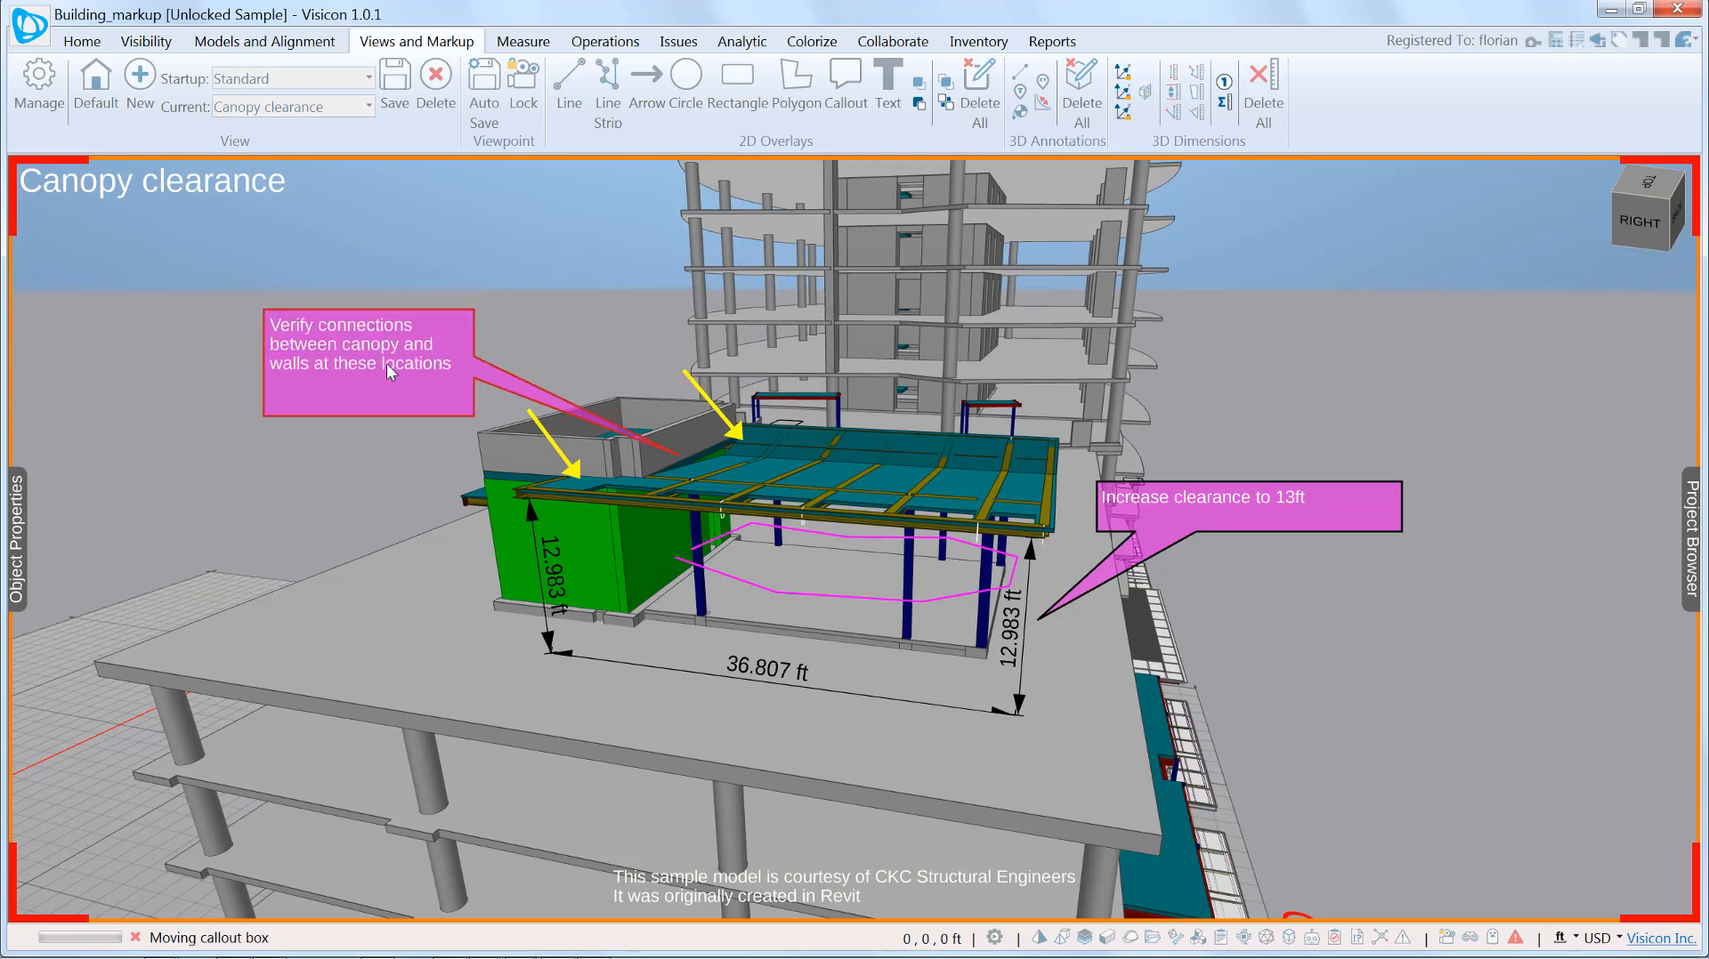
left_click_drag(367, 363, 522, 297)
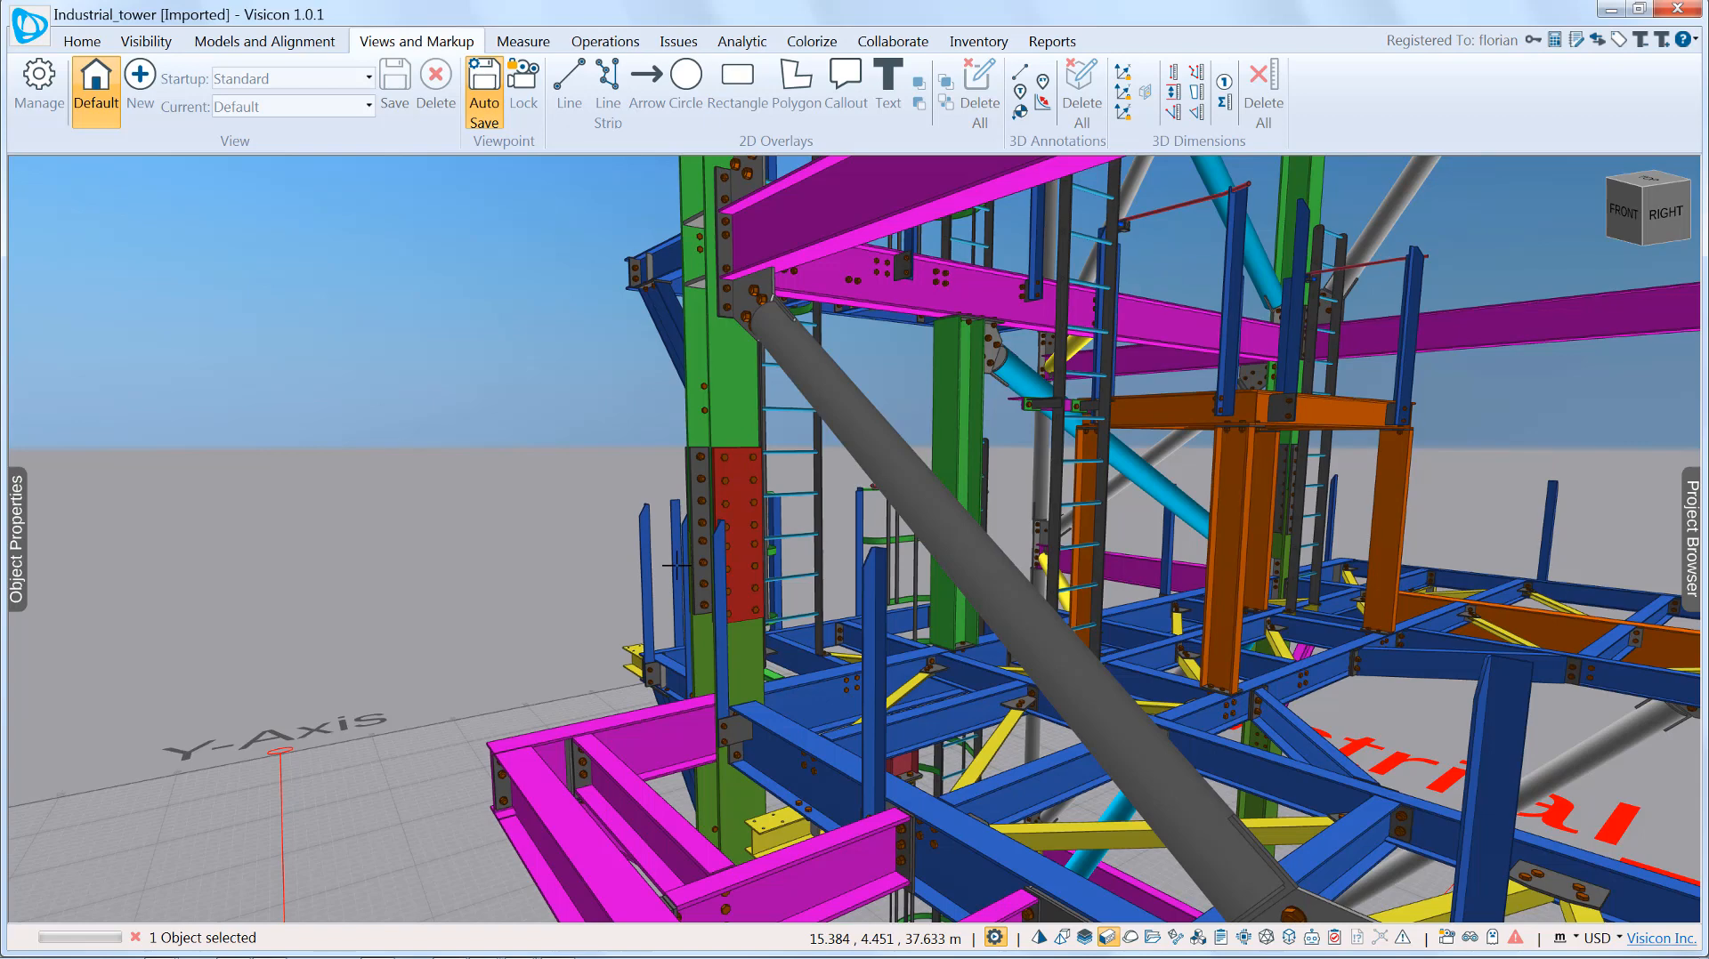
- Place a 3D spot tag on the bolted joint of the green column
left_click(685, 76)
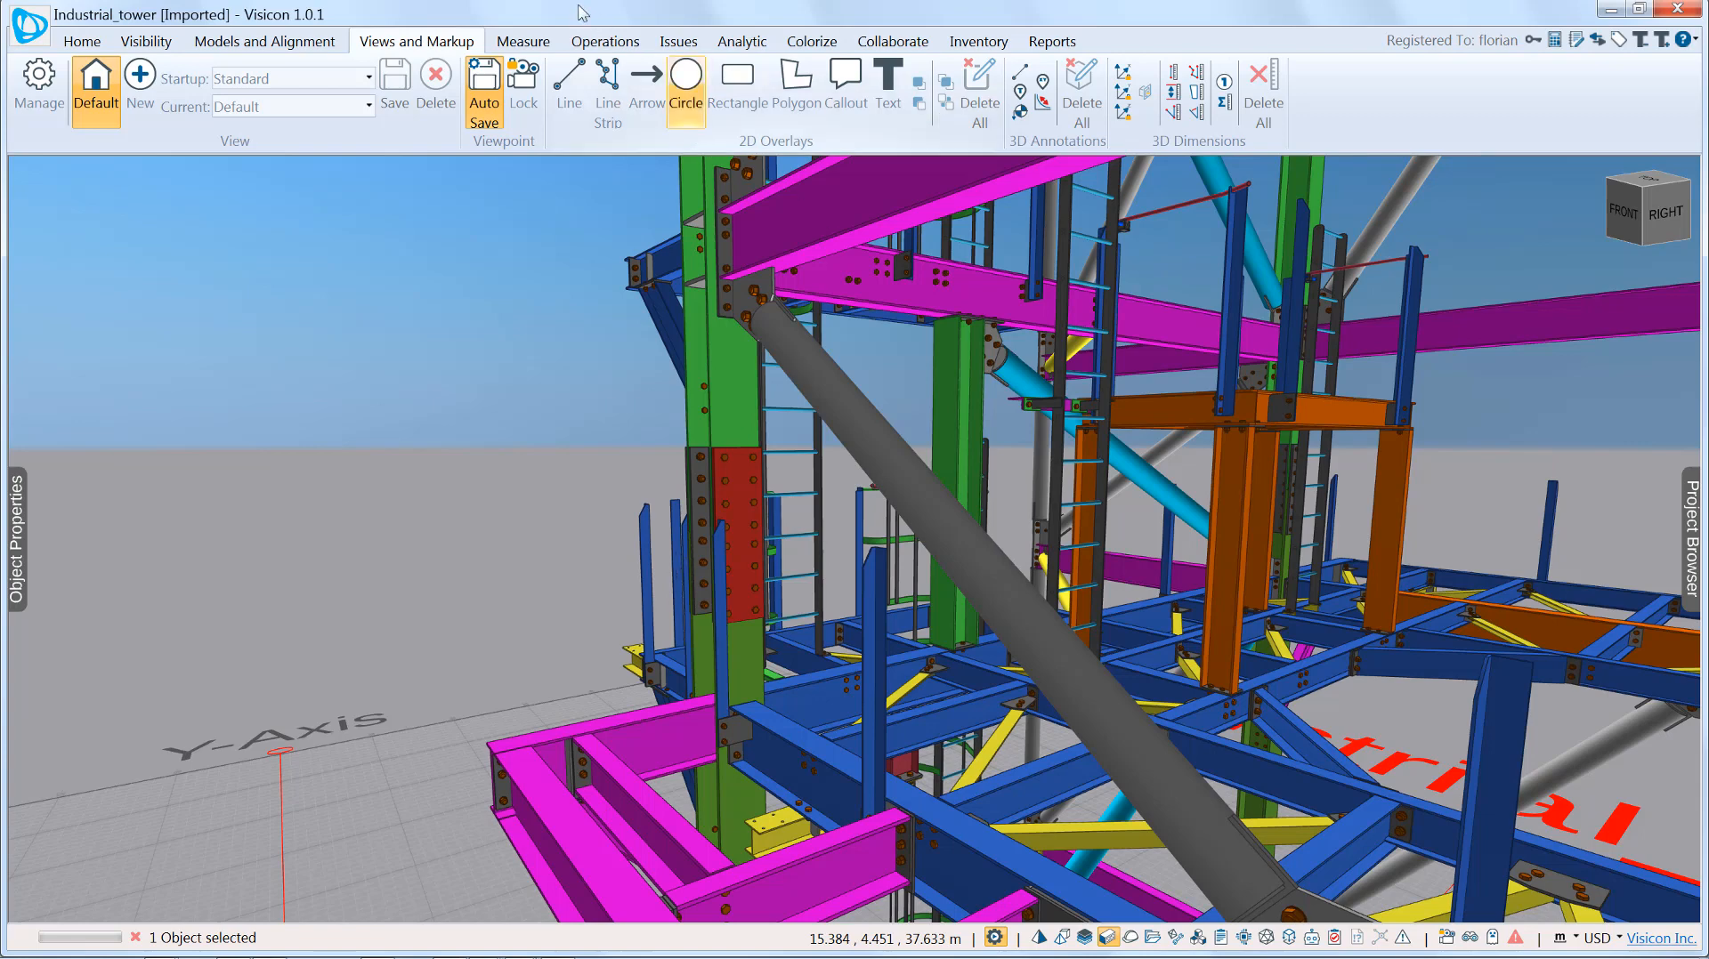
mouse_move(1008, 108)
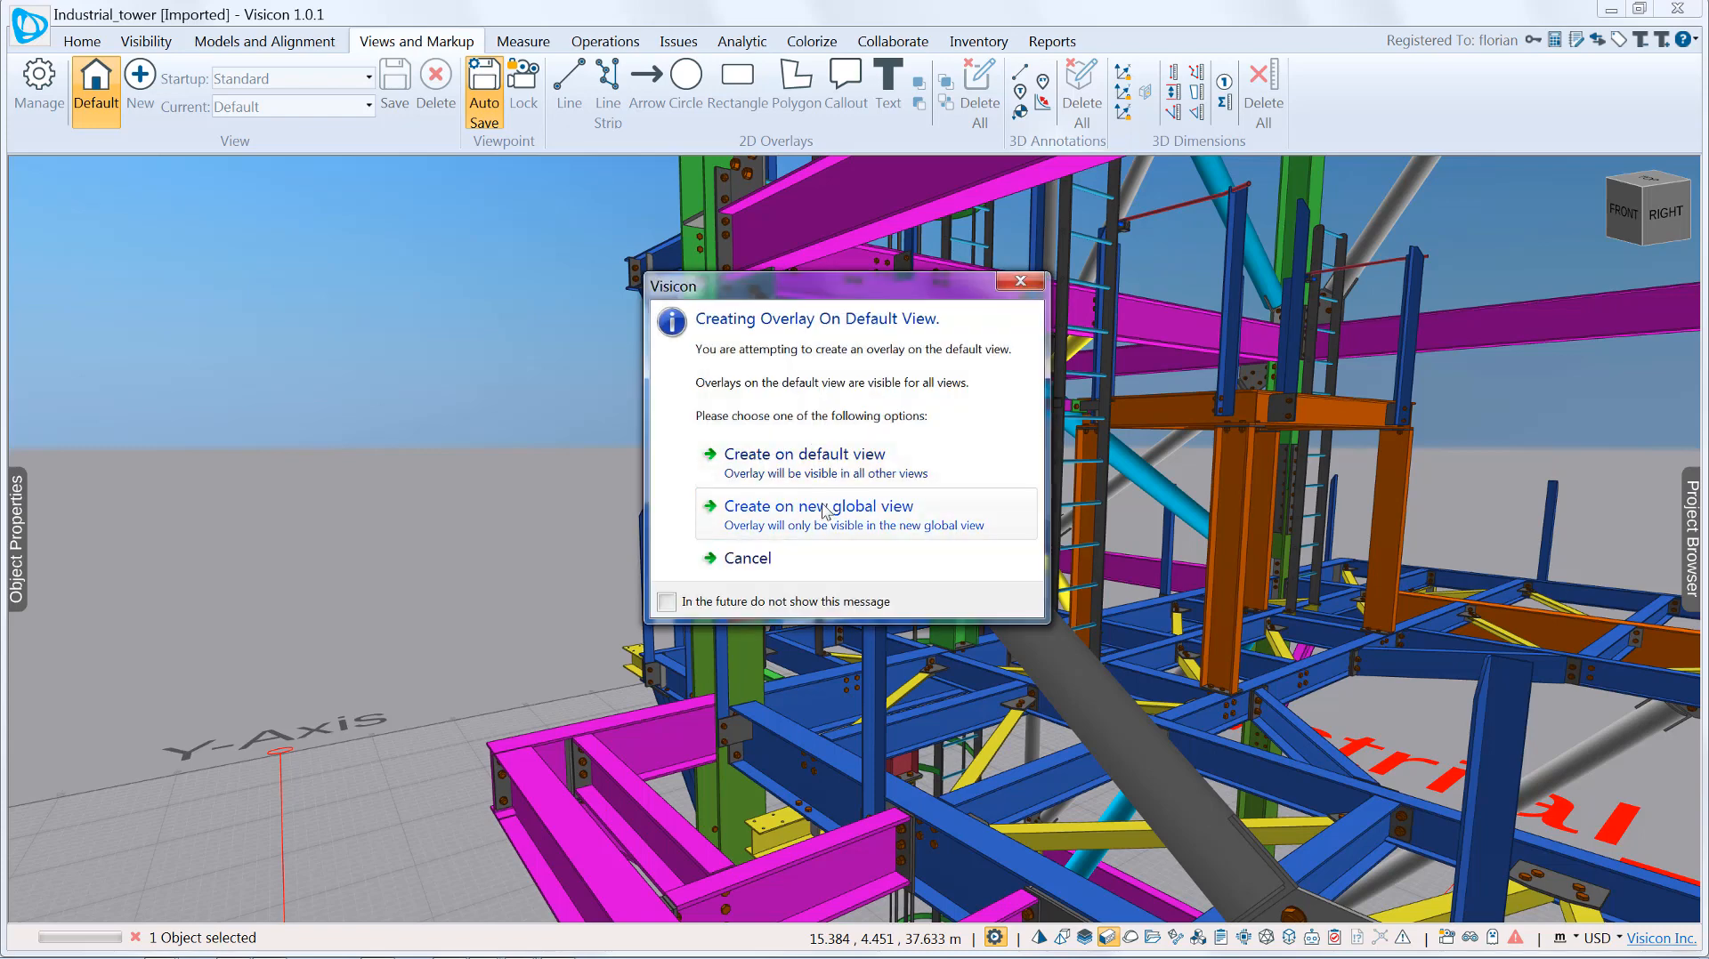
mouse_move(850, 464)
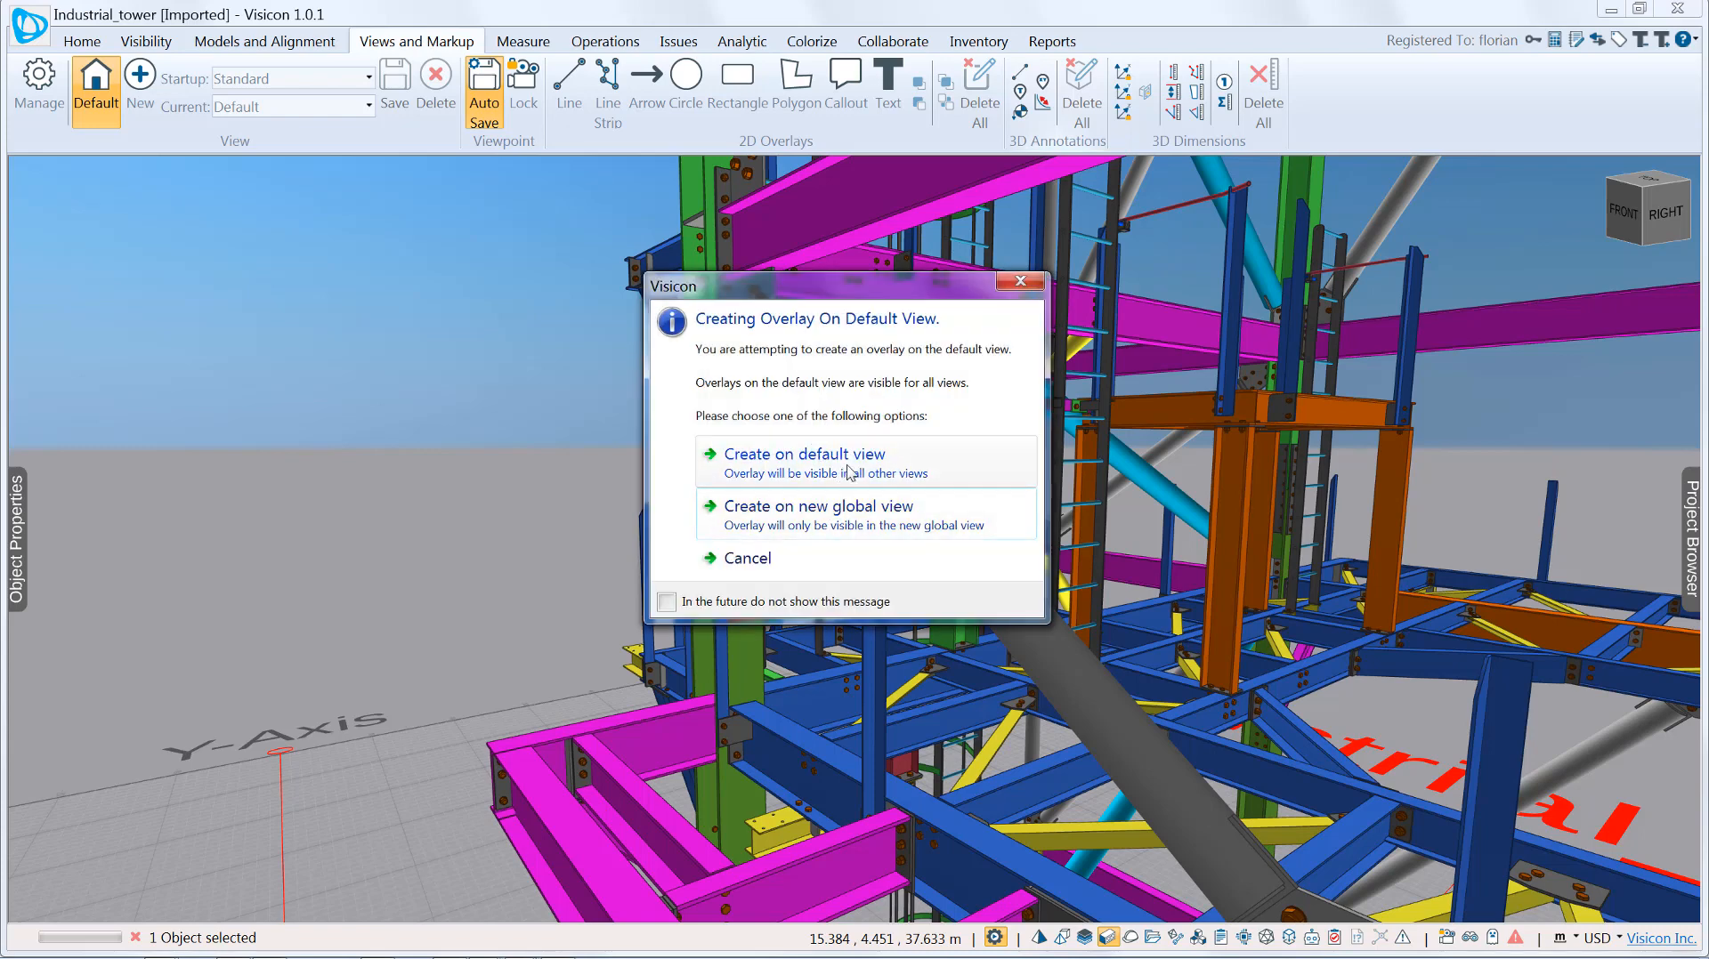
mouse_move(869, 521)
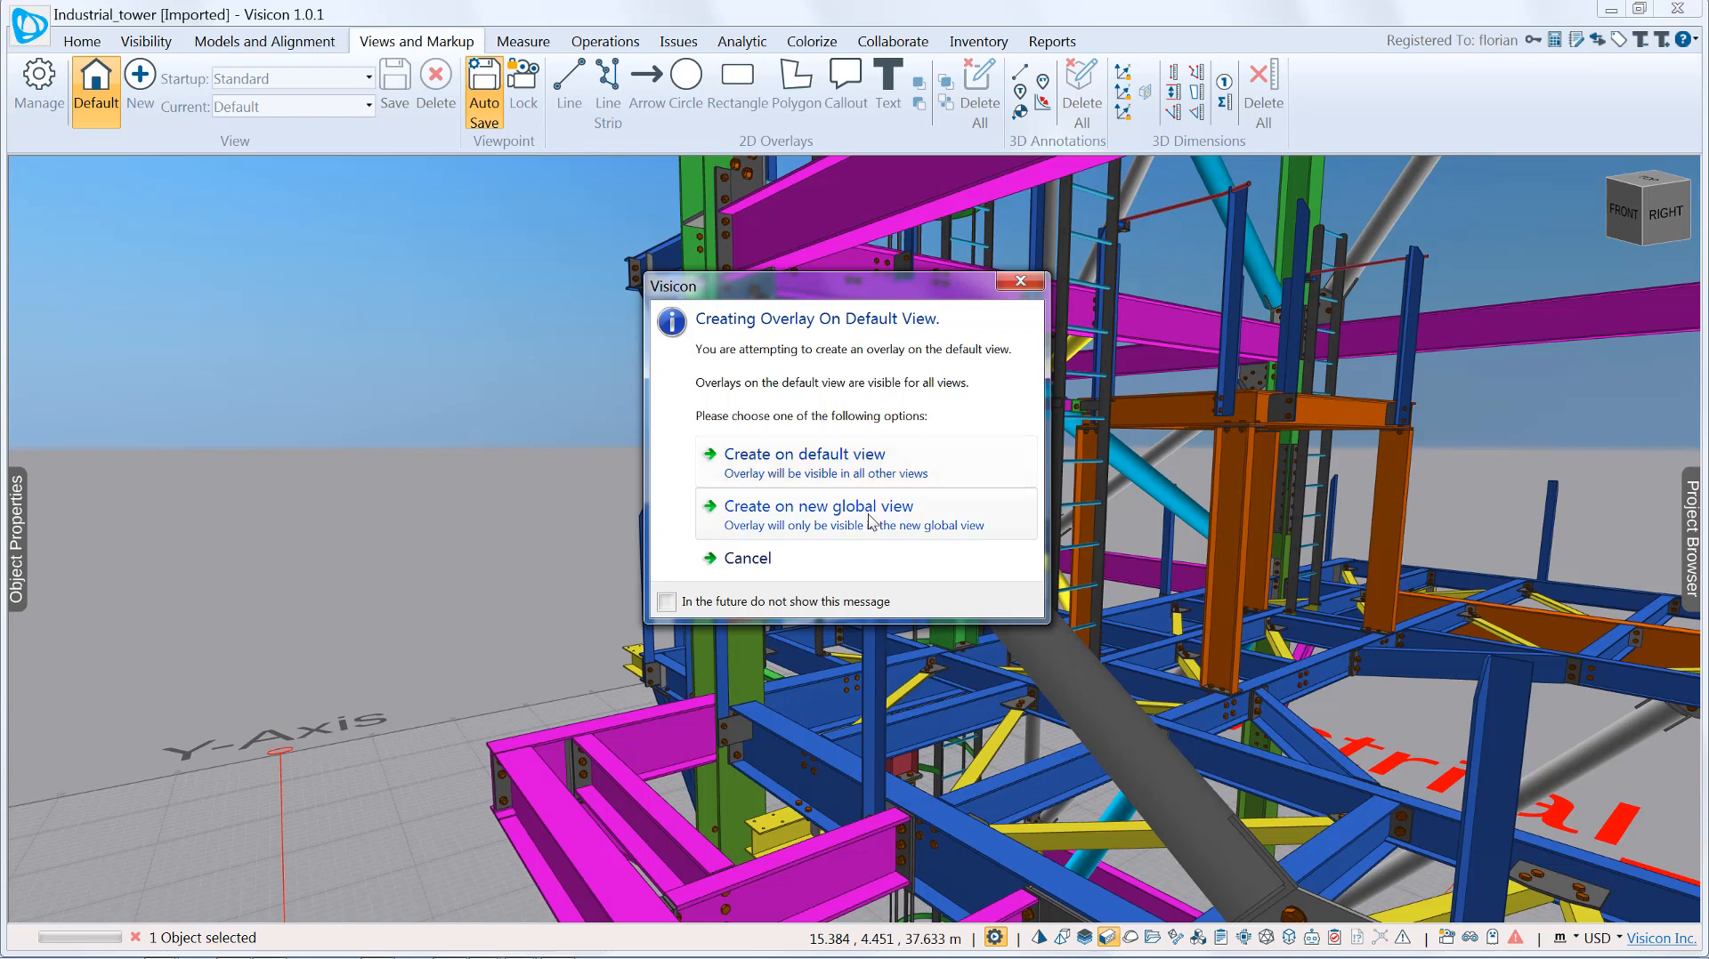
mouse_move(860, 471)
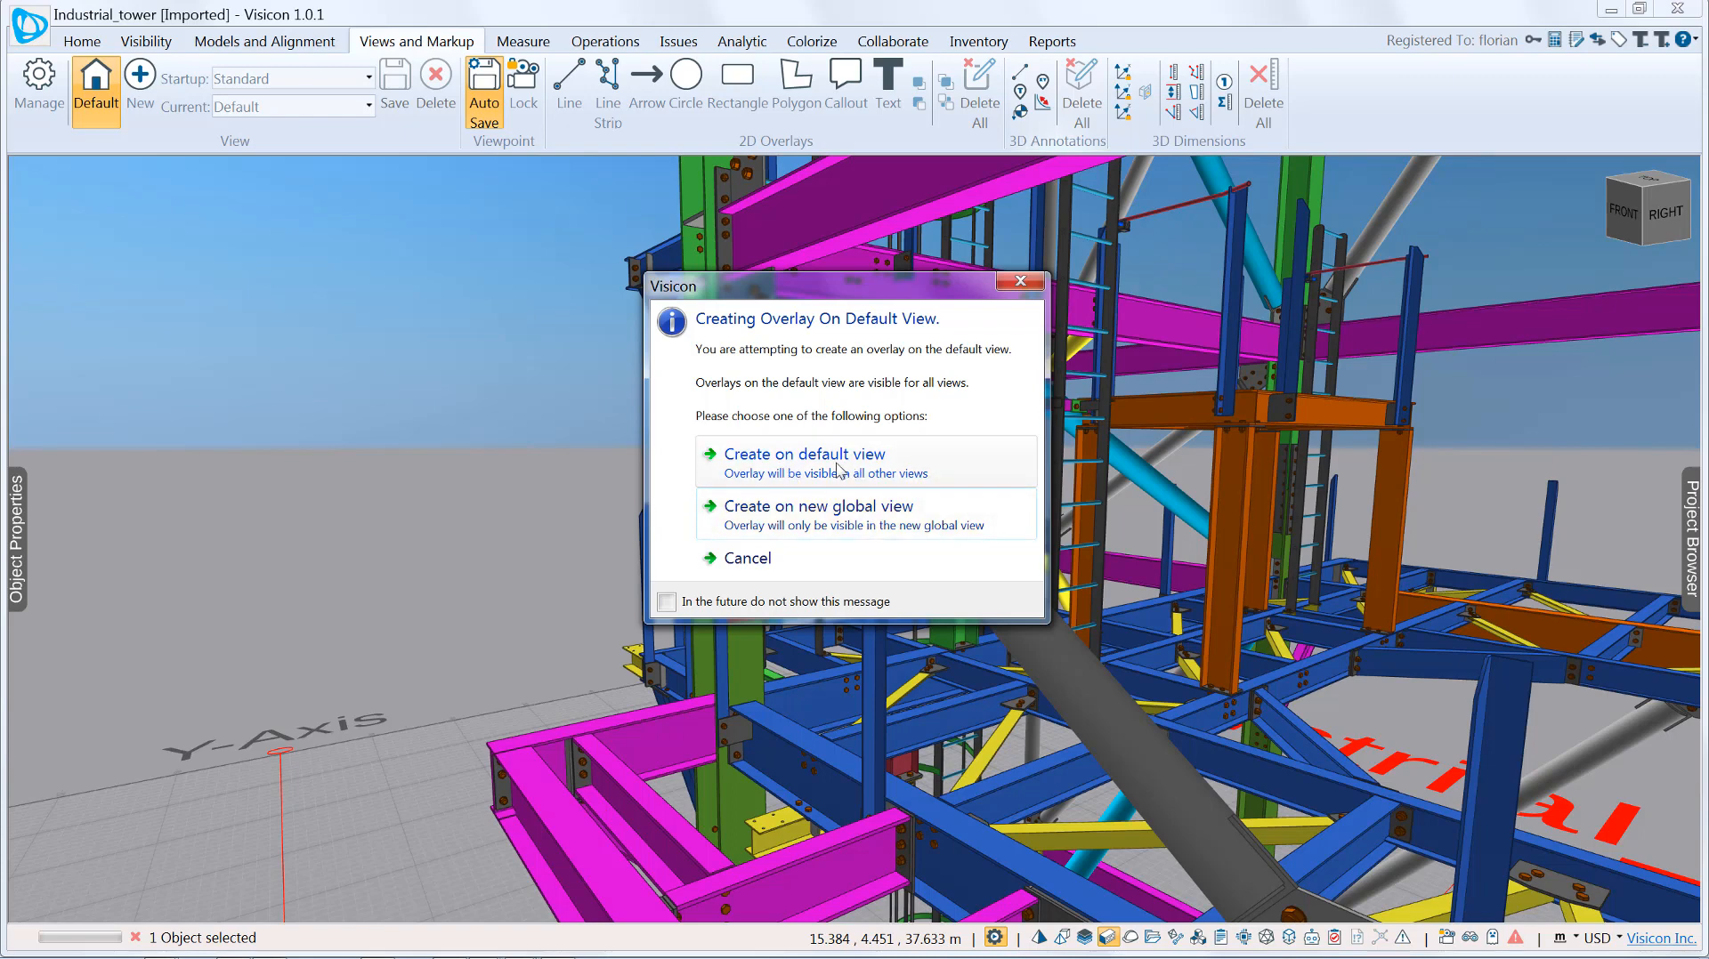
left_click(803, 454)
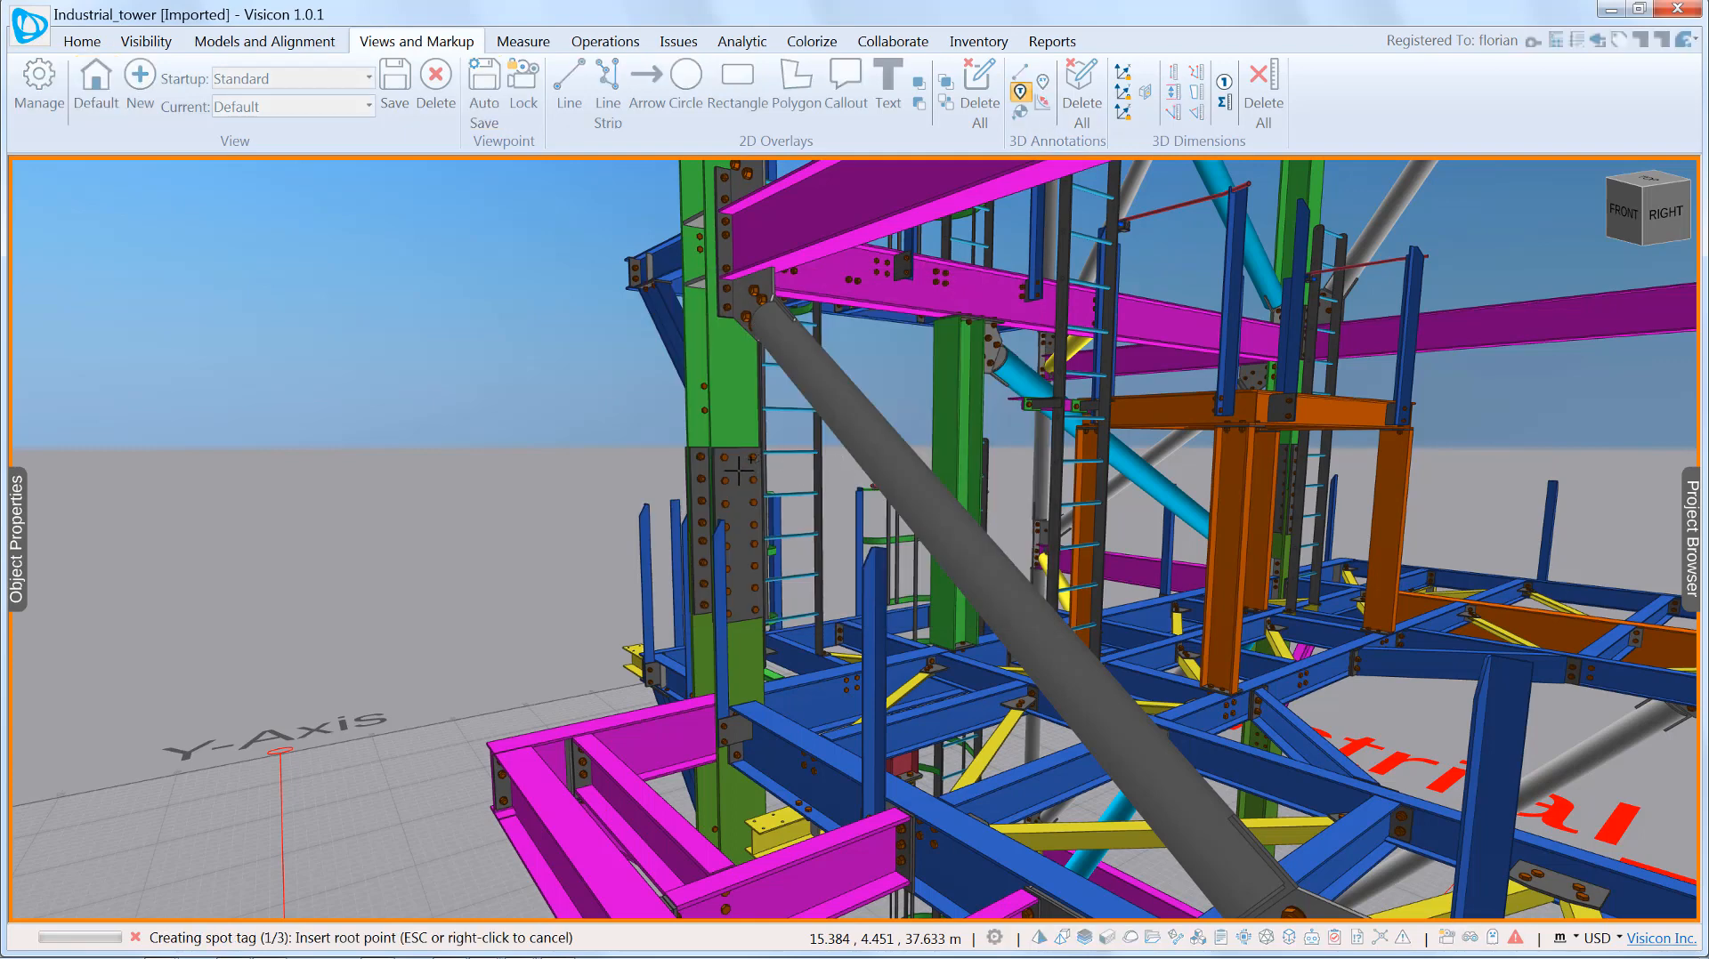
left_click(744, 469)
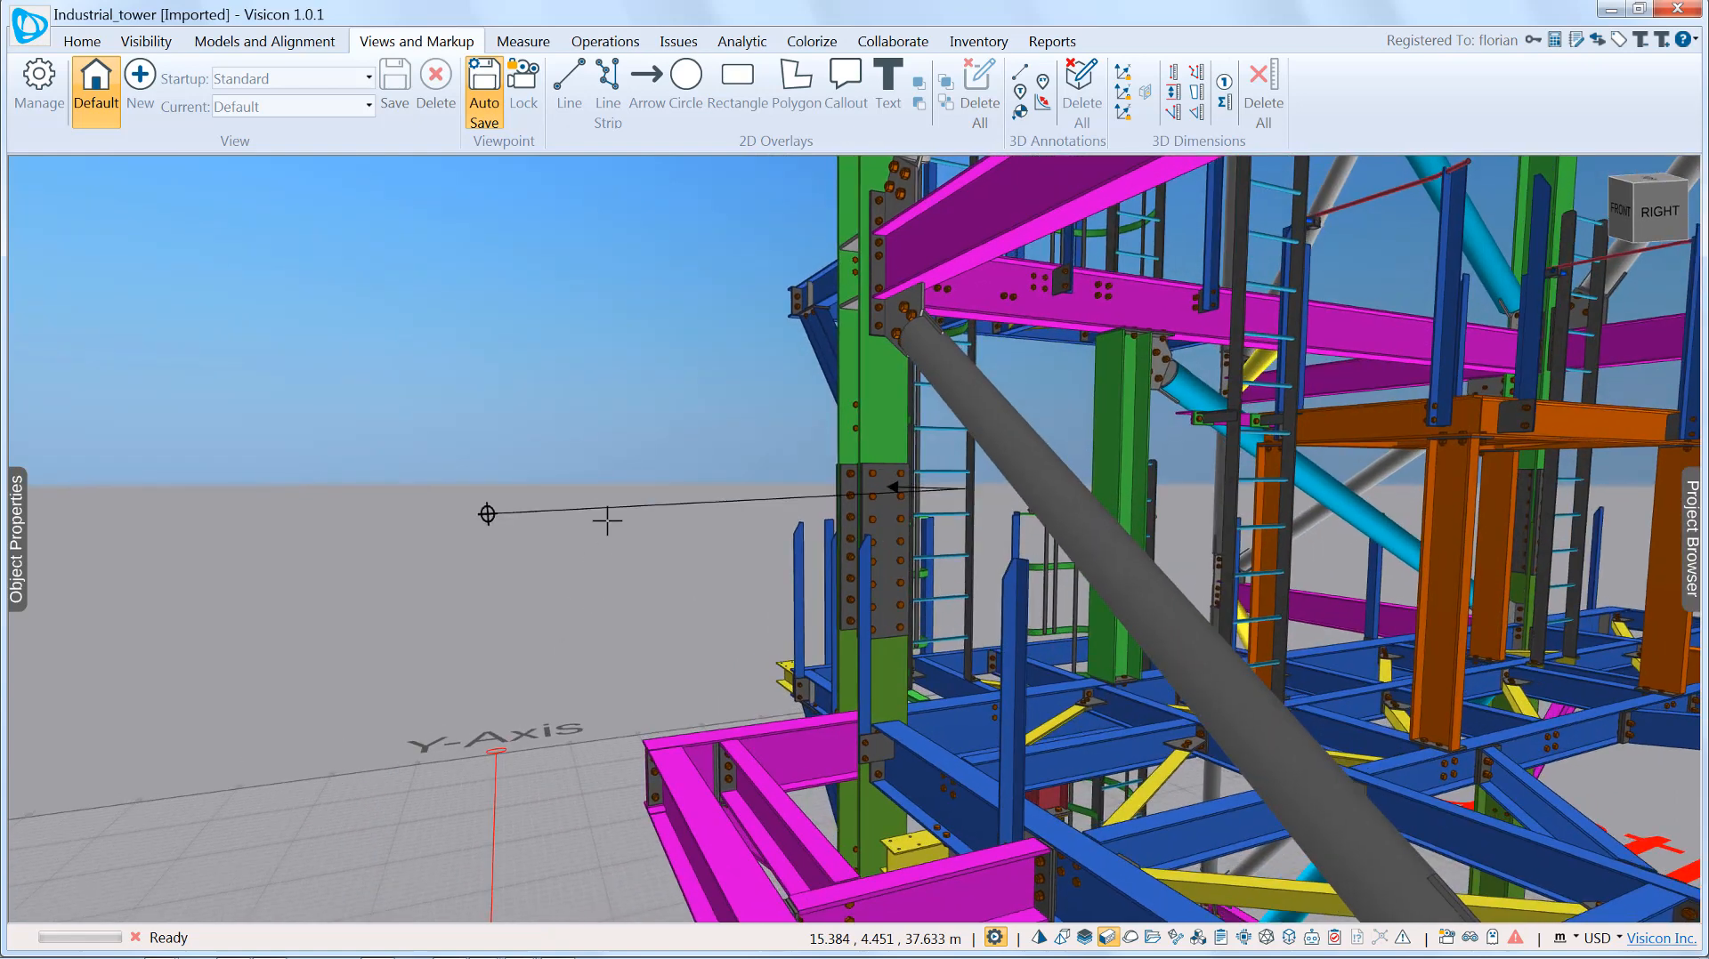
- Set the spot tag's comment to 'Plate missing during transportation'
left_click(923, 488)
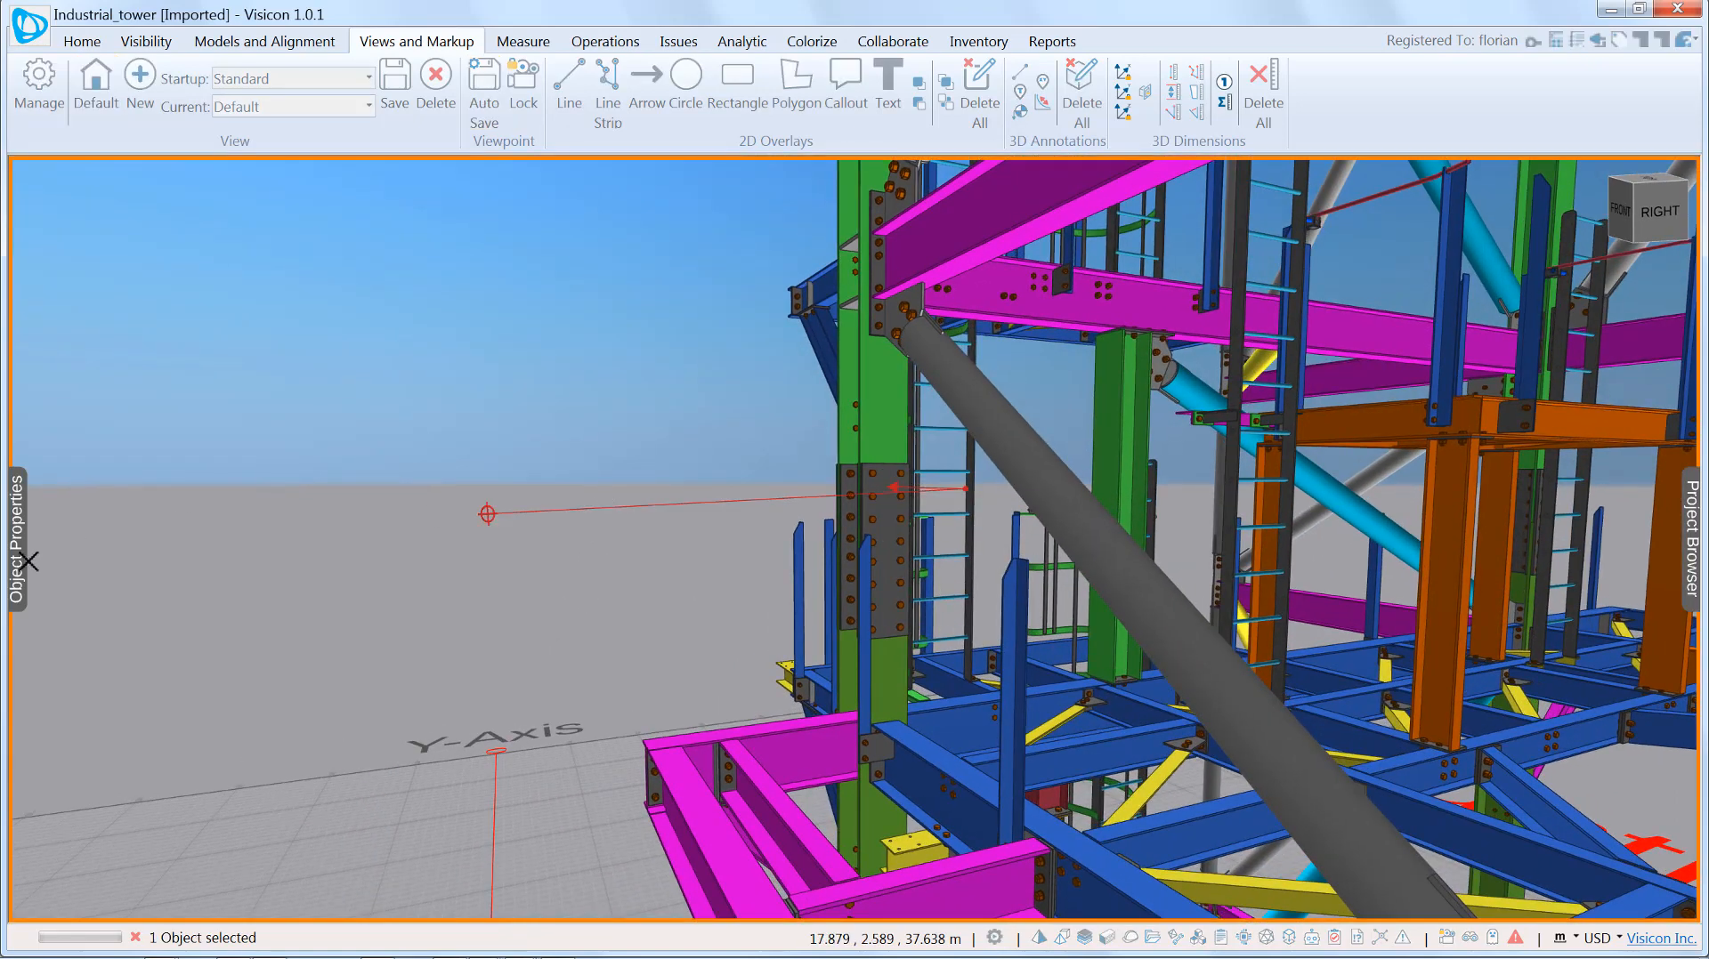
left_click(16, 562)
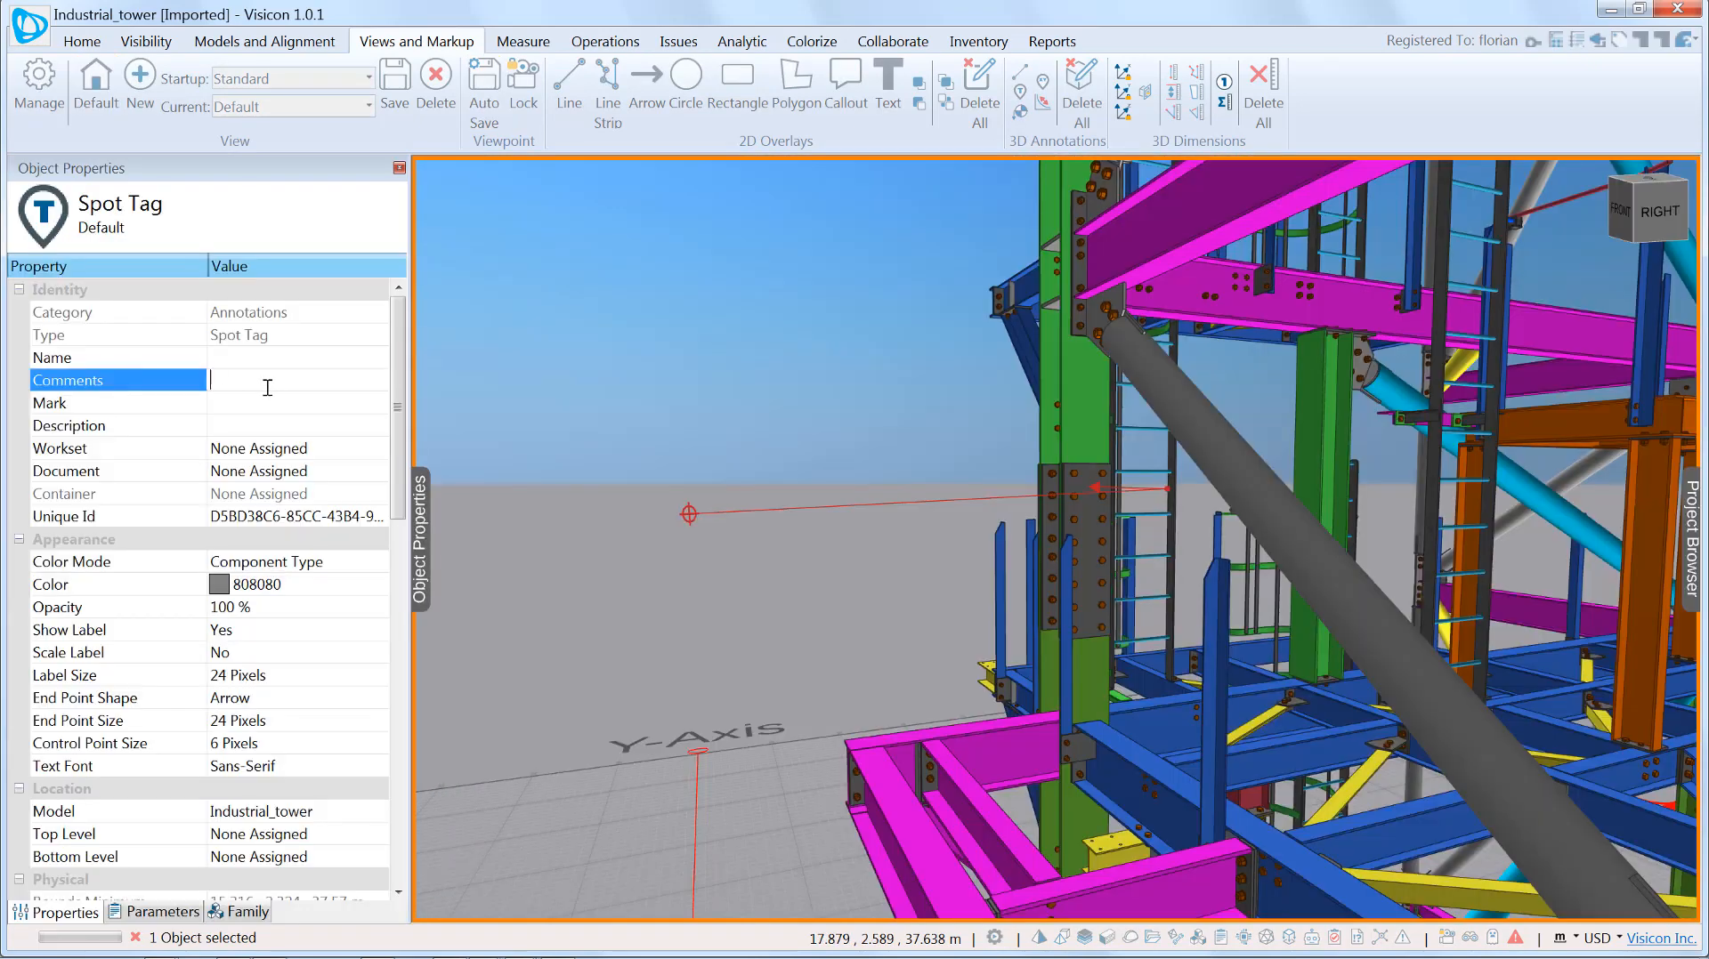
type("Plate missing")
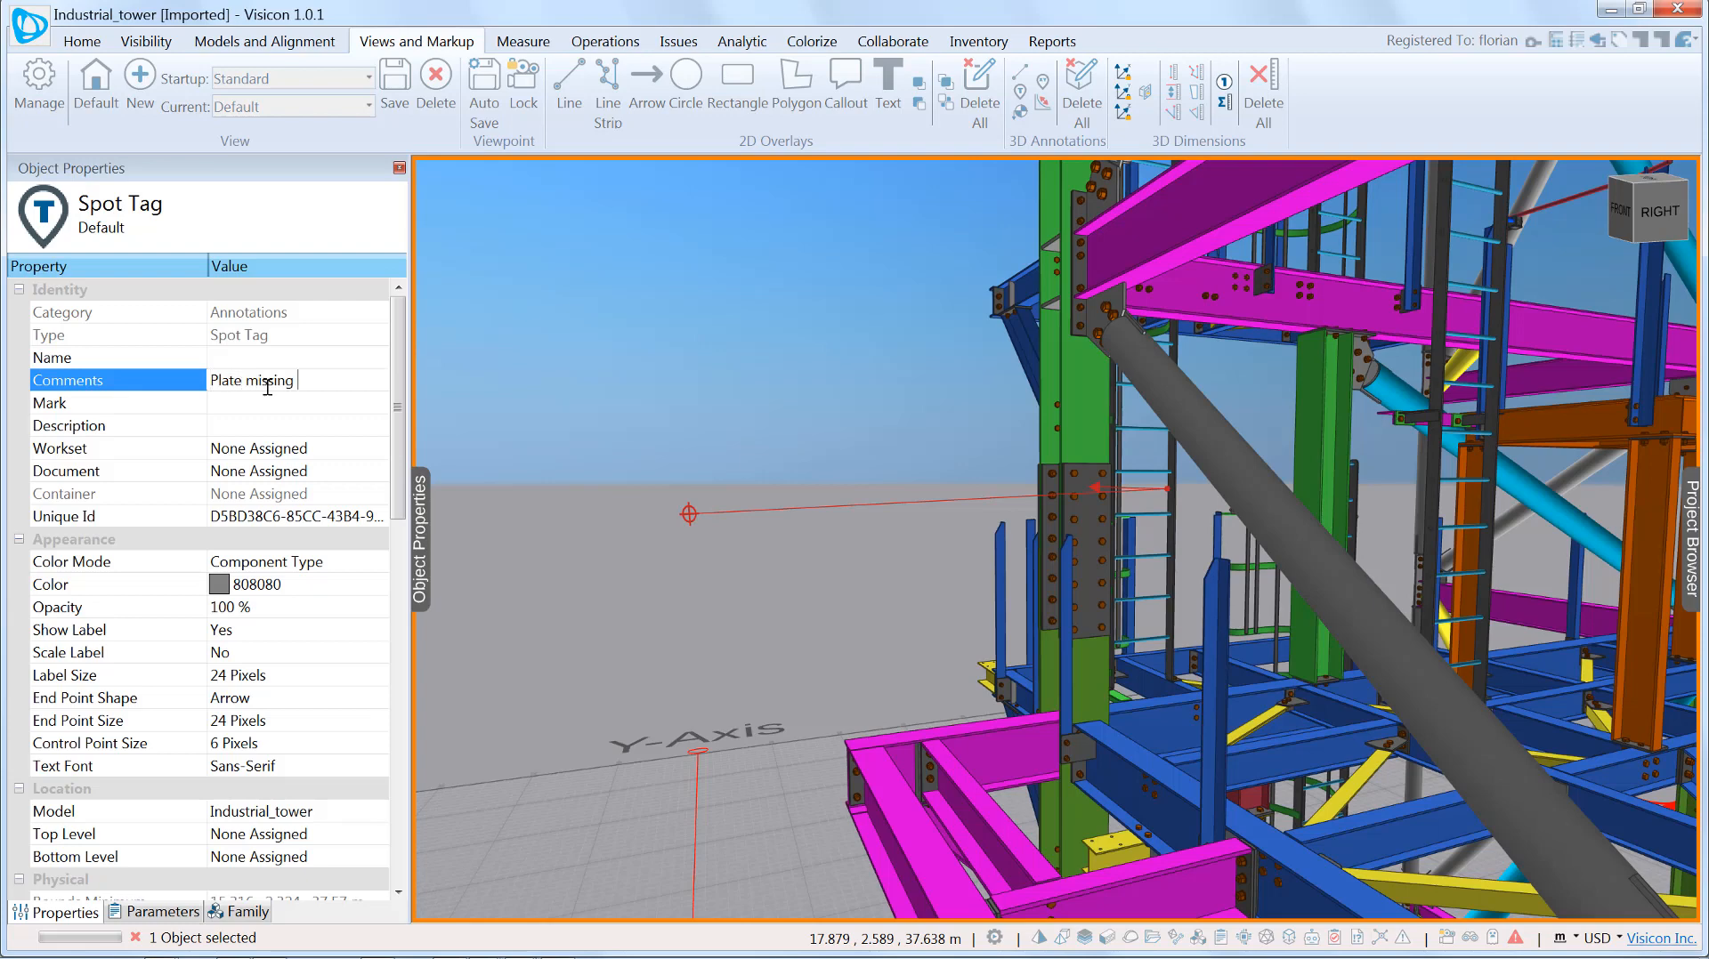
type("during transportation")
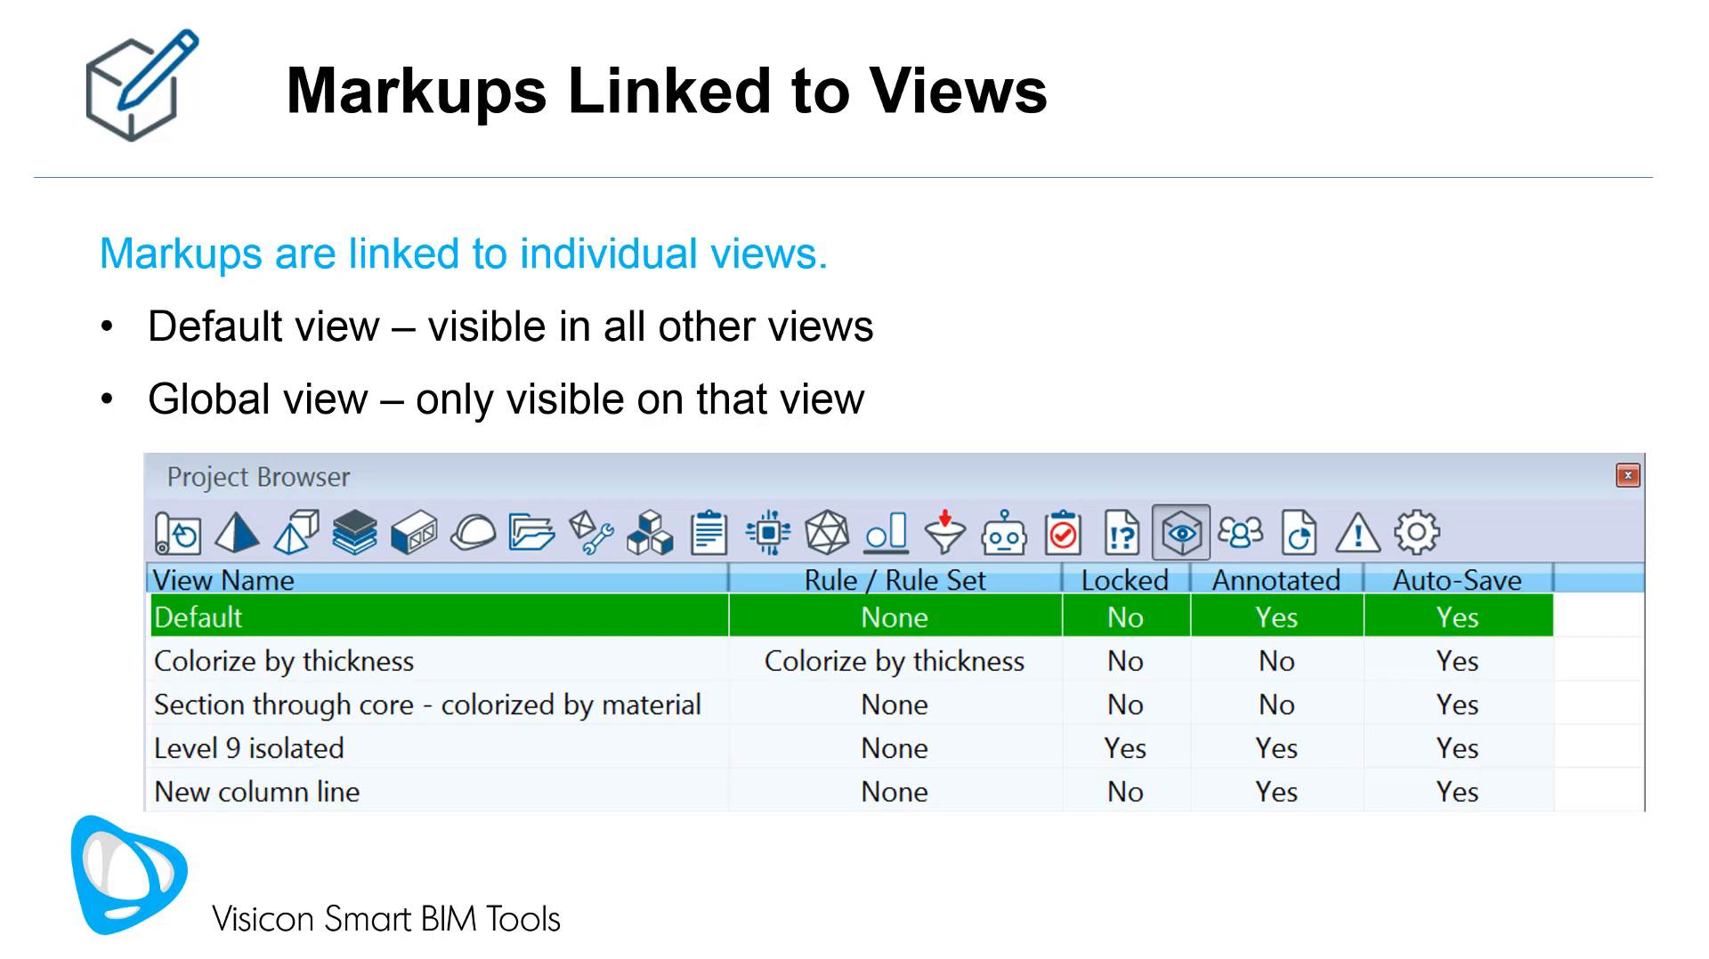
- Advance to the 'Markups Linked to Views' slide
key("right")
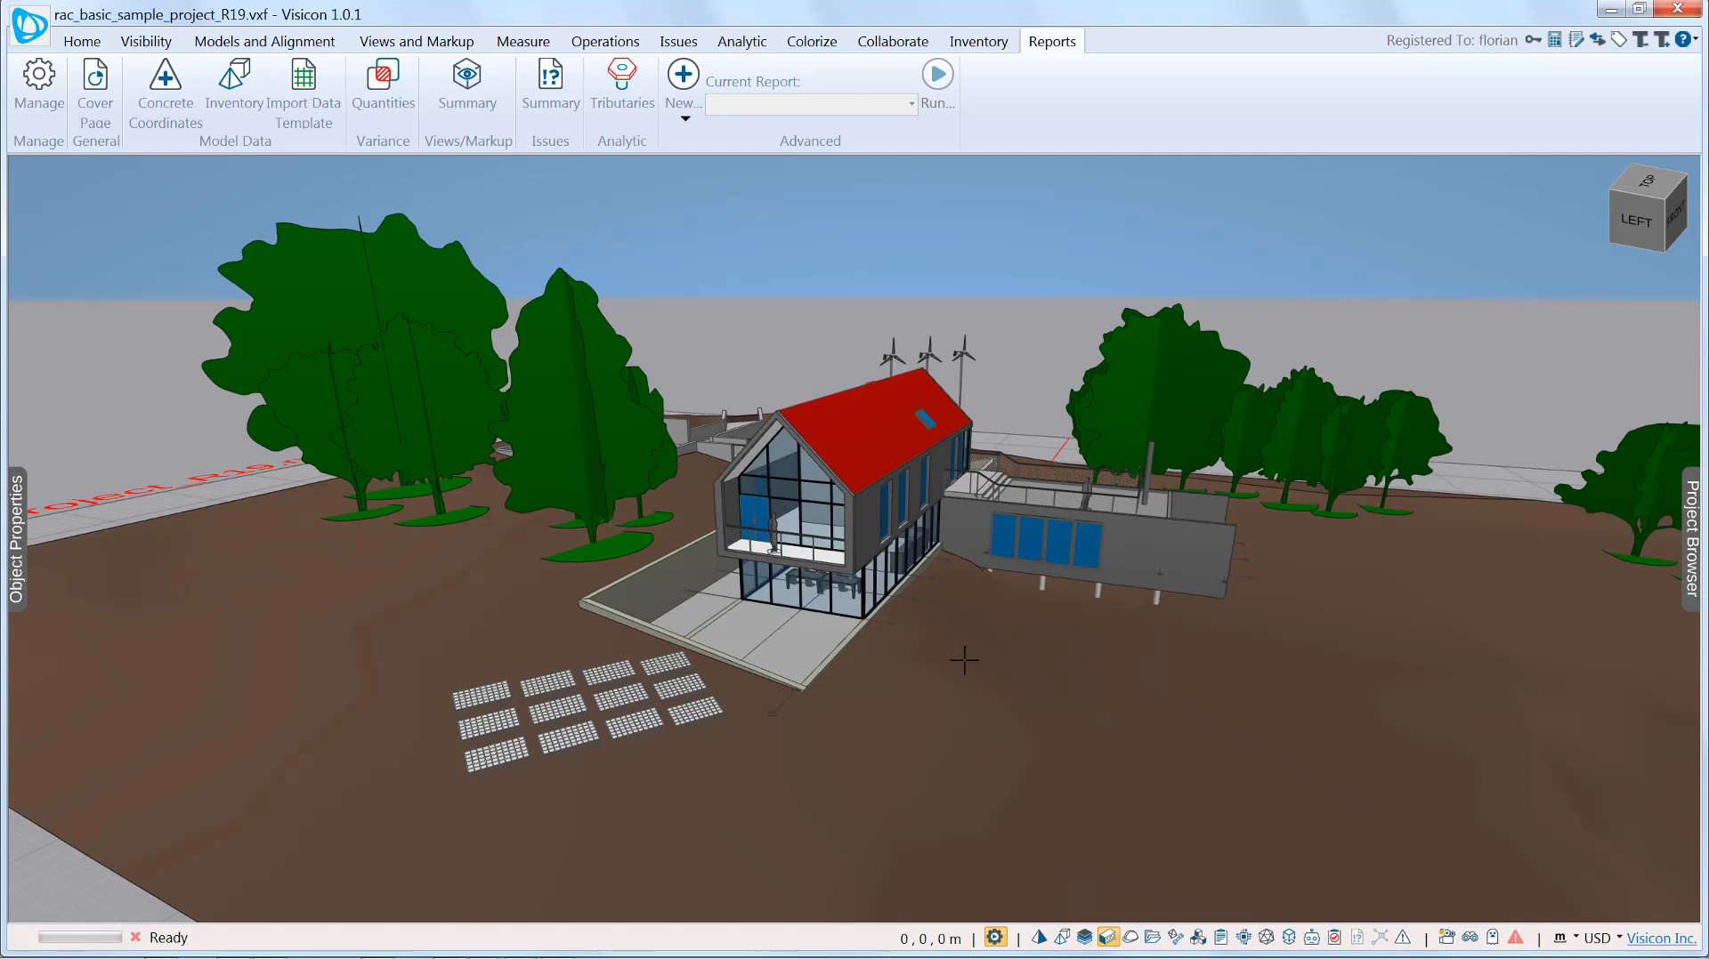
mouse_move(963, 660)
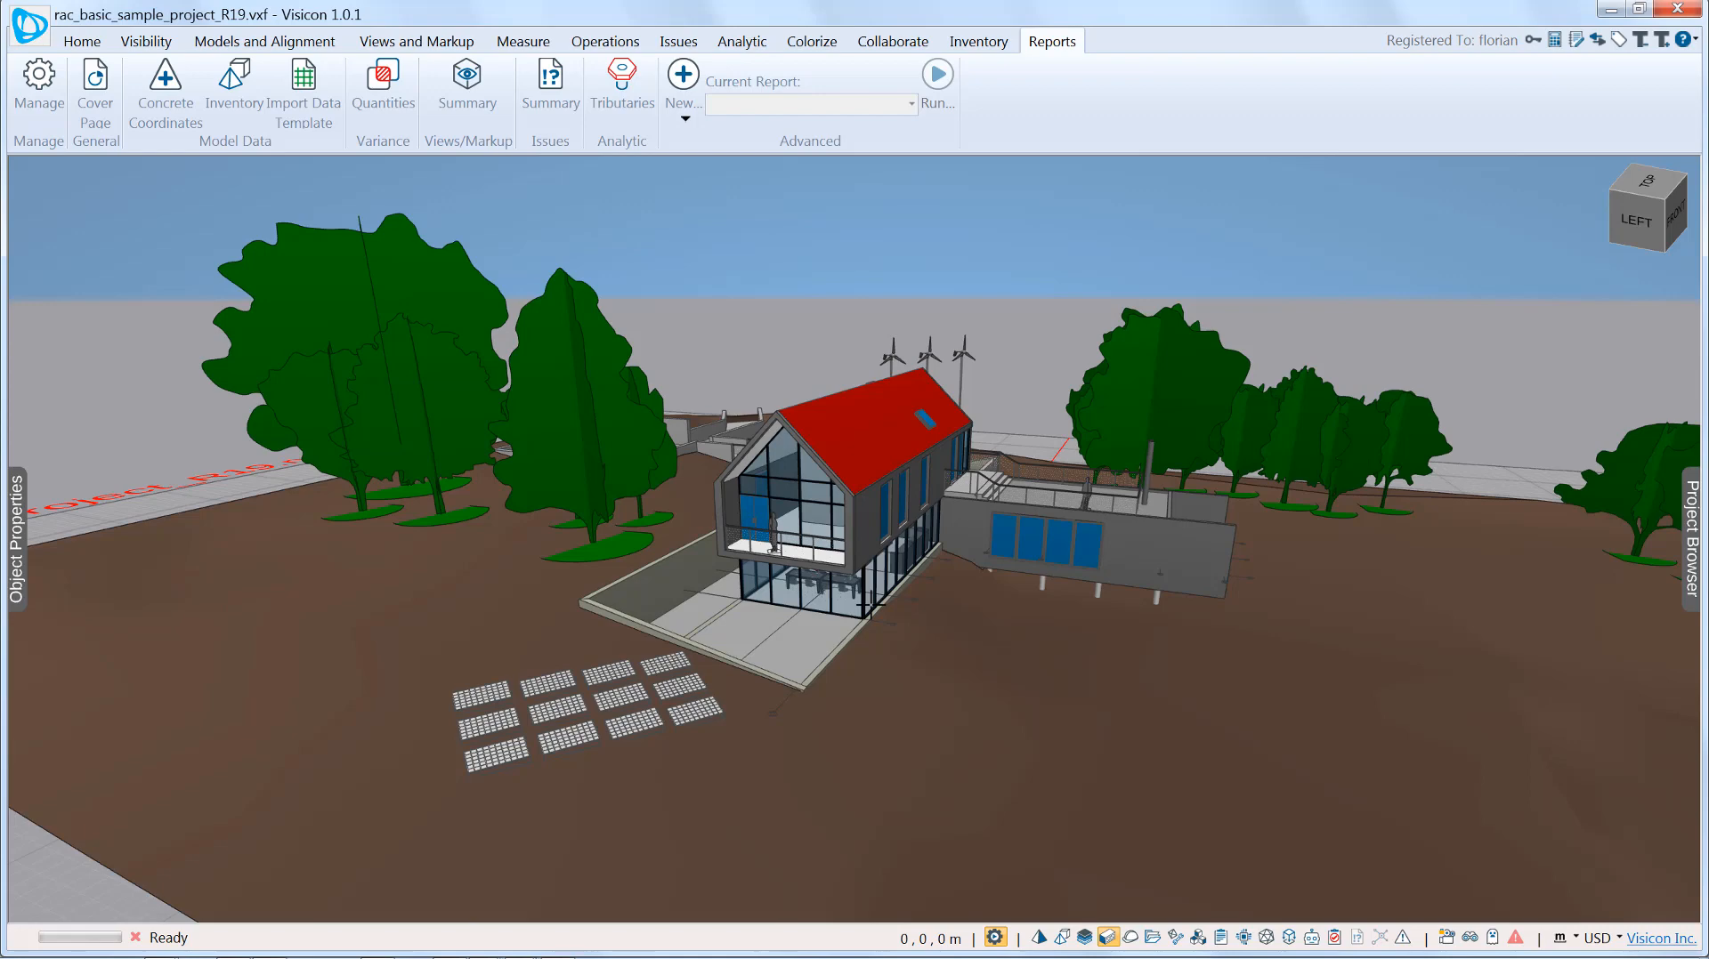
- Insert a new view named 'Changed dimensions' beside Default in the Project Browser
left_click(1688, 538)
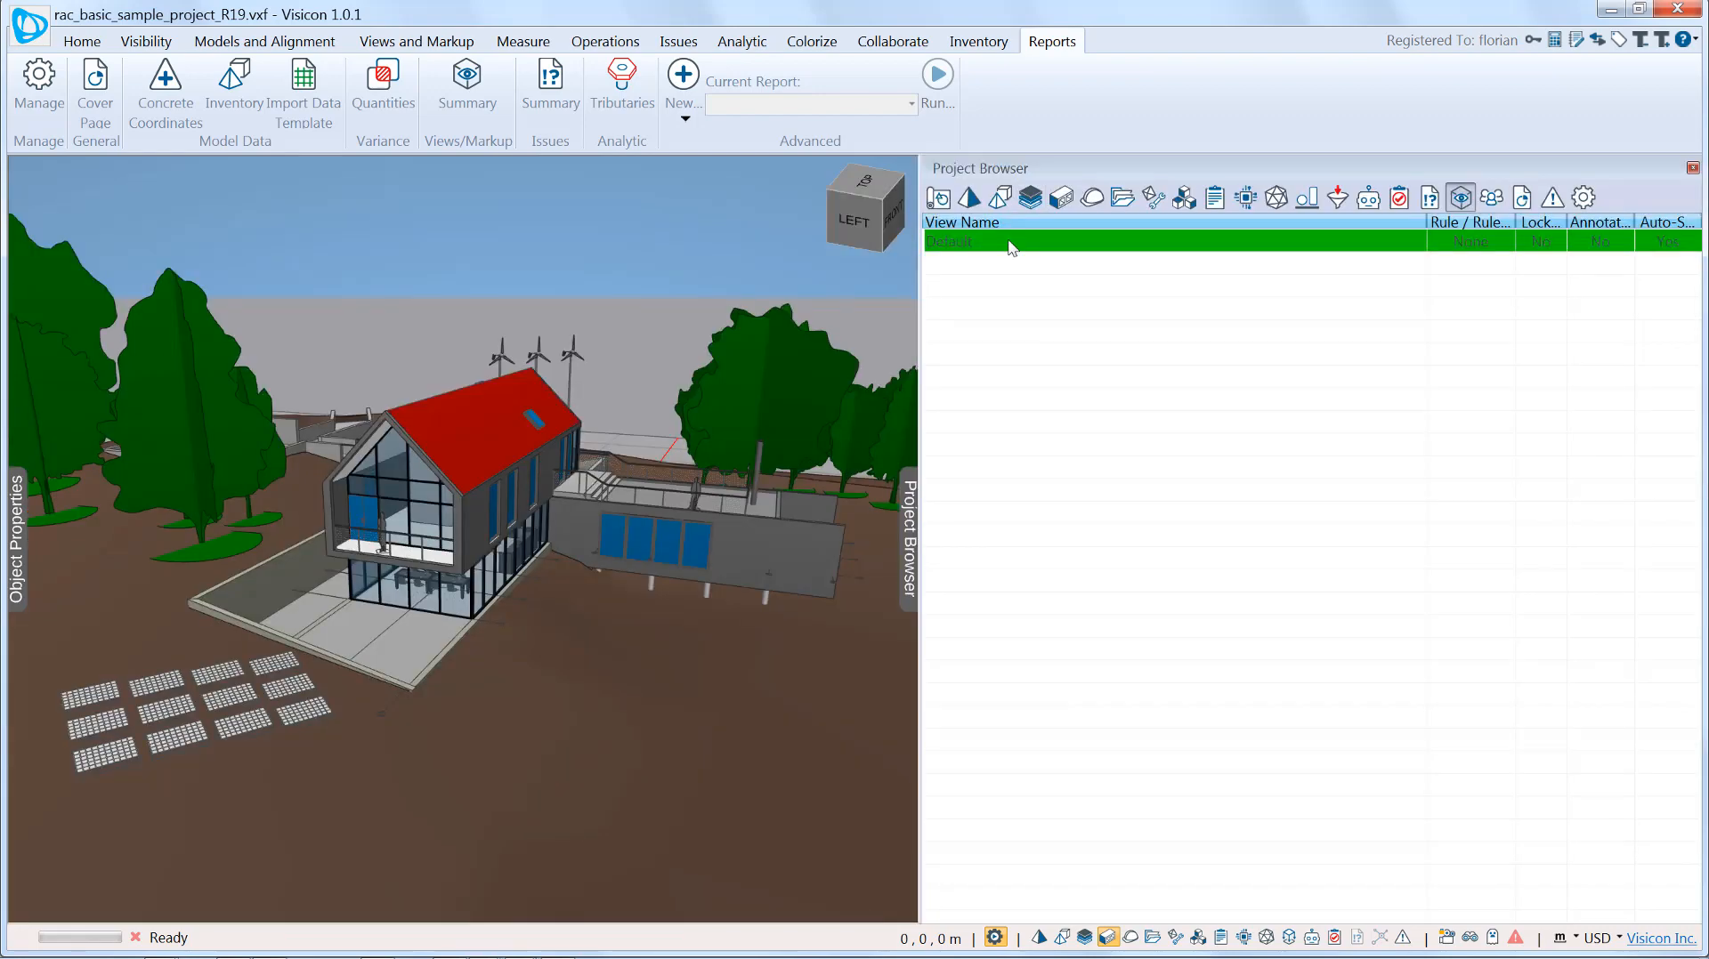
right_click(1003, 242)
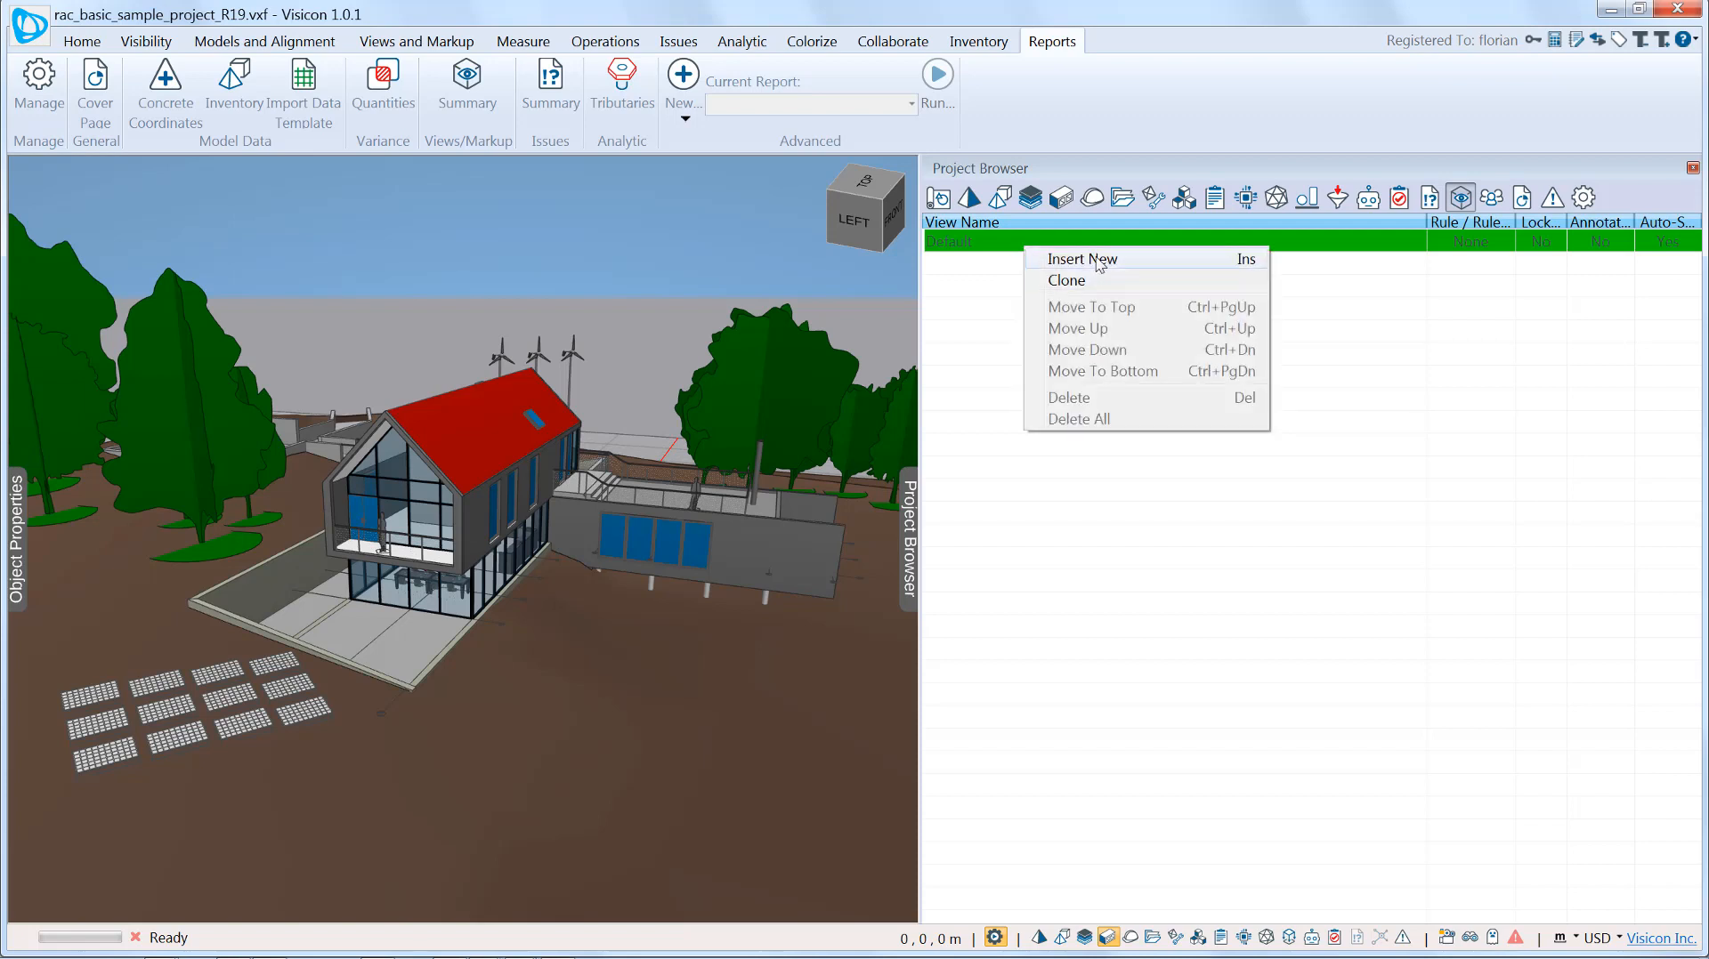
left_click(1079, 258)
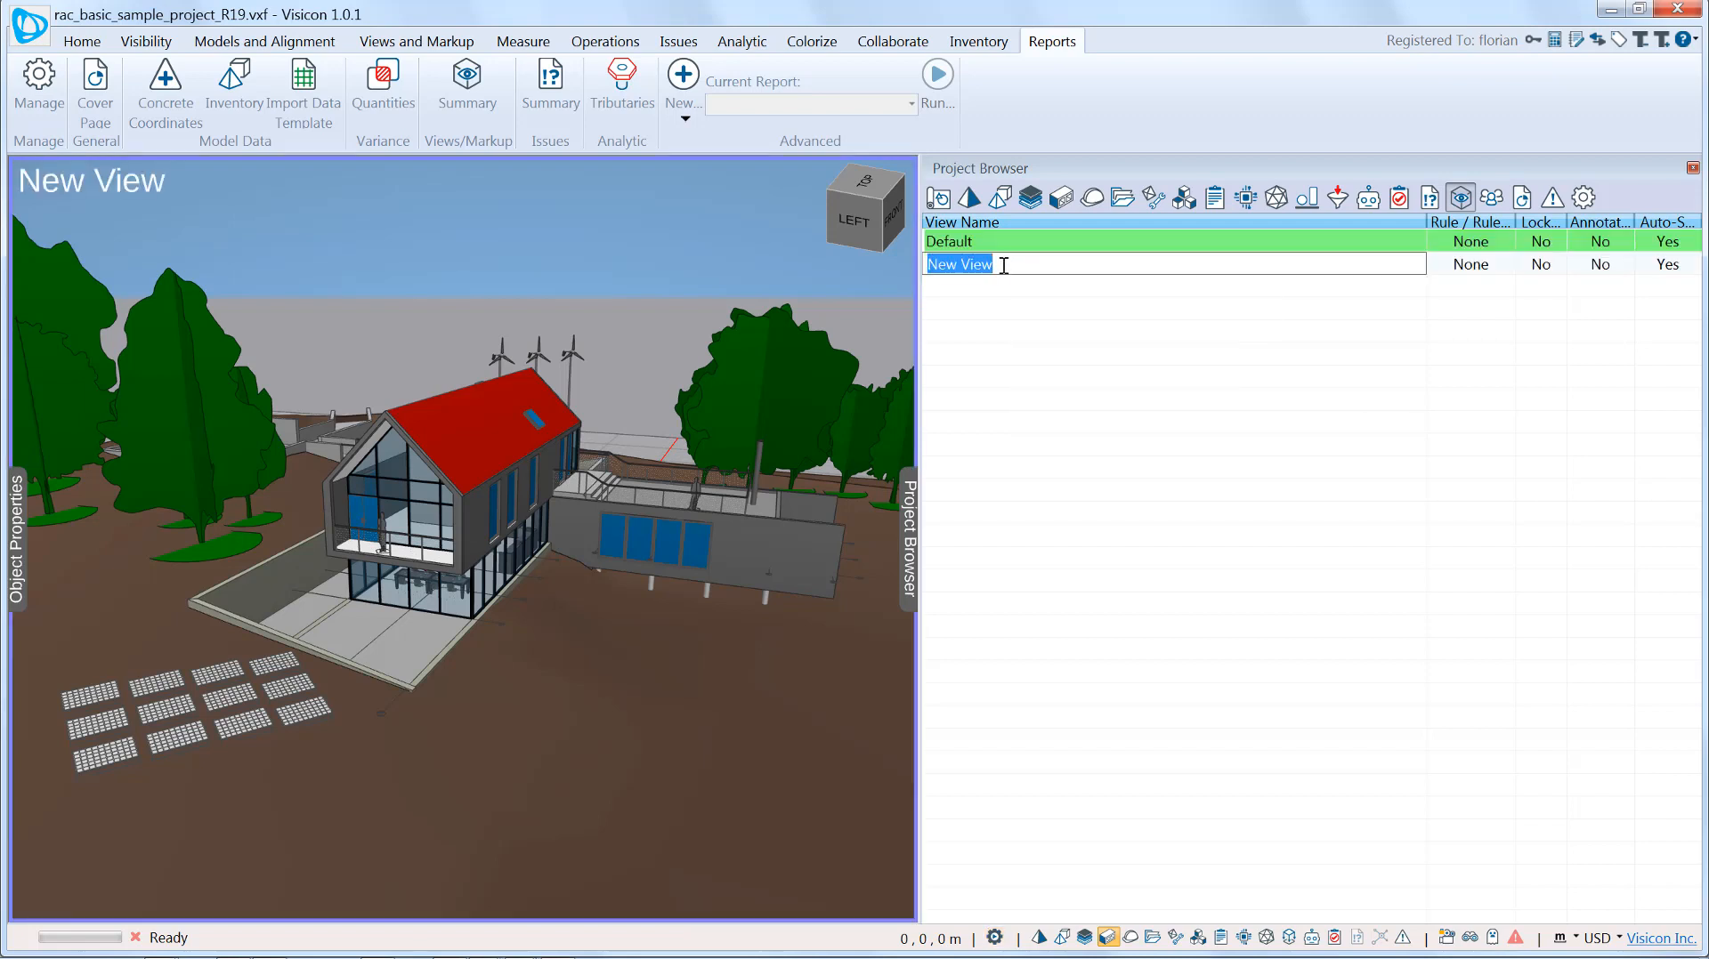
type("Changed dimen")
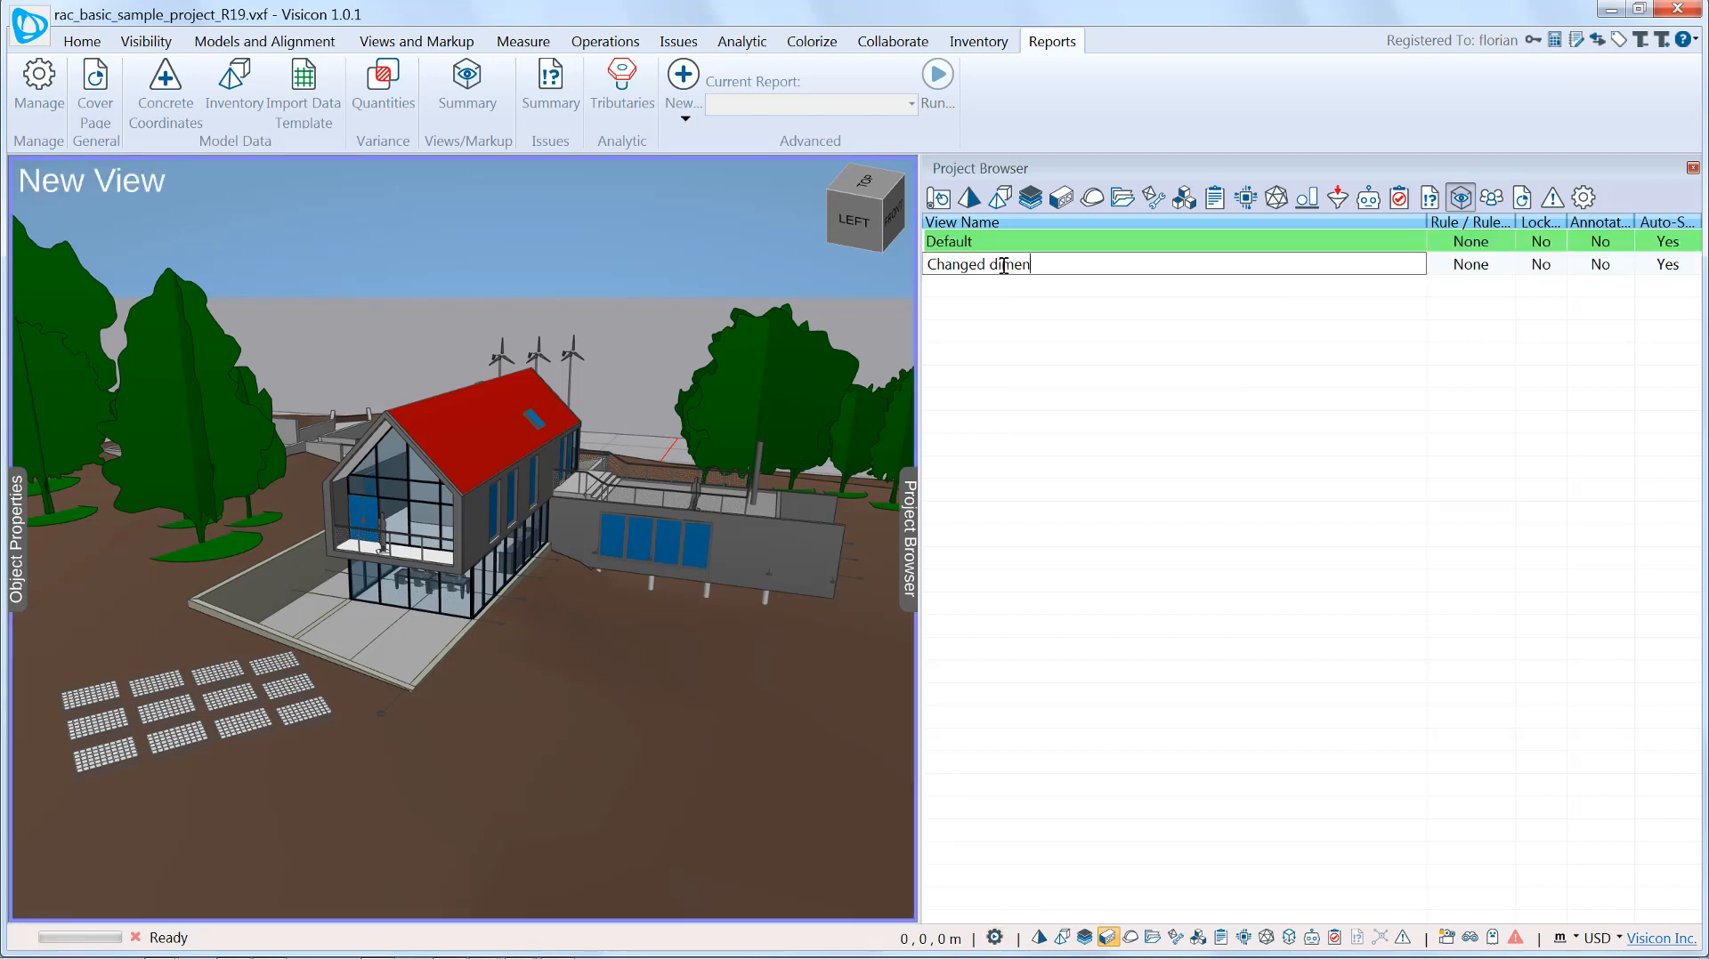
key("Return")
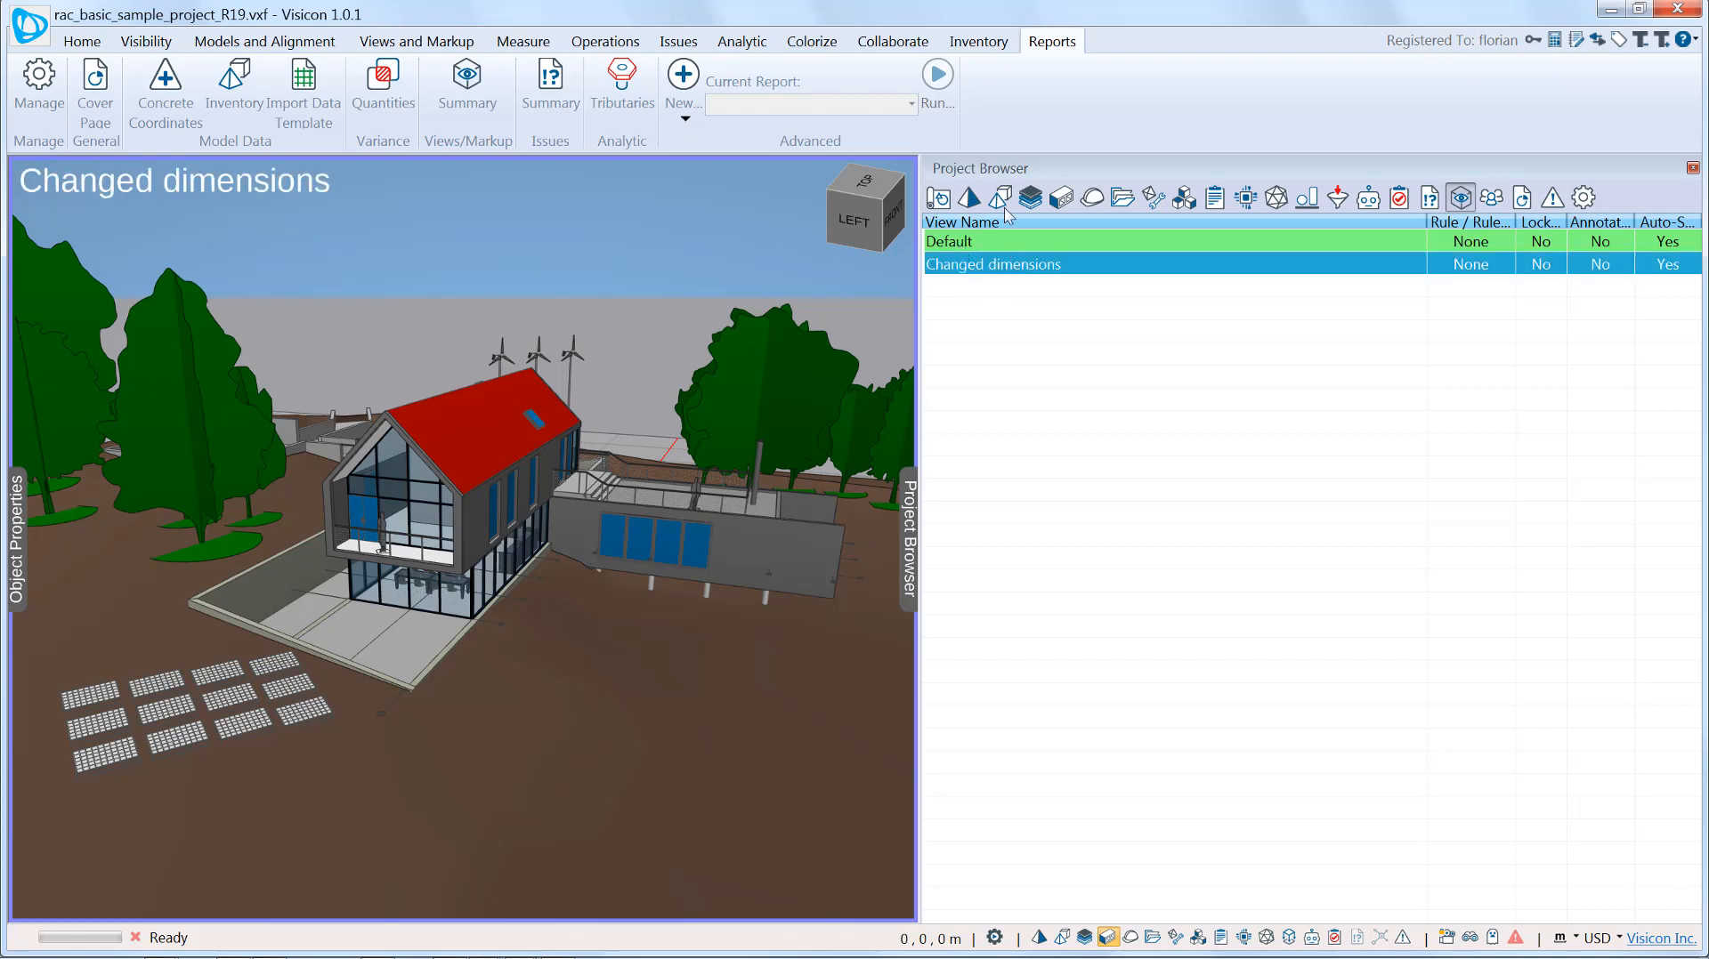
mouse_move(907, 542)
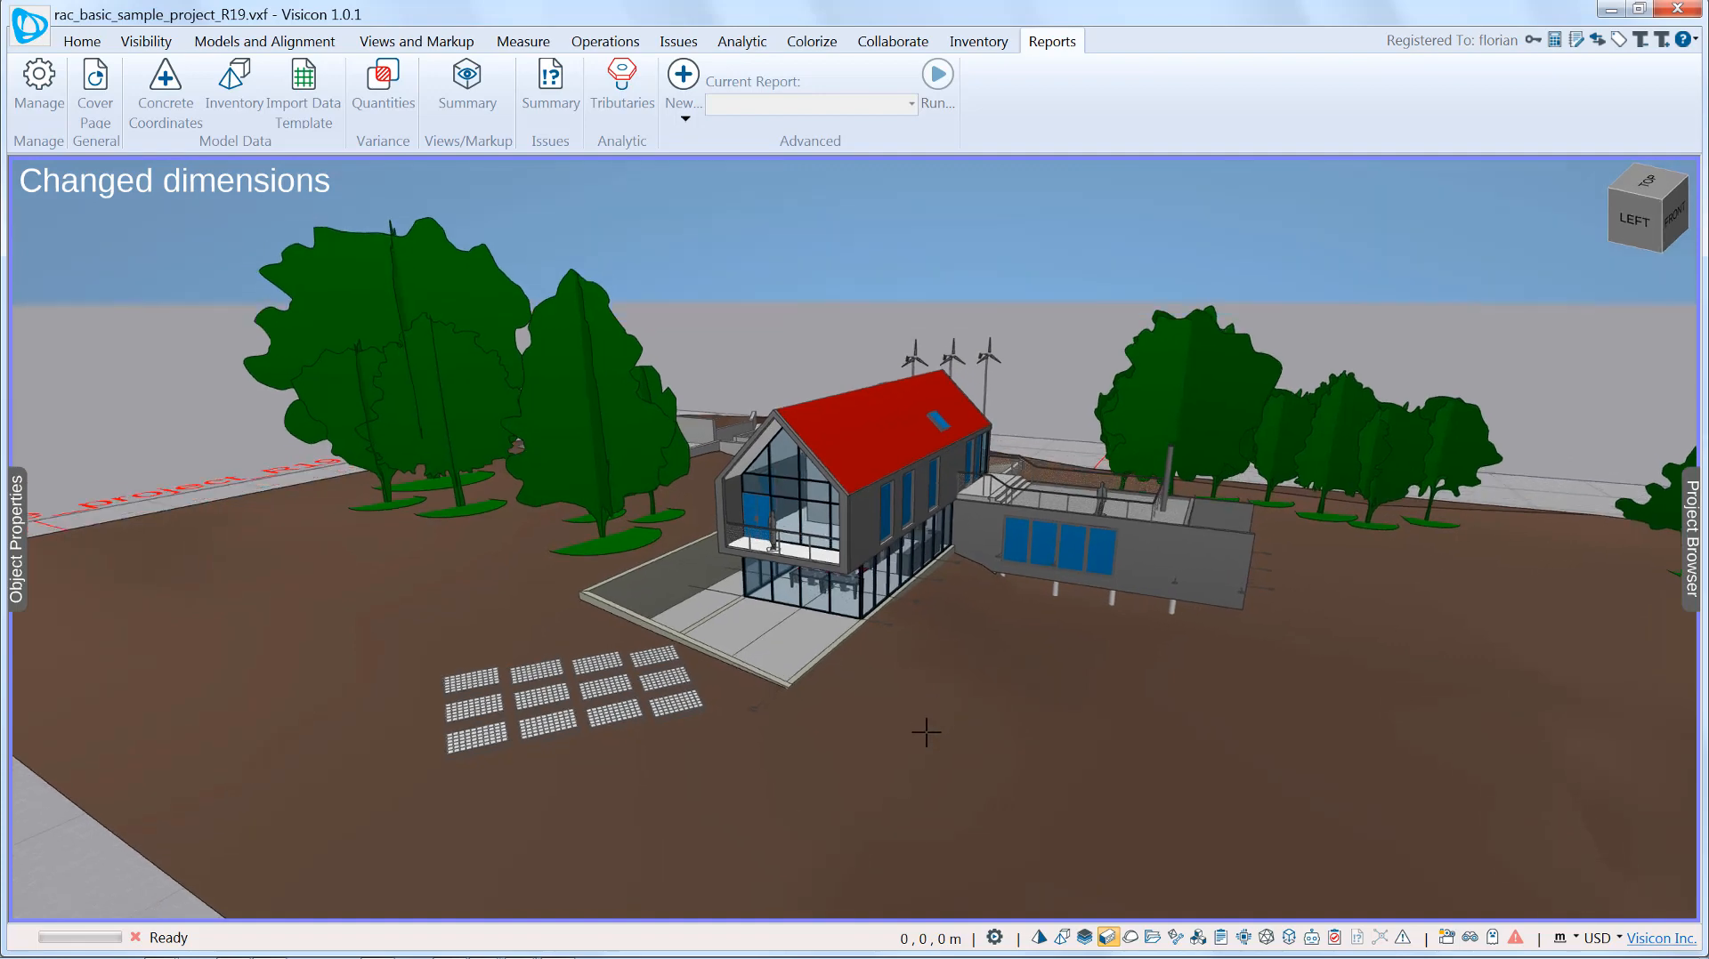
- Apply a clip plane on the ground-floor slab to expose the dining and kitchen room
left_click(773, 646)
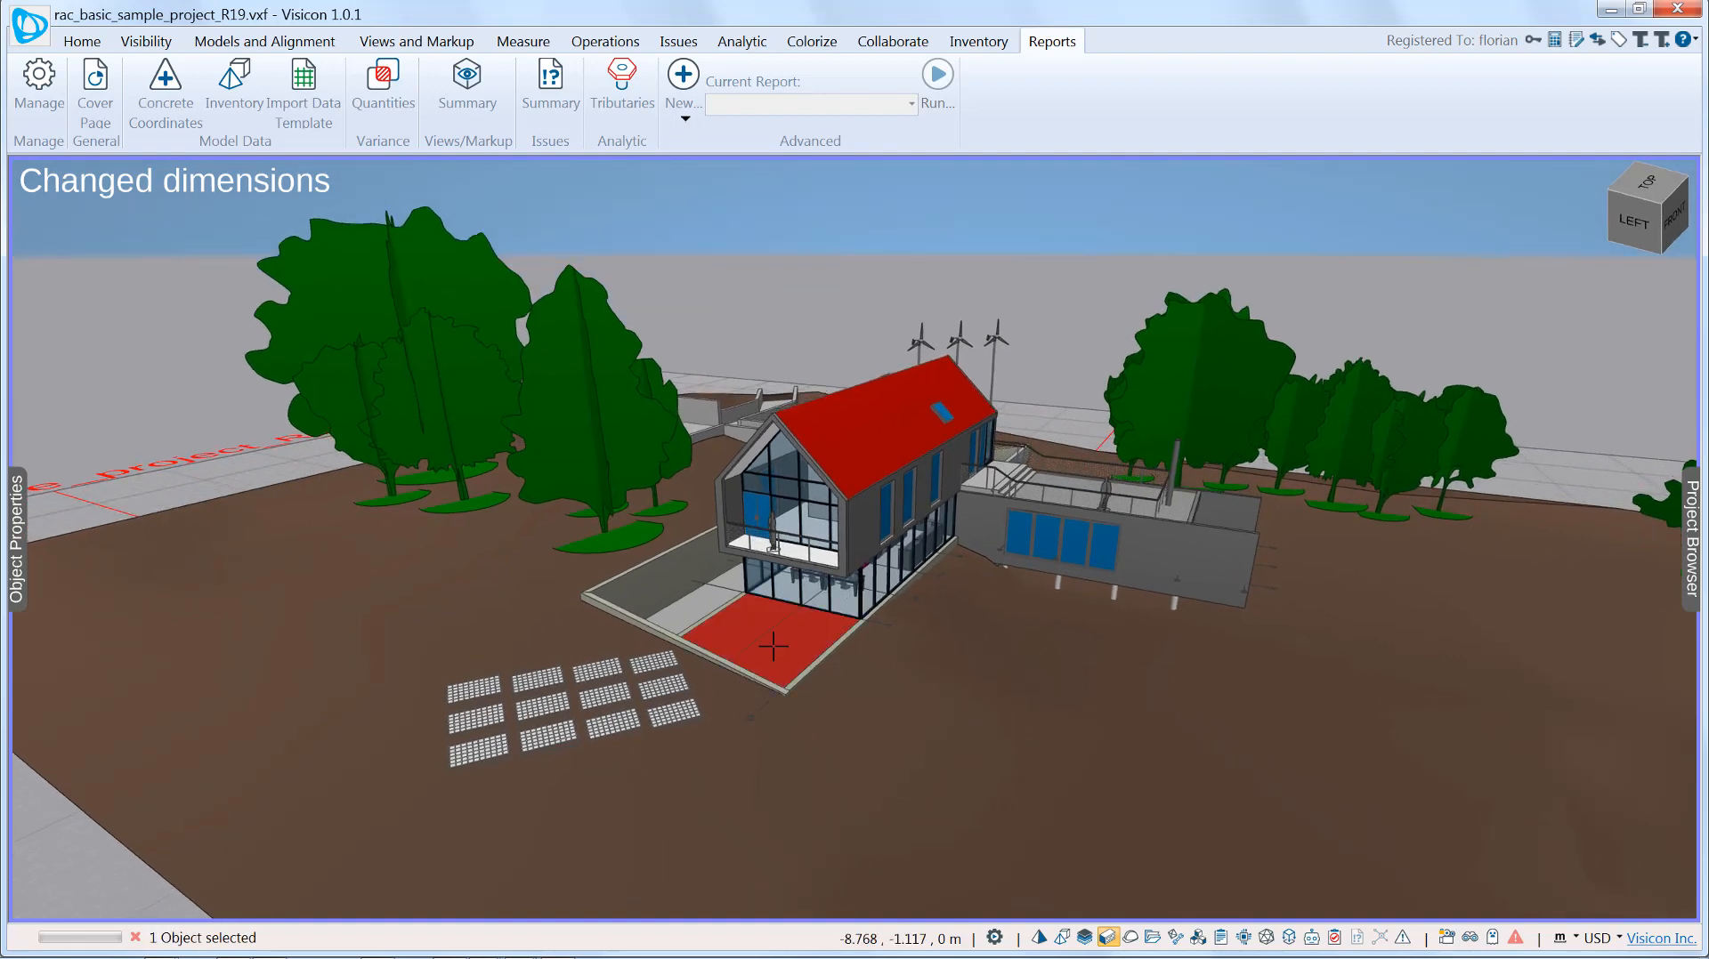
right_click(774, 647)
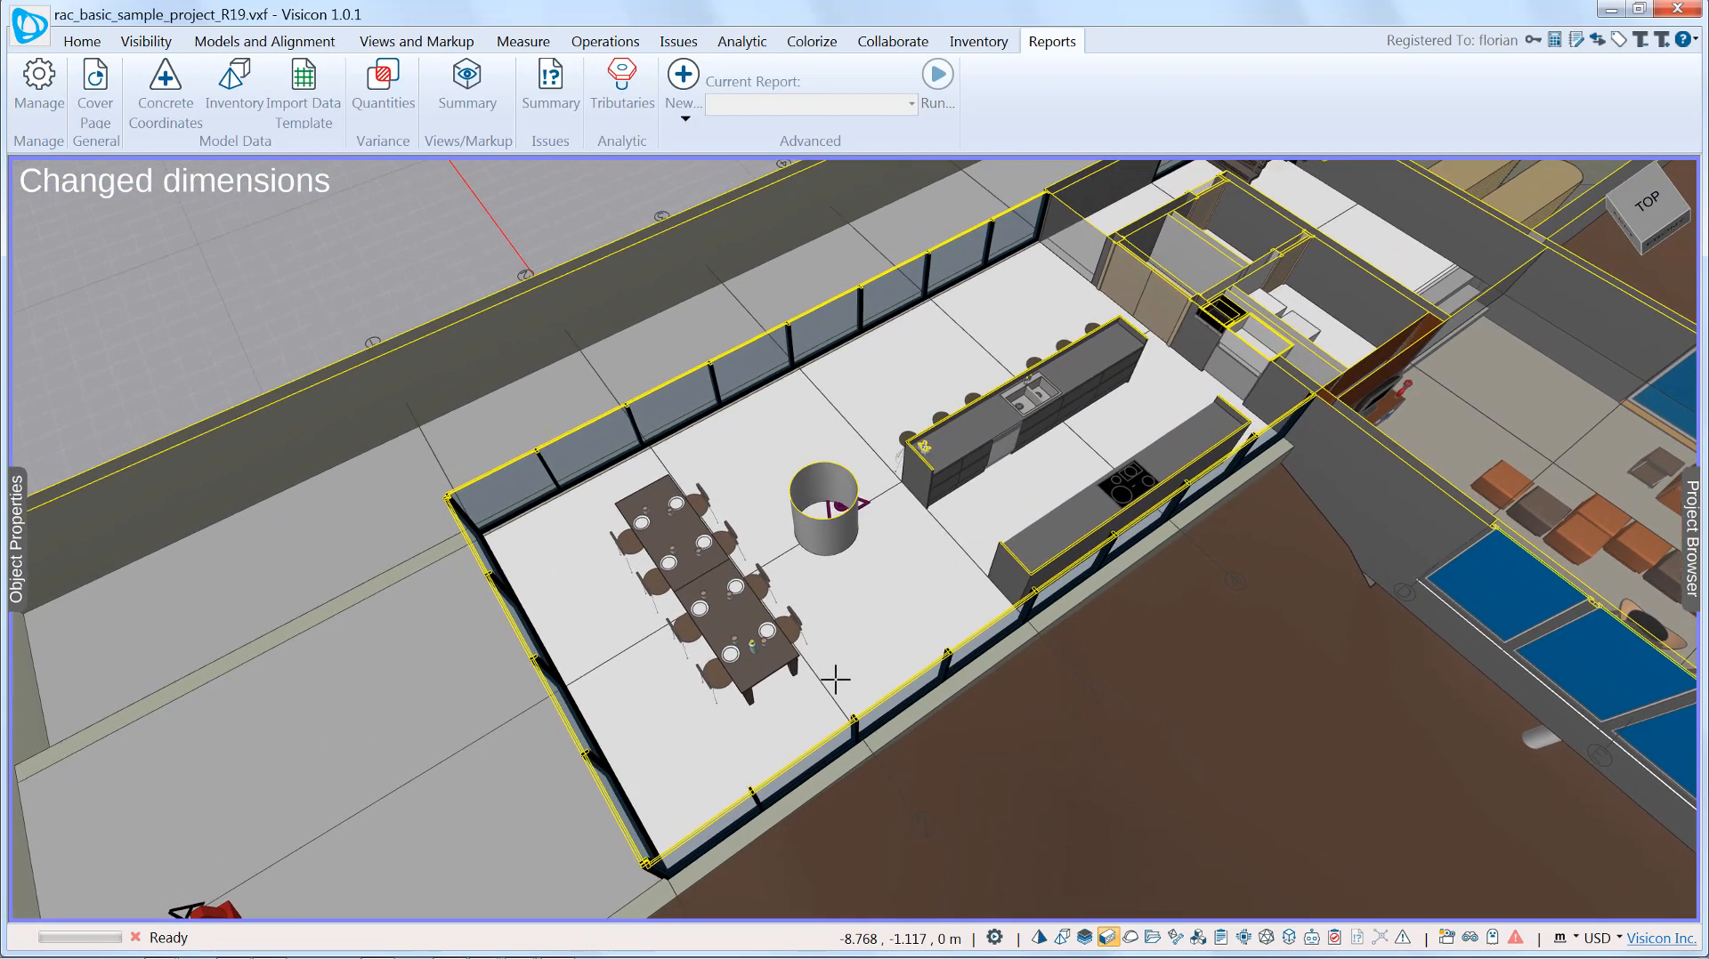
- Measure the 6.096 m clearance between the room's two long walls
left_click(523, 40)
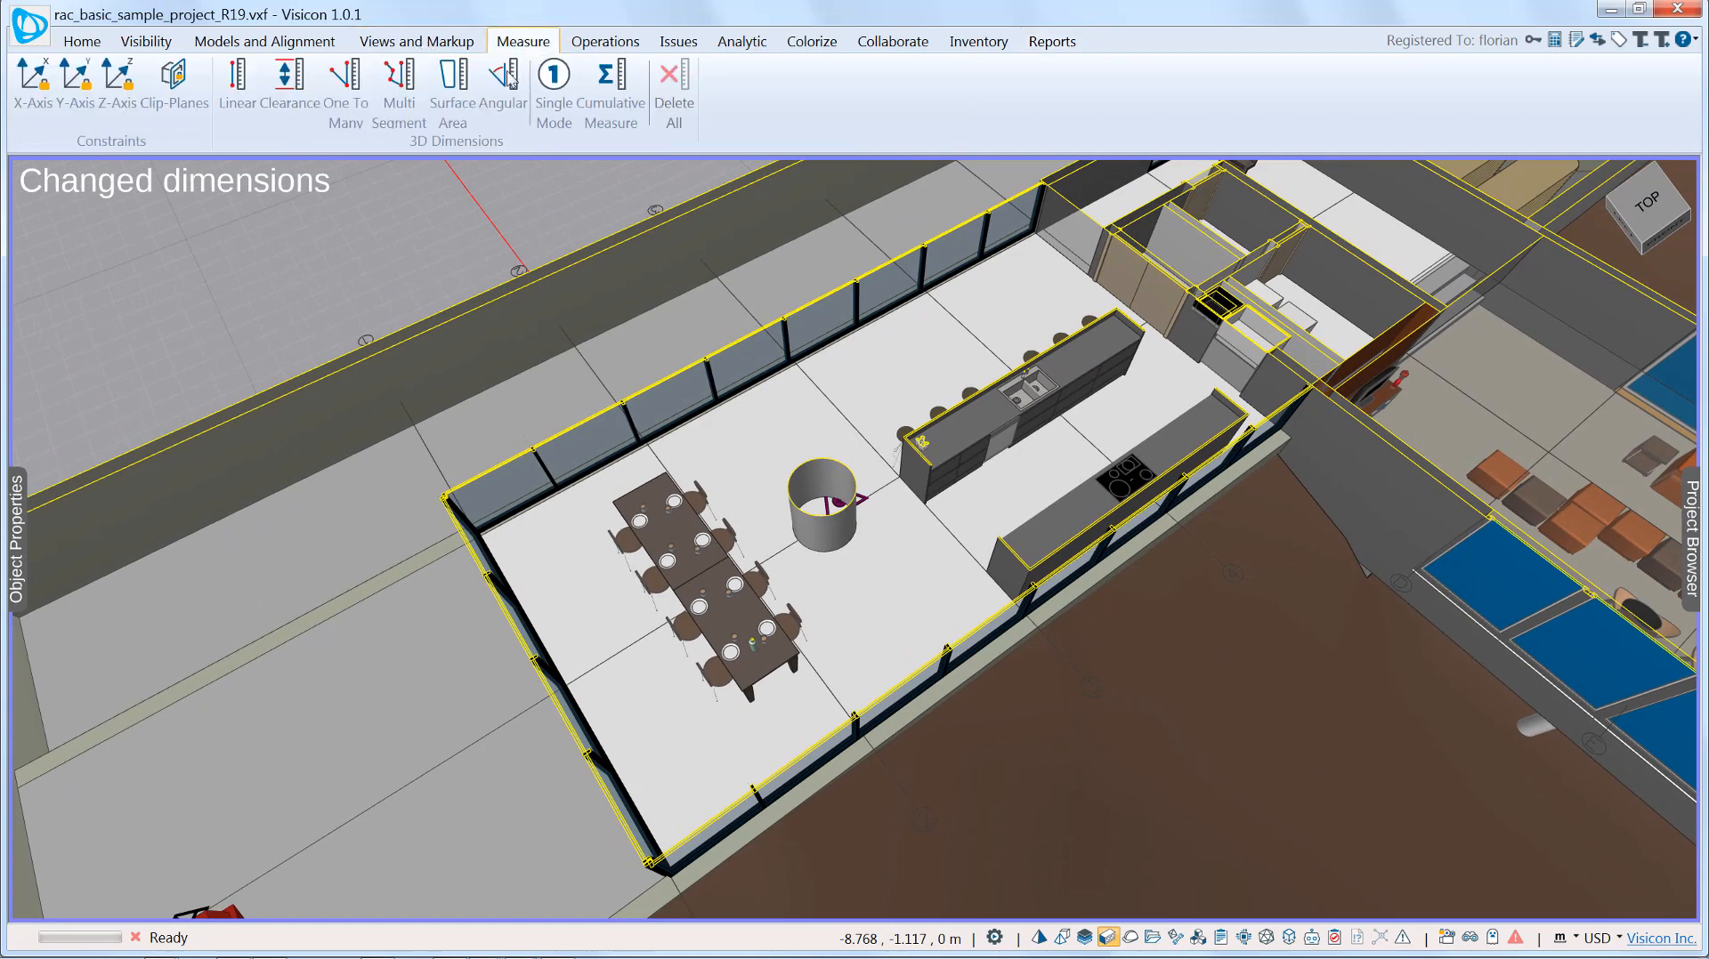
left_click(290, 81)
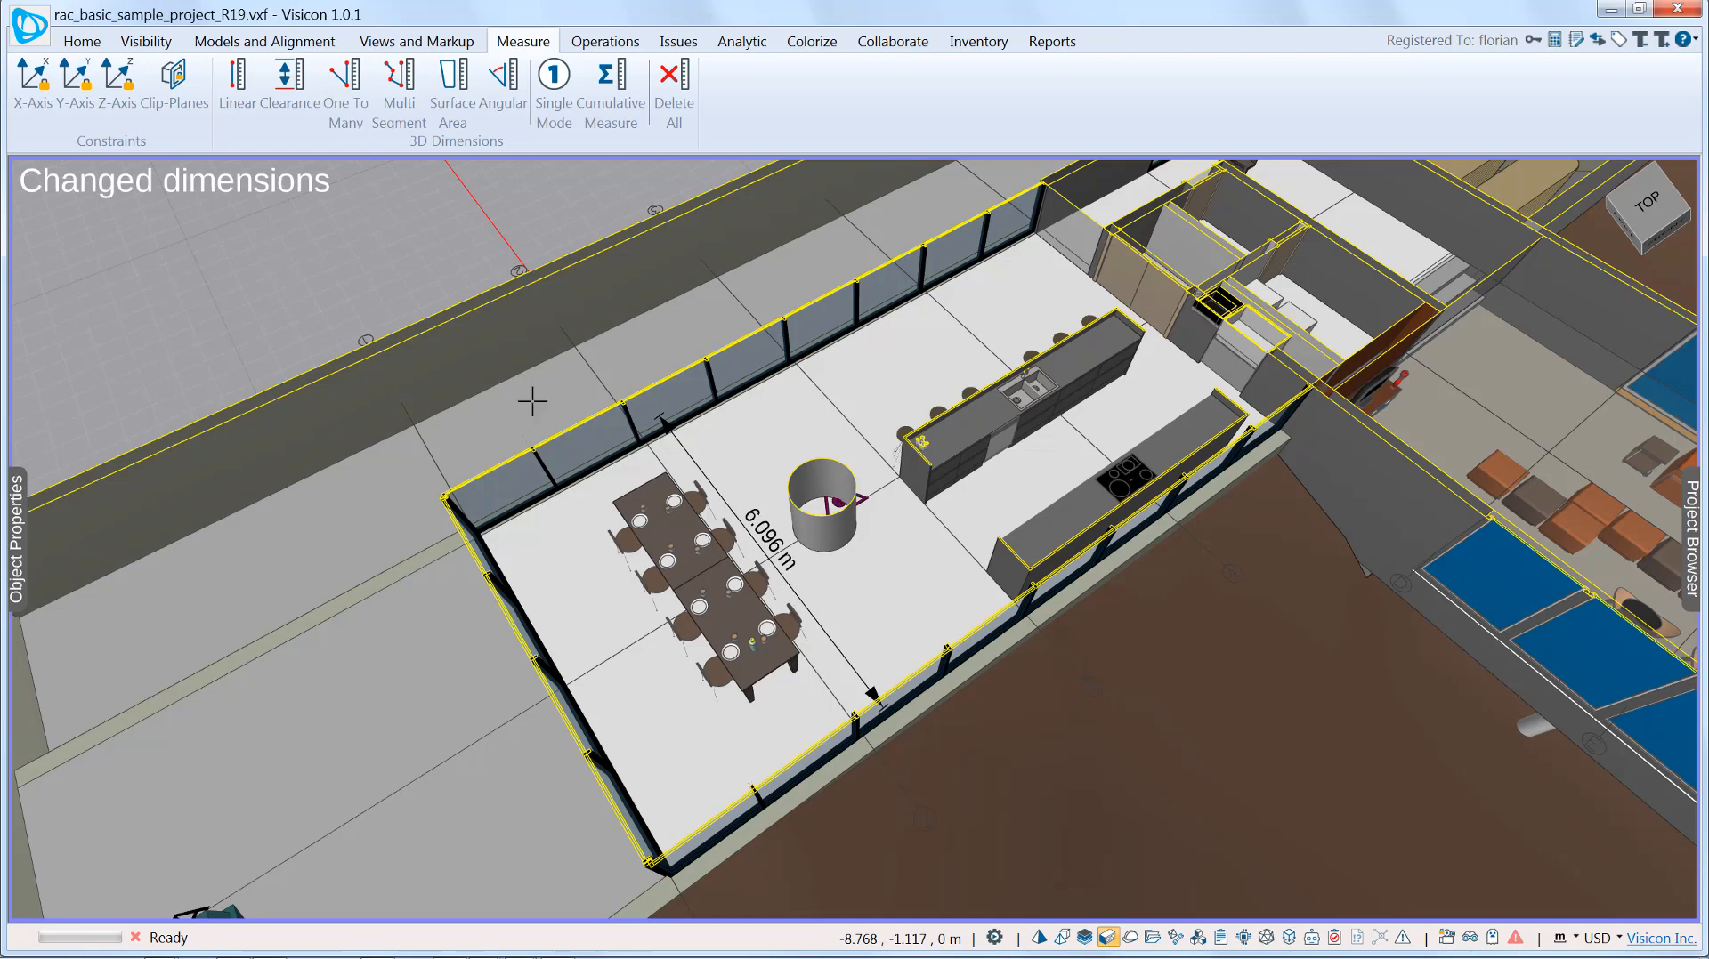
left_click(417, 40)
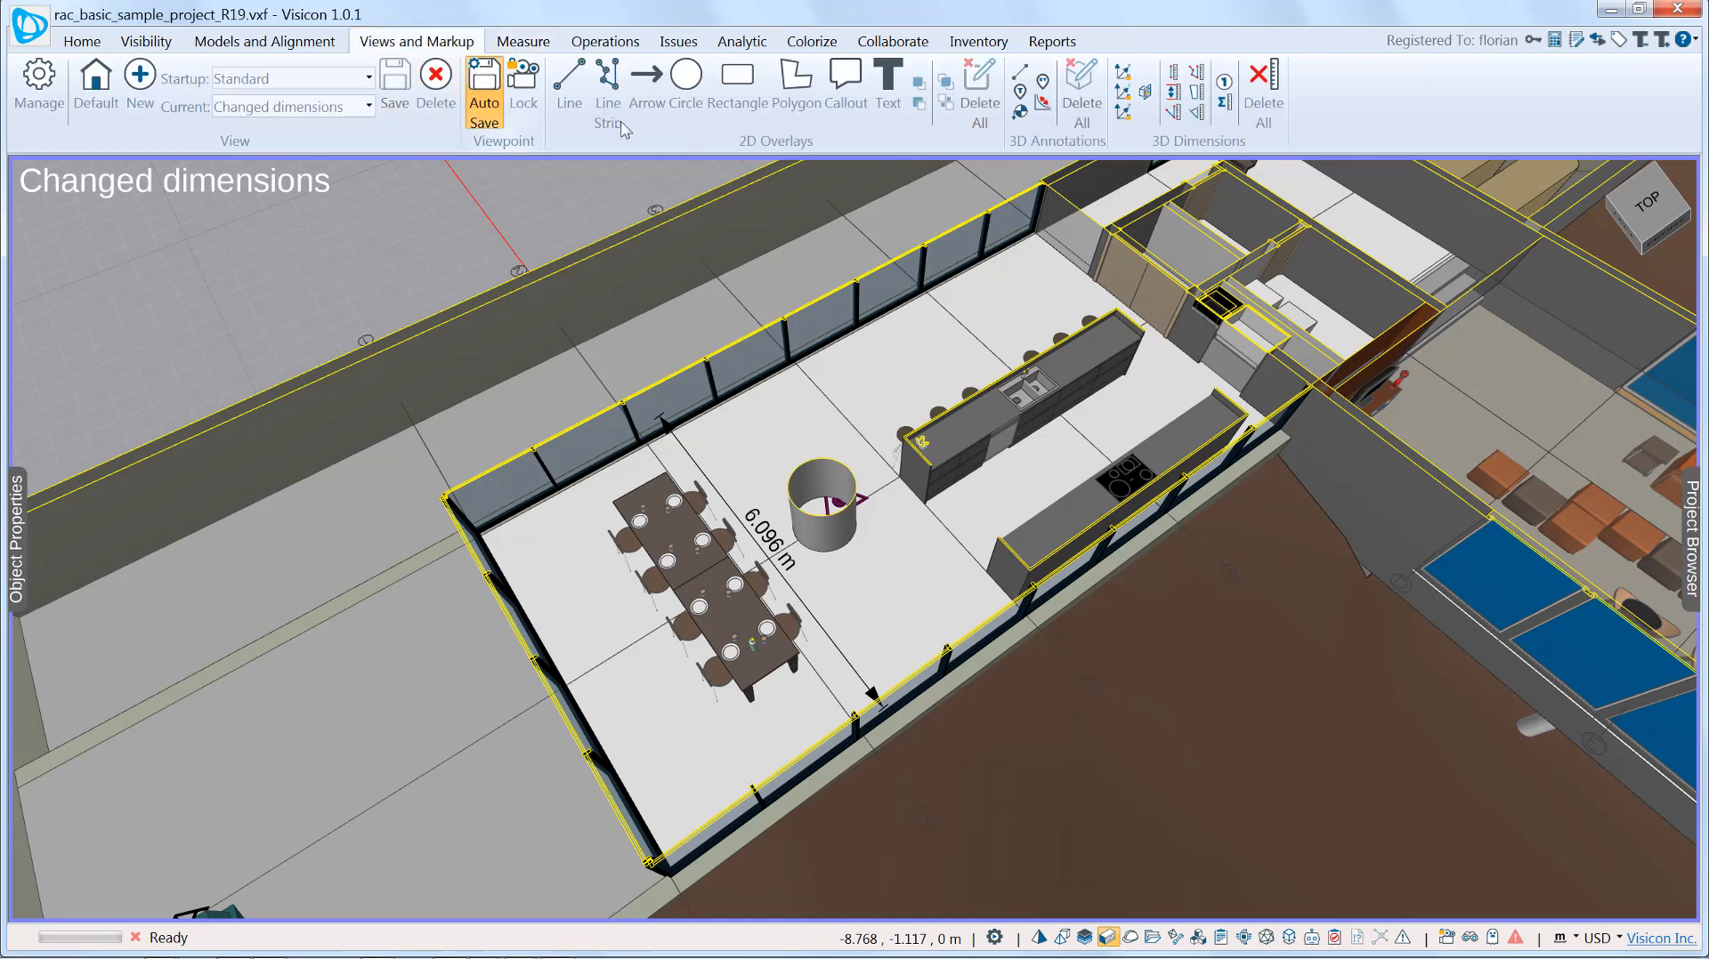
- Add callout 'Increase width to 6.5m' at the 6.096 m dimension and lock it to the viewpoint
left_click(845, 81)
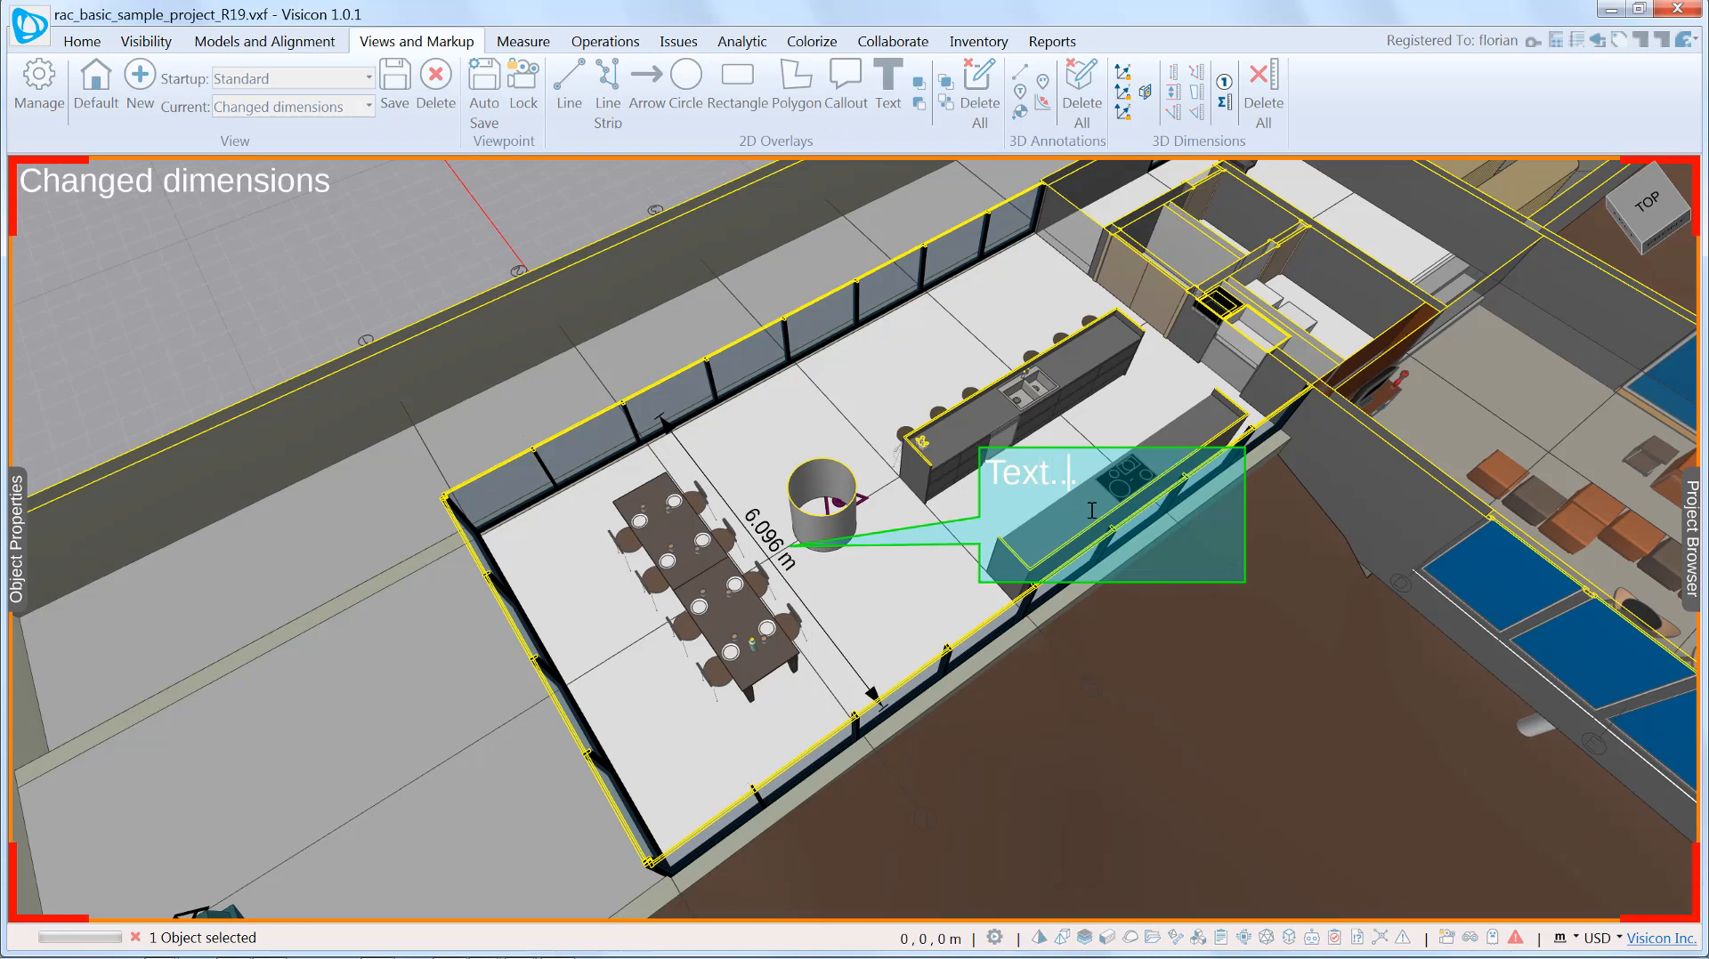
type("Inc")
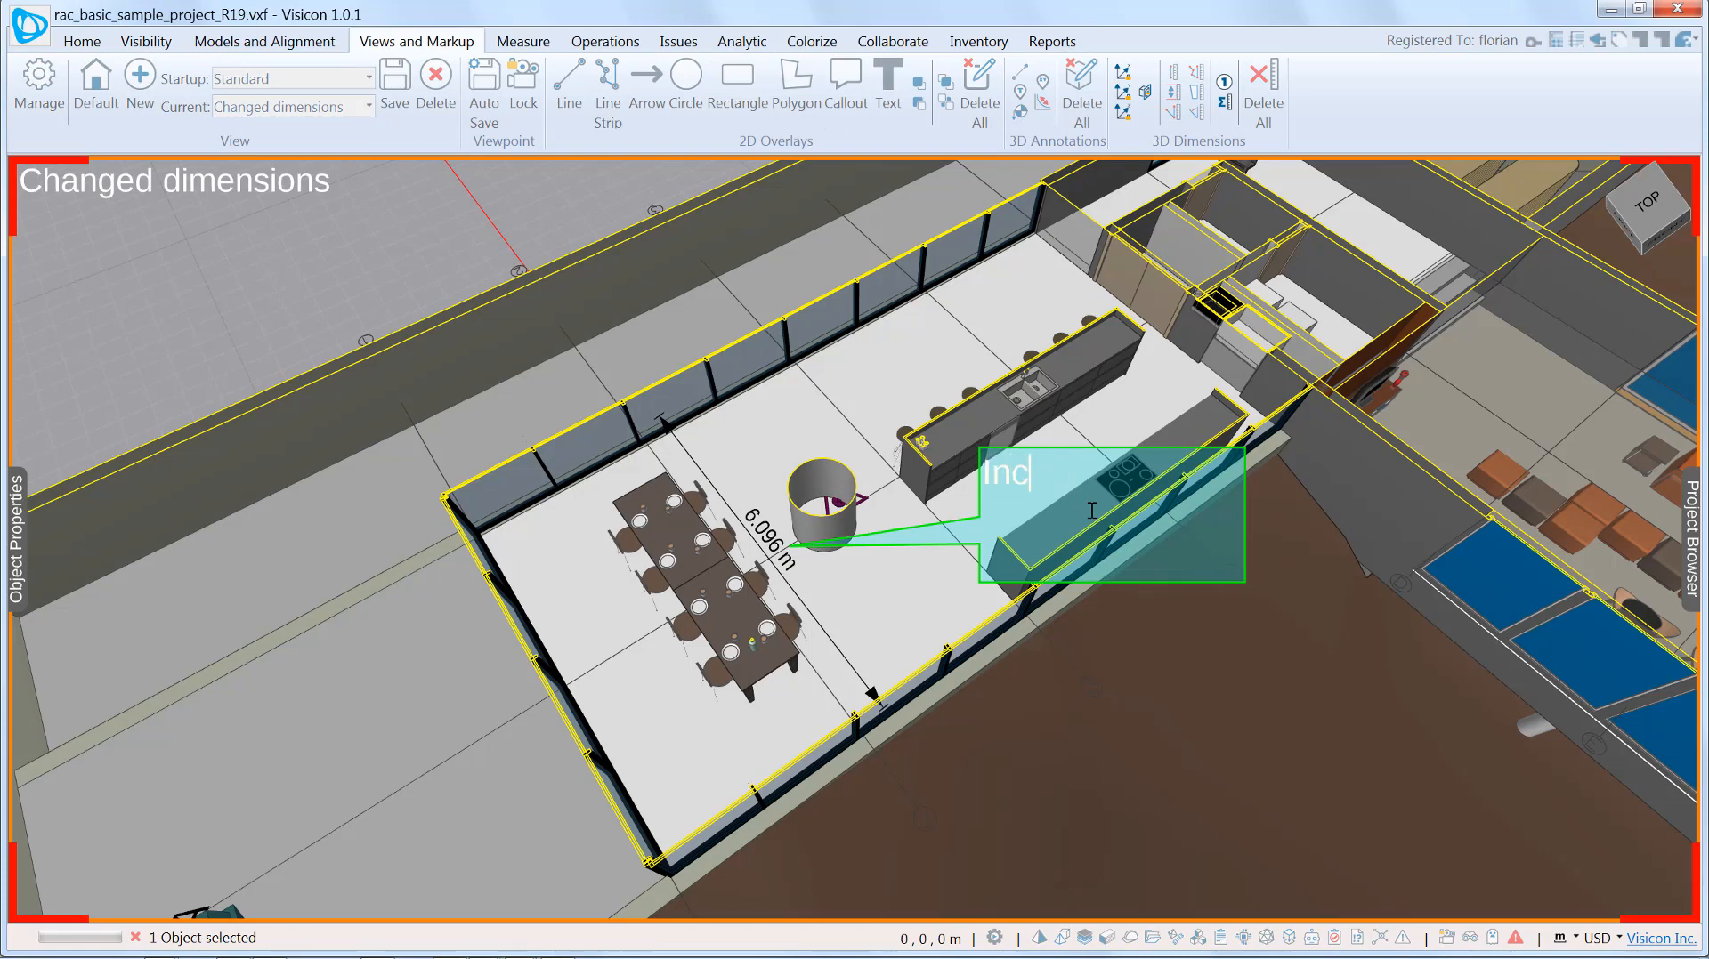
type("rease width")
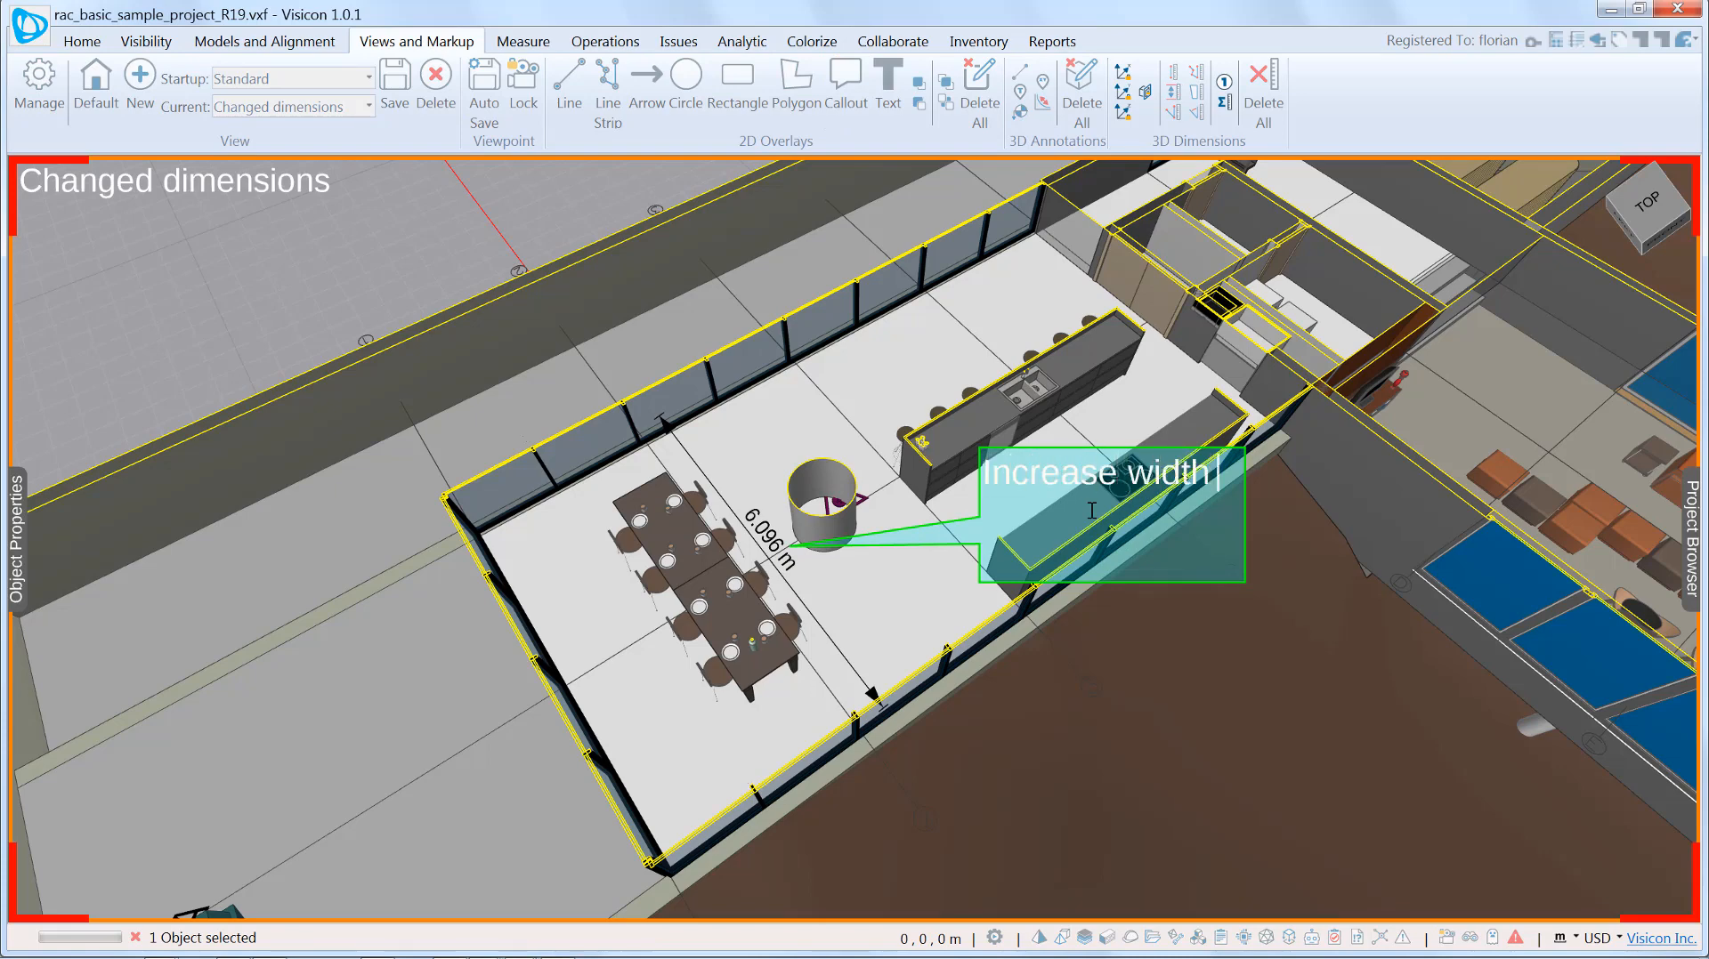
type("to 6.5m")
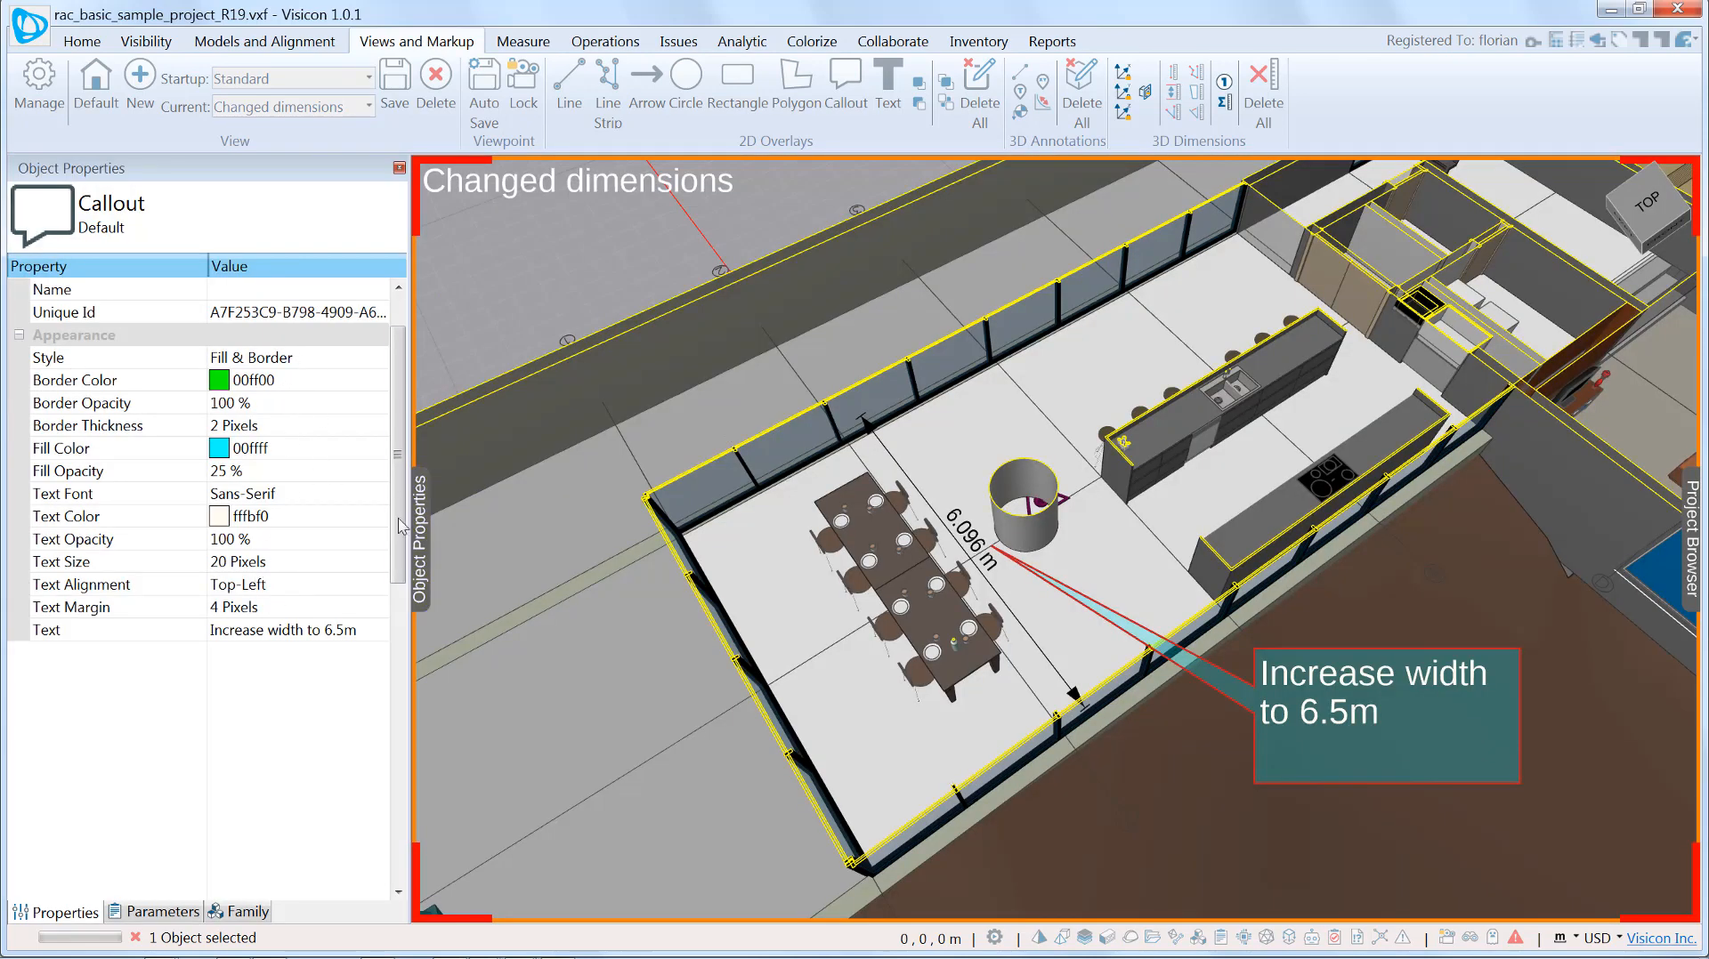
left_click(389, 168)
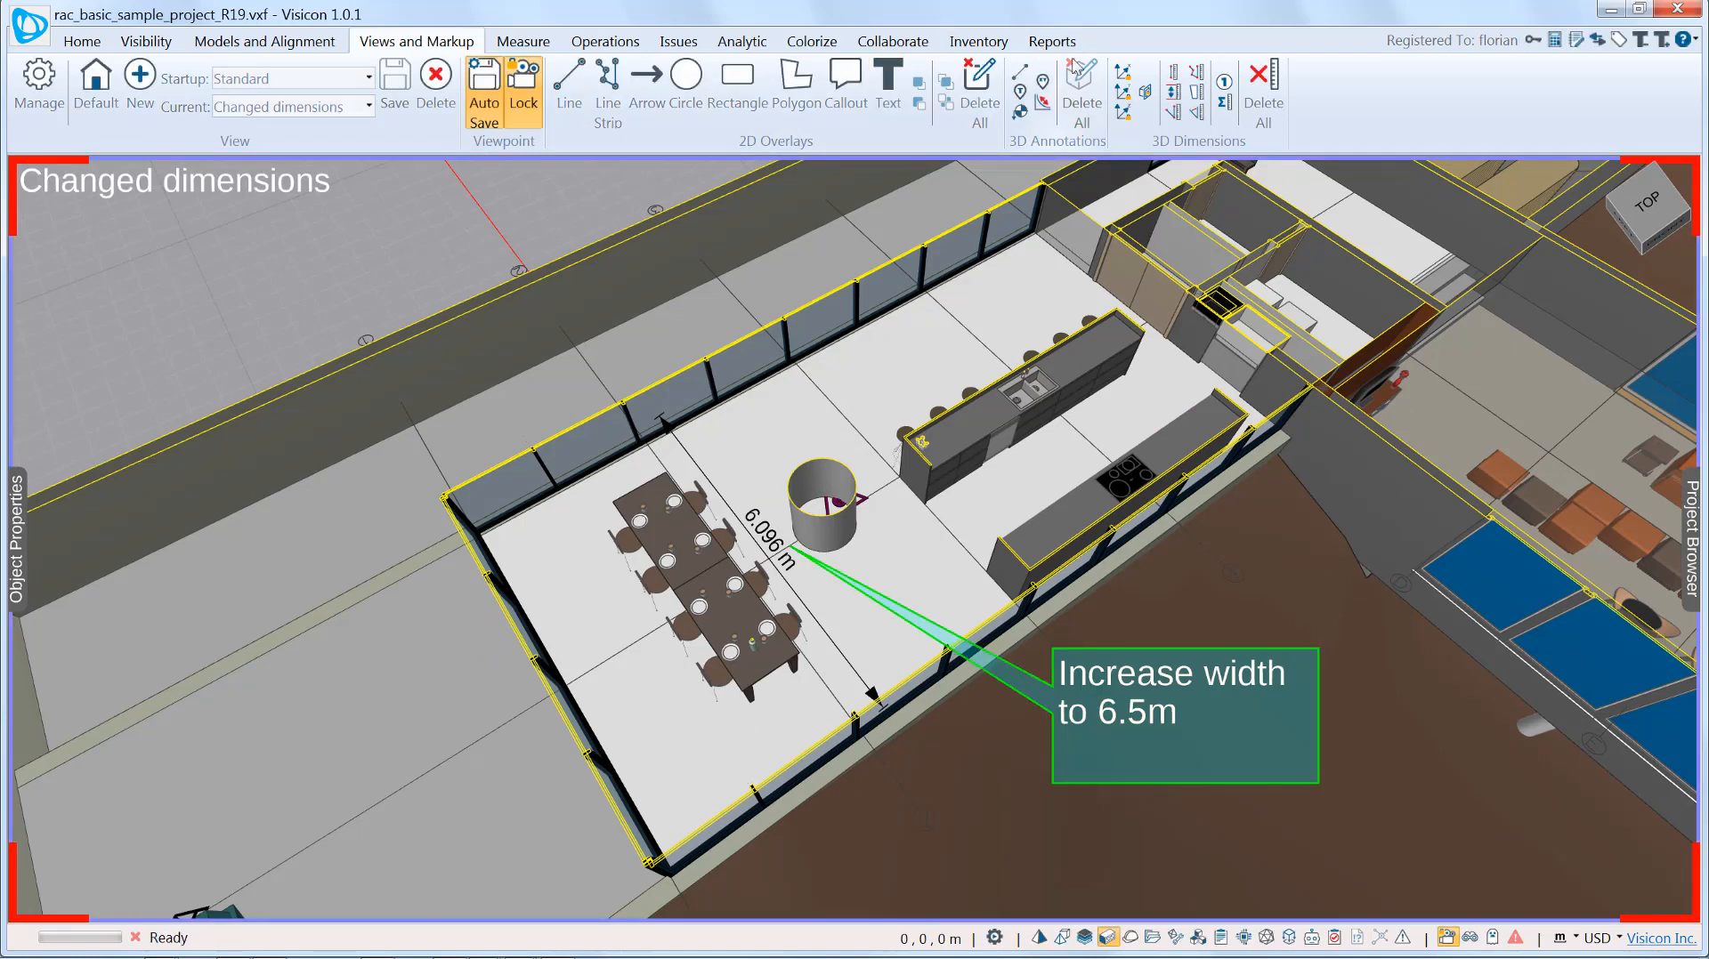
- Generate a Views And Markup Summary report as a PDF
left_click(1049, 41)
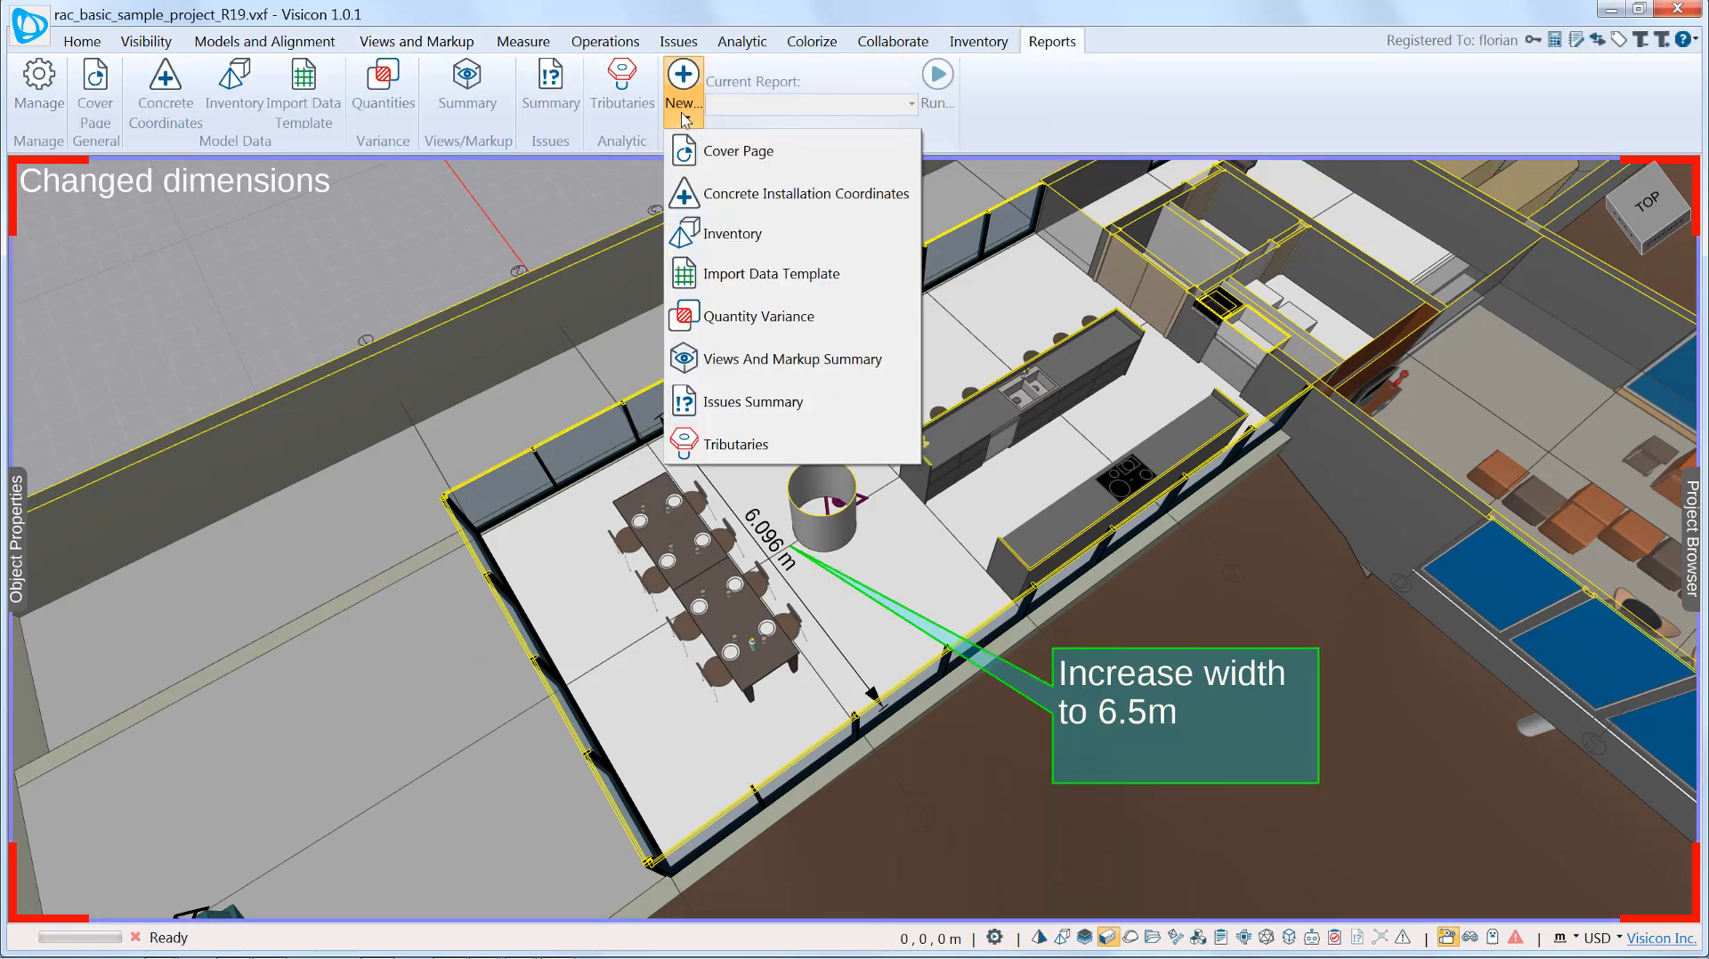
mouse_move(793, 358)
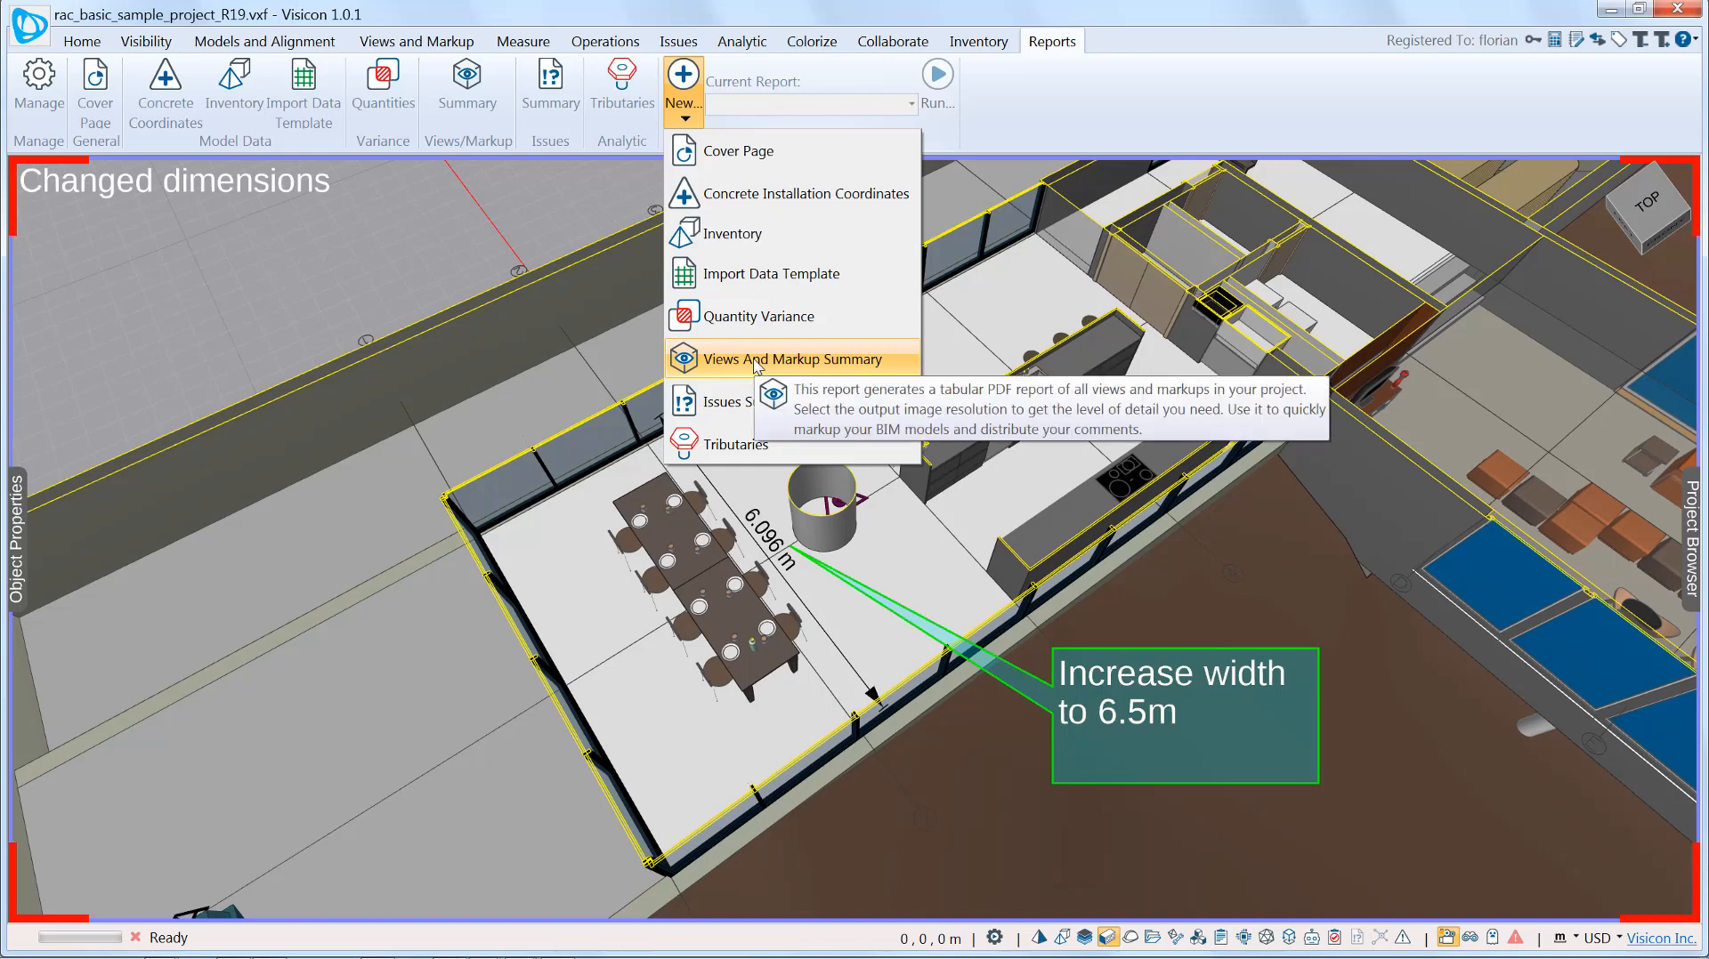
left_click(796, 358)
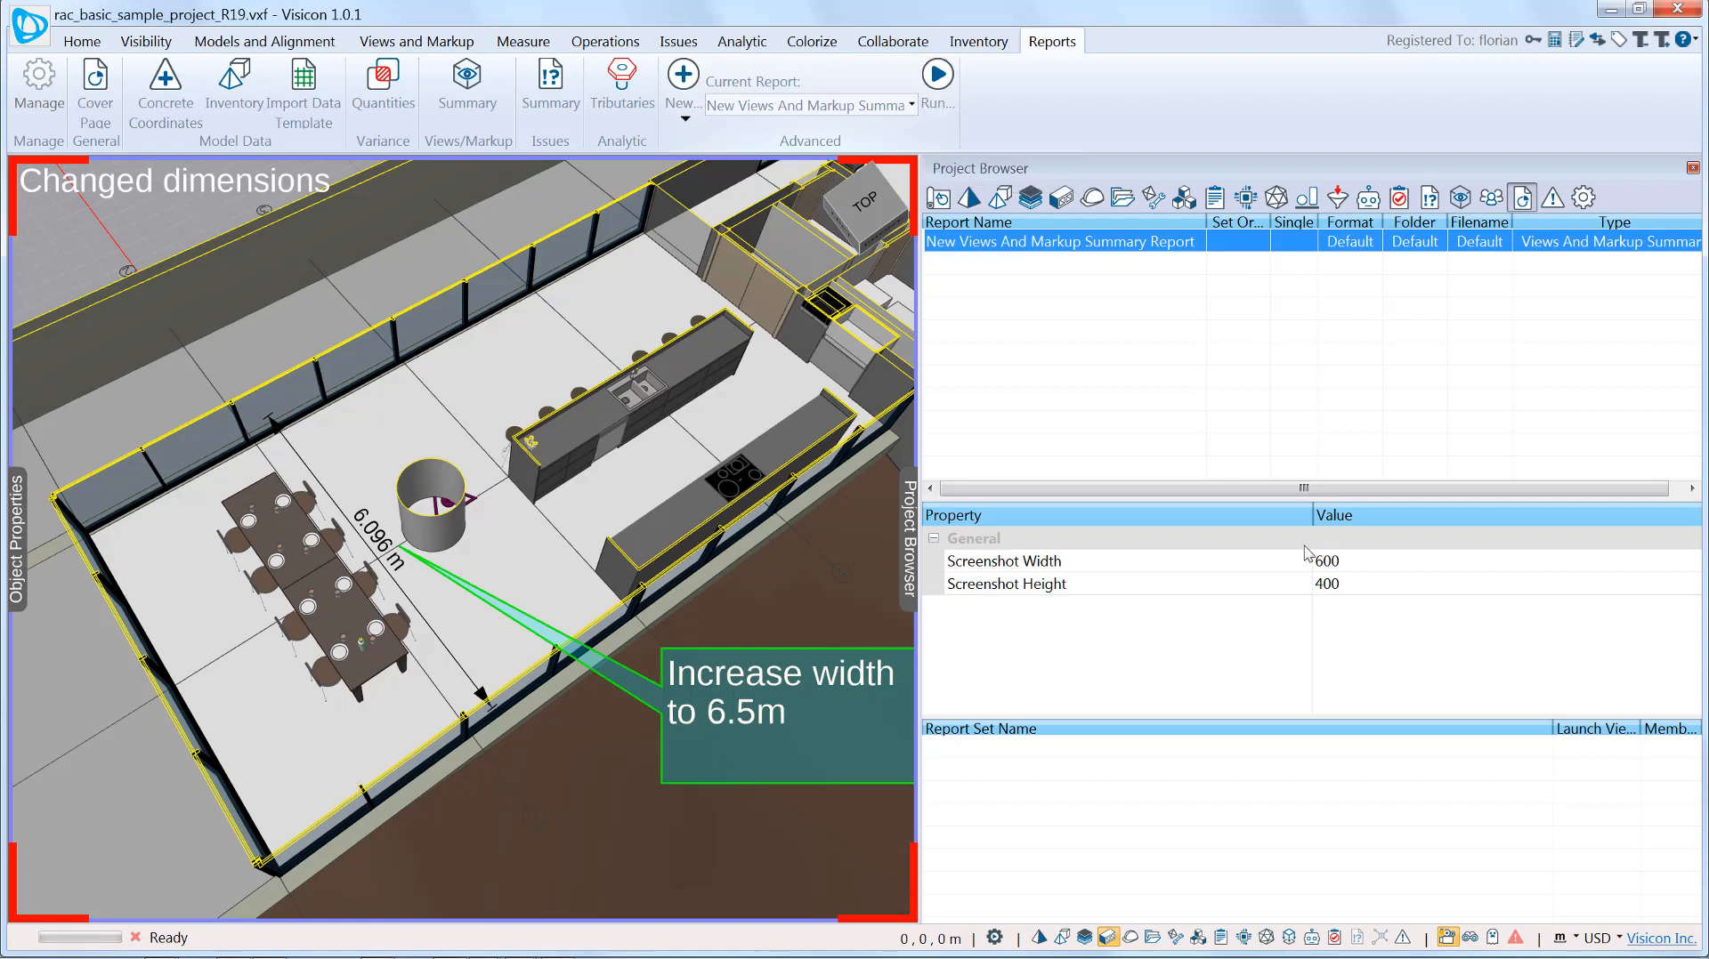
left_click(935, 74)
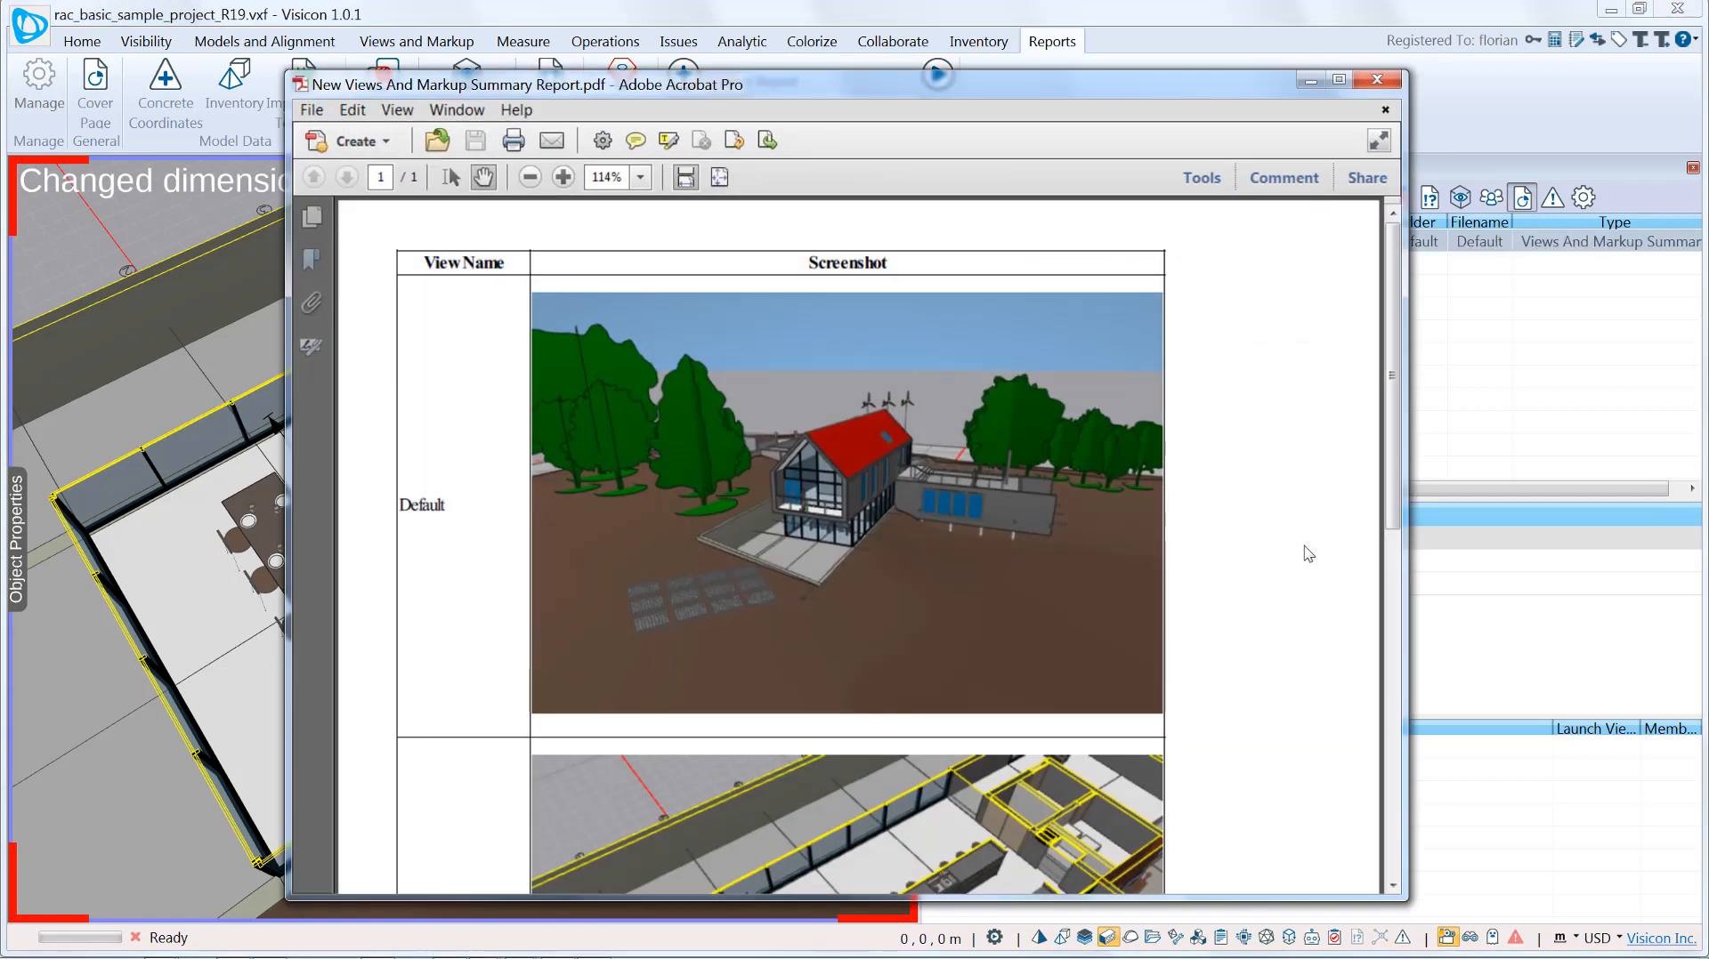
mouse_move(608, 404)
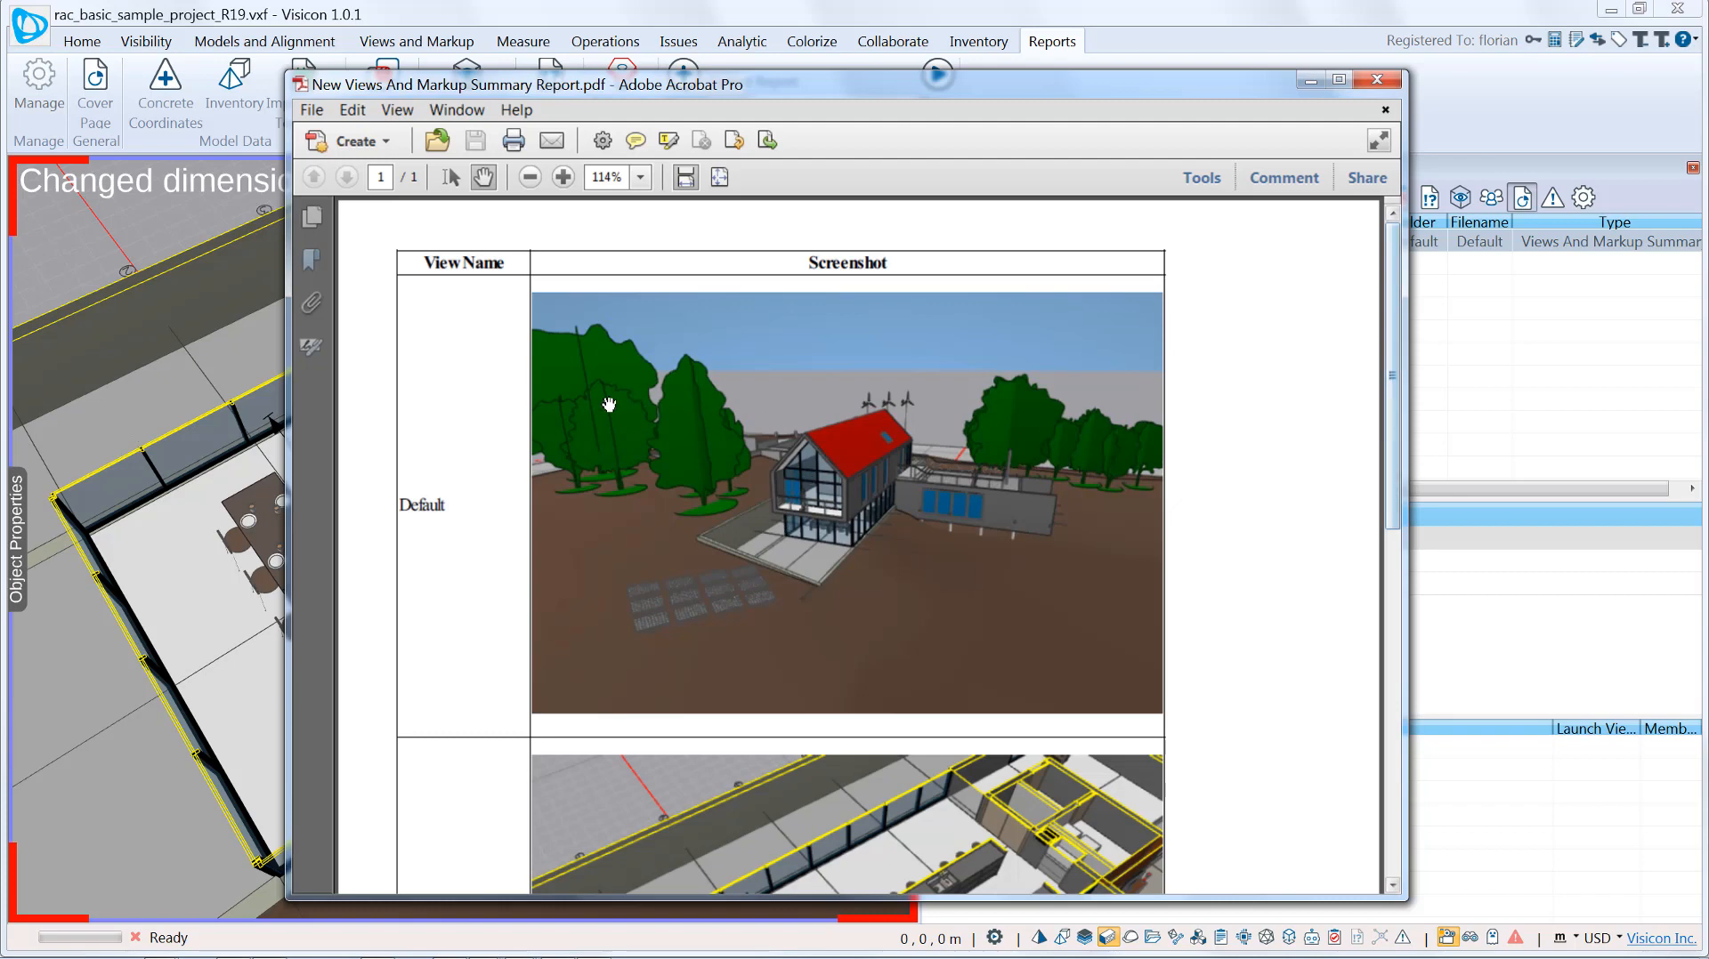
- Scroll the PDF to the Changed dimensions entry with its 6.096 m dimension and callout
scroll("down", 3)
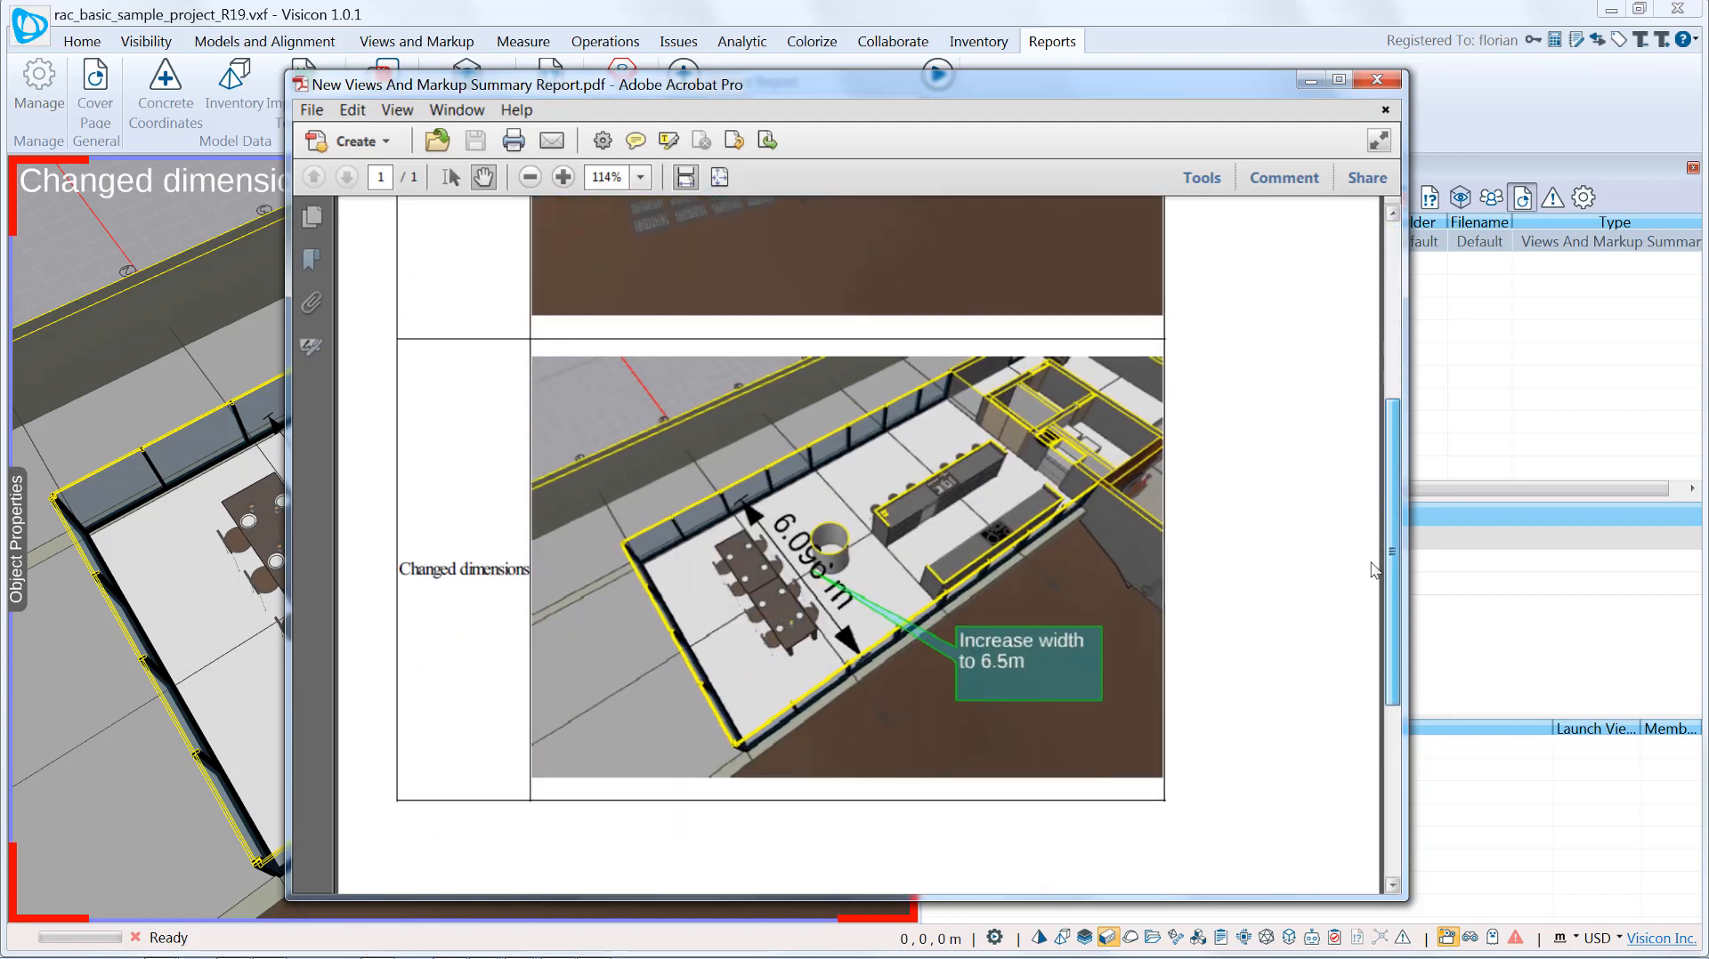